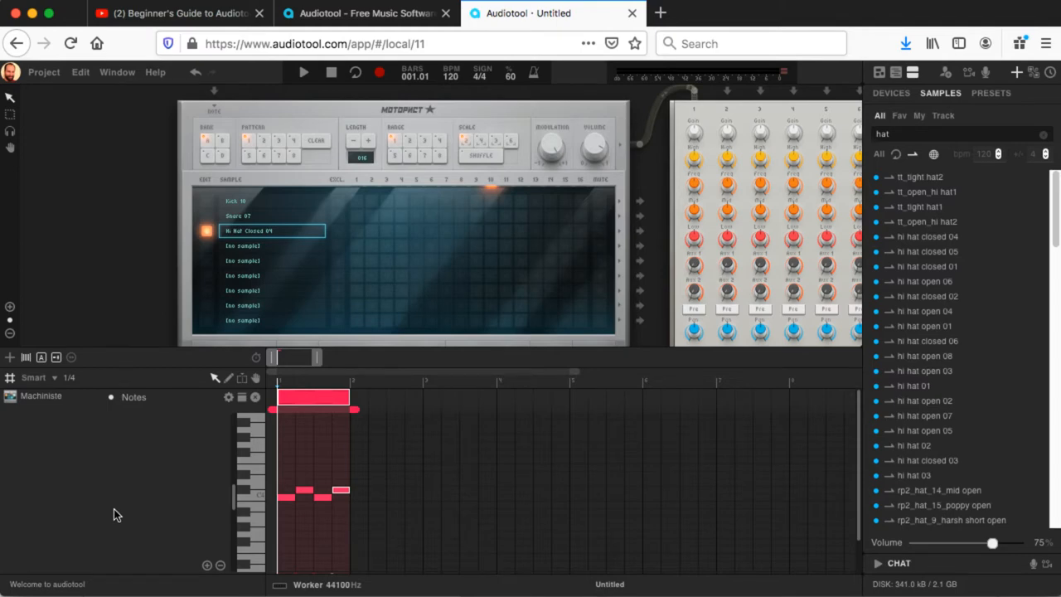
{"action": "mouse_move", "coordinate": [282, 268]}
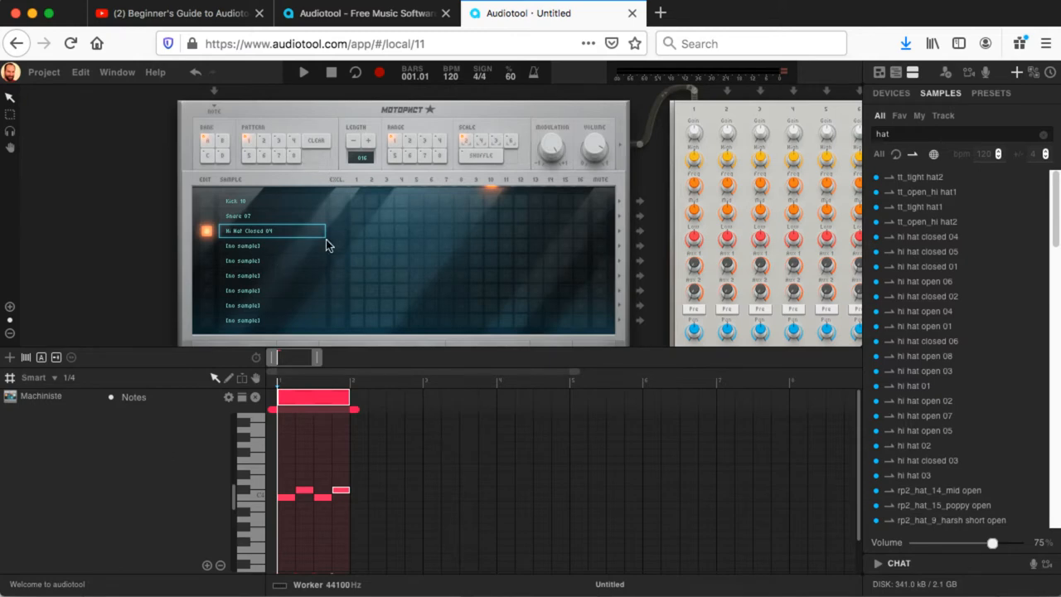
{"action": "mouse_move", "coordinate": [374, 199]}
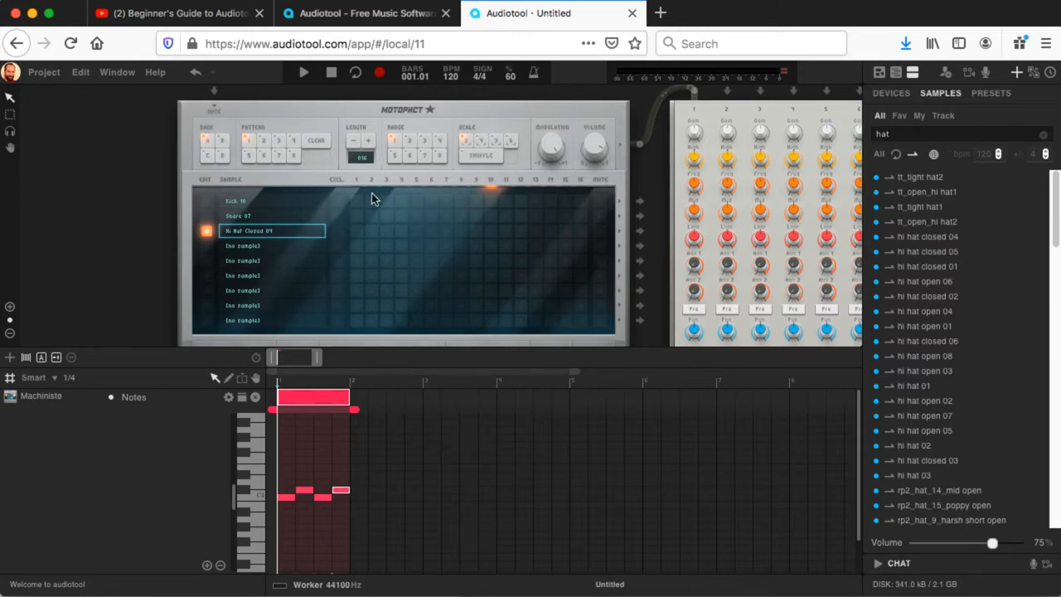
{"action": "mouse_move", "coordinate": [895, 109]}
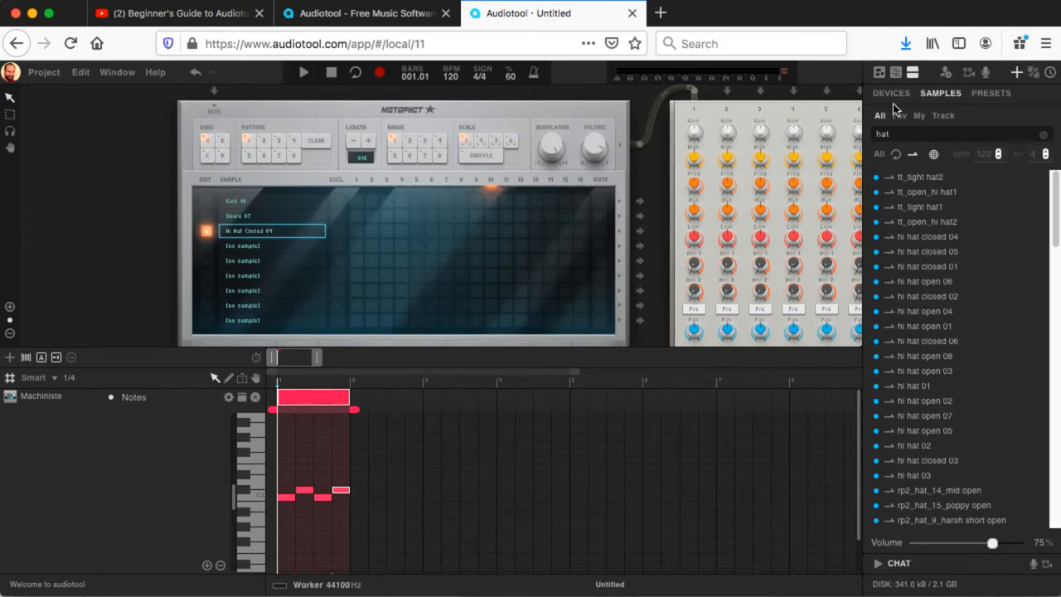
Show the Devices library in the right-hand browser instead of the 'hat' sample search.
{"action": "left_click", "coordinate": [892, 93]}
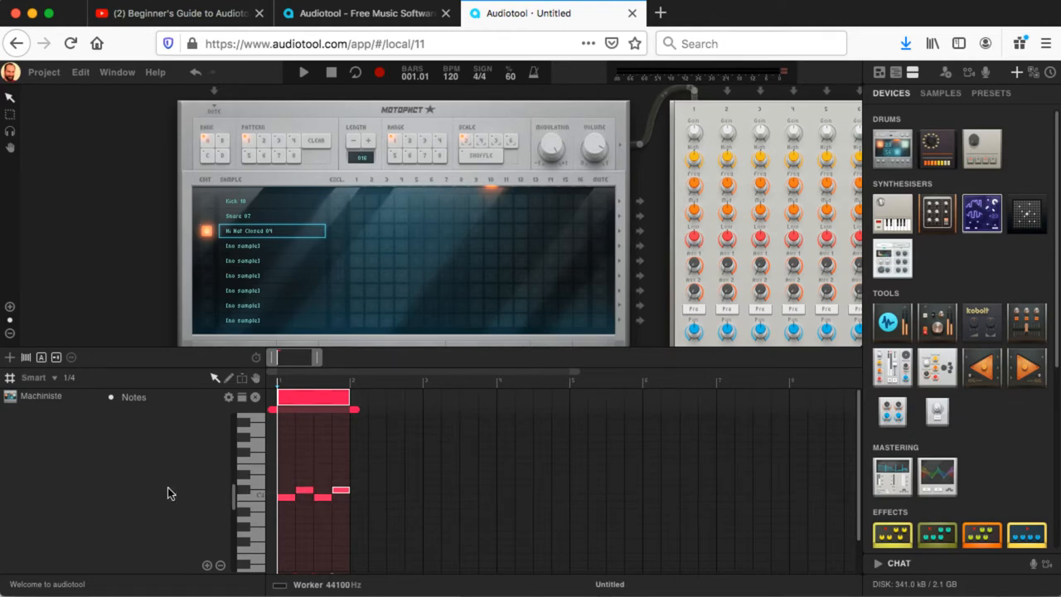
{"action": "mouse_move", "coordinate": [488, 434]}
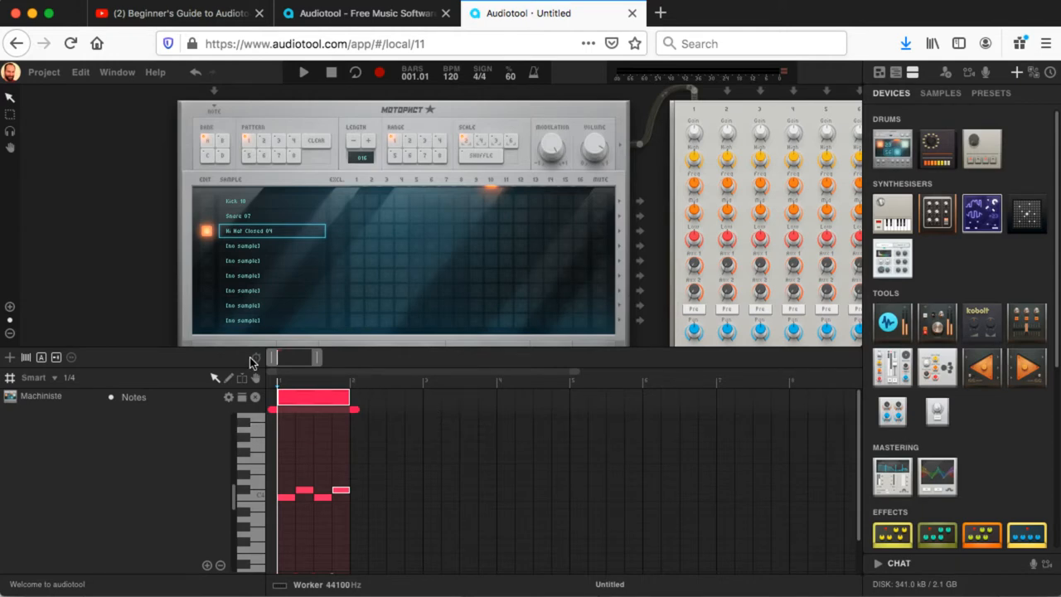
{"action": "mouse_move", "coordinate": [255, 358]}
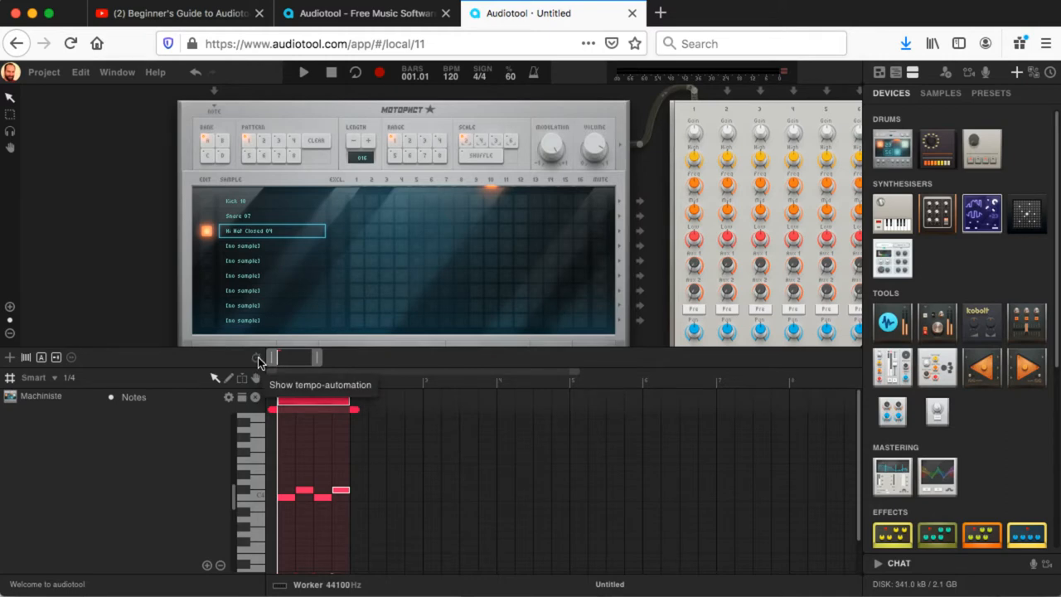
Show the tempo automation lane and drag the tempo line down to about 99 then 80 bpm.
{"action": "left_click", "coordinate": [257, 358]}
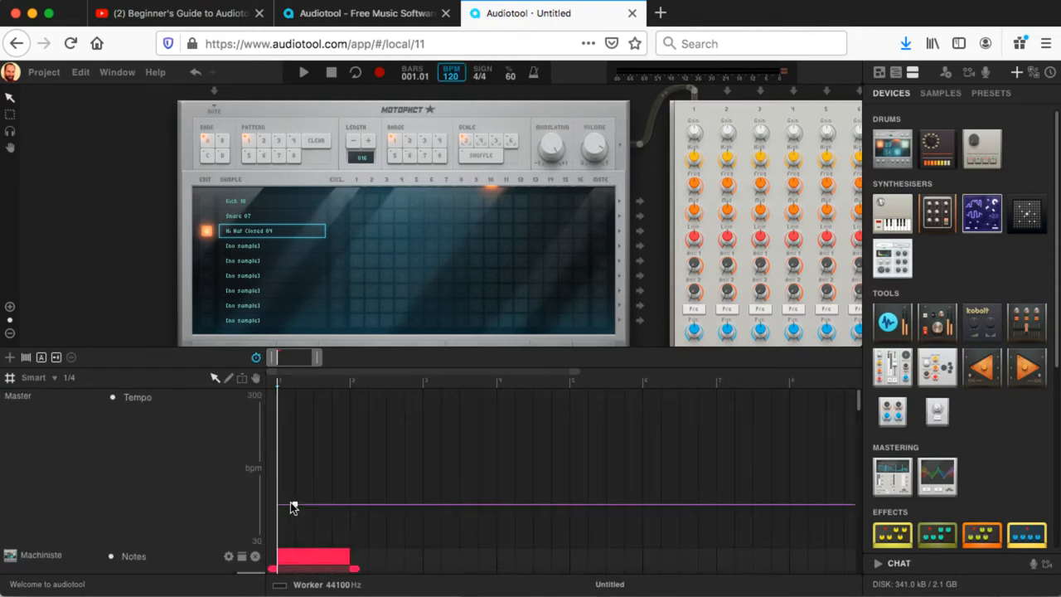
{"action": "left_click_drag", "start_coordinate": [292, 504], "coordinate": [276, 504]}
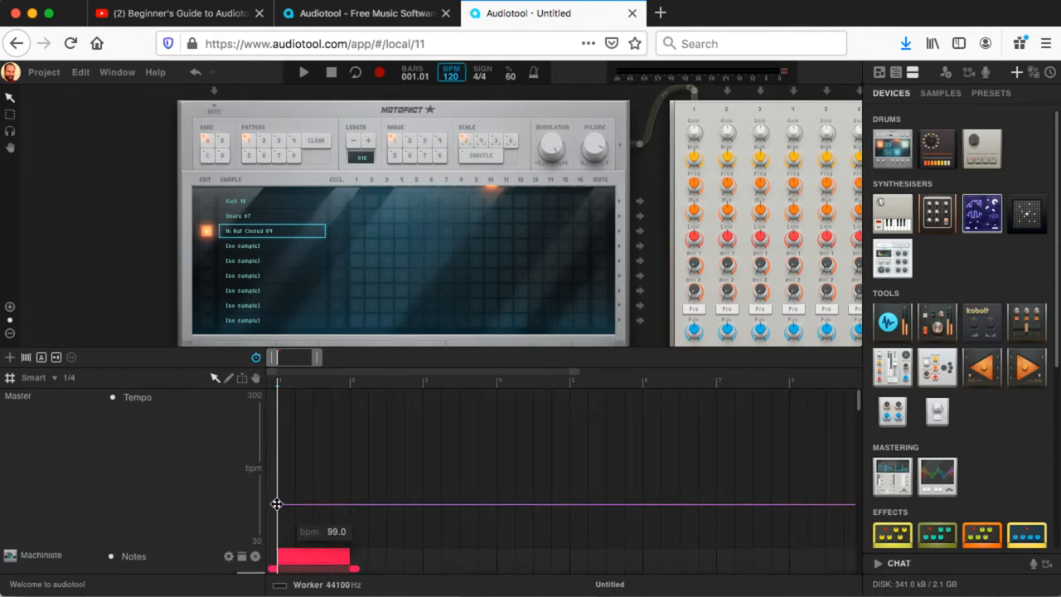
{"action": "left_click_drag", "start_coordinate": [279, 504], "coordinate": [278, 507]}
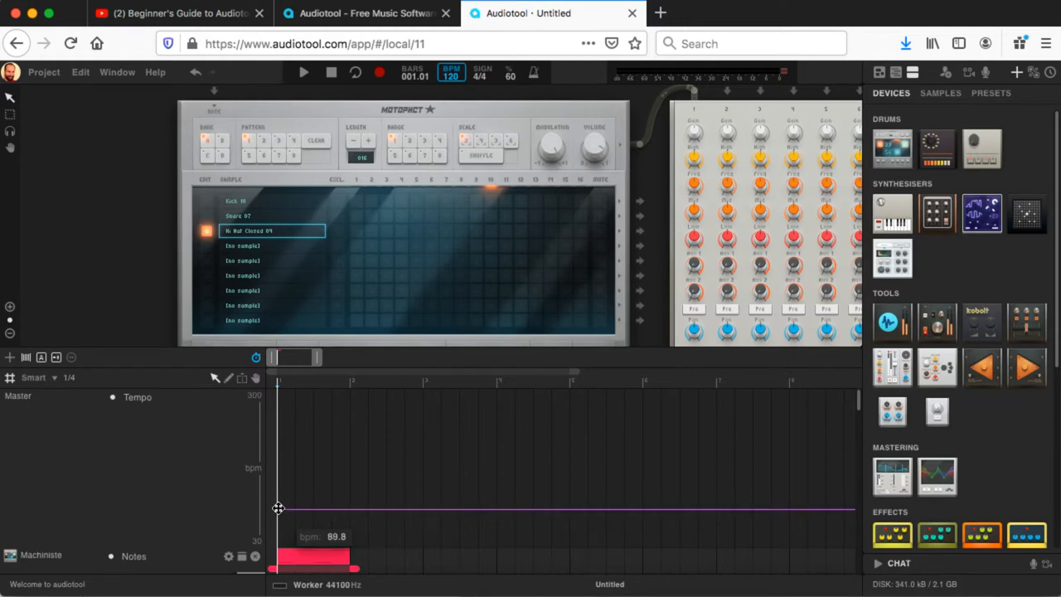
{"action": "mouse_move", "coordinate": [246, 371]}
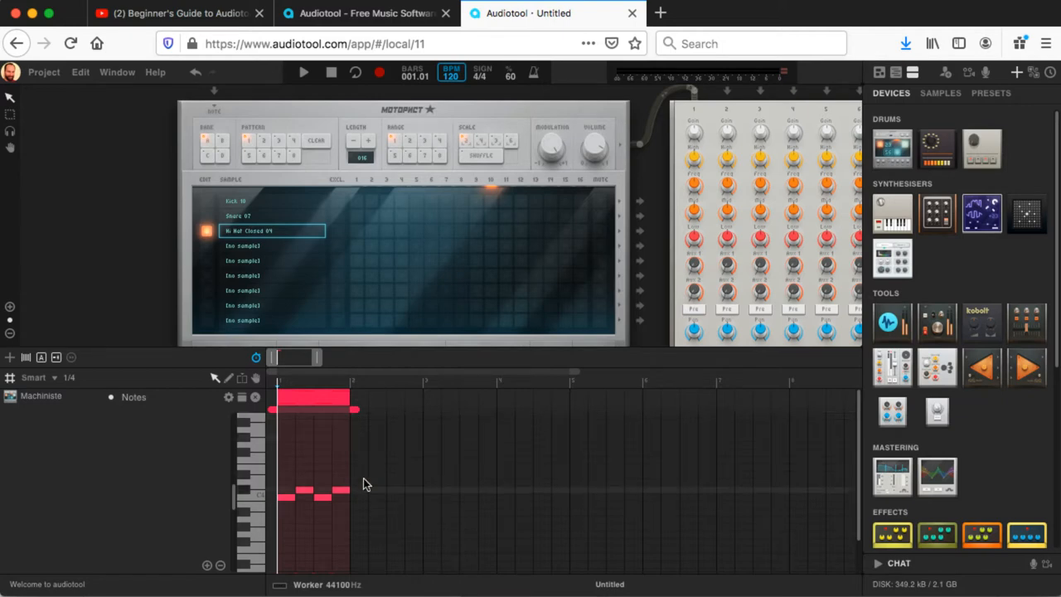
{"action": "mouse_move", "coordinate": [328, 496]}
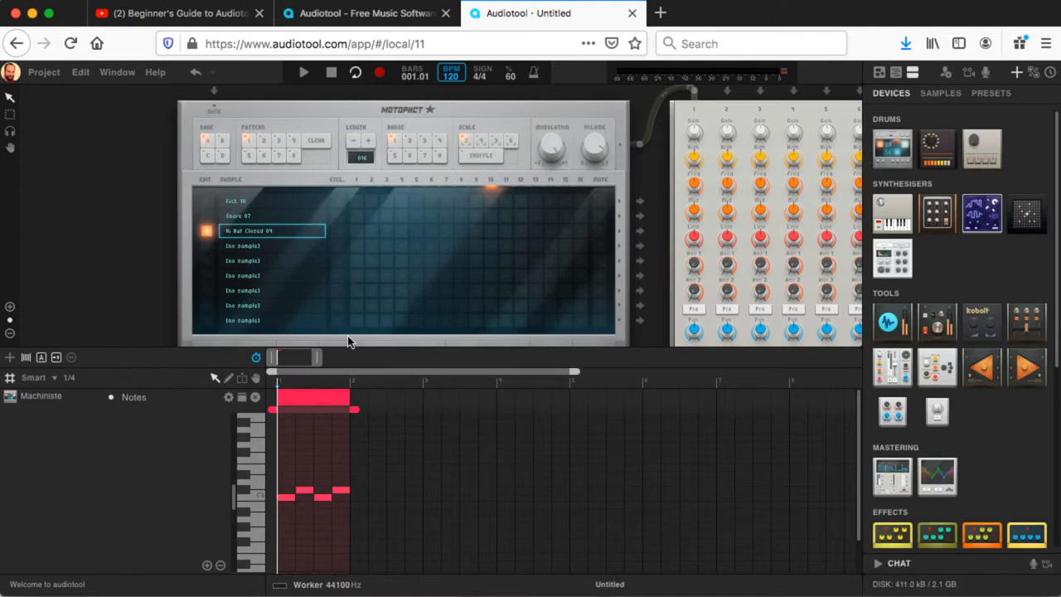
{"action": "mouse_move", "coordinate": [511, 372]}
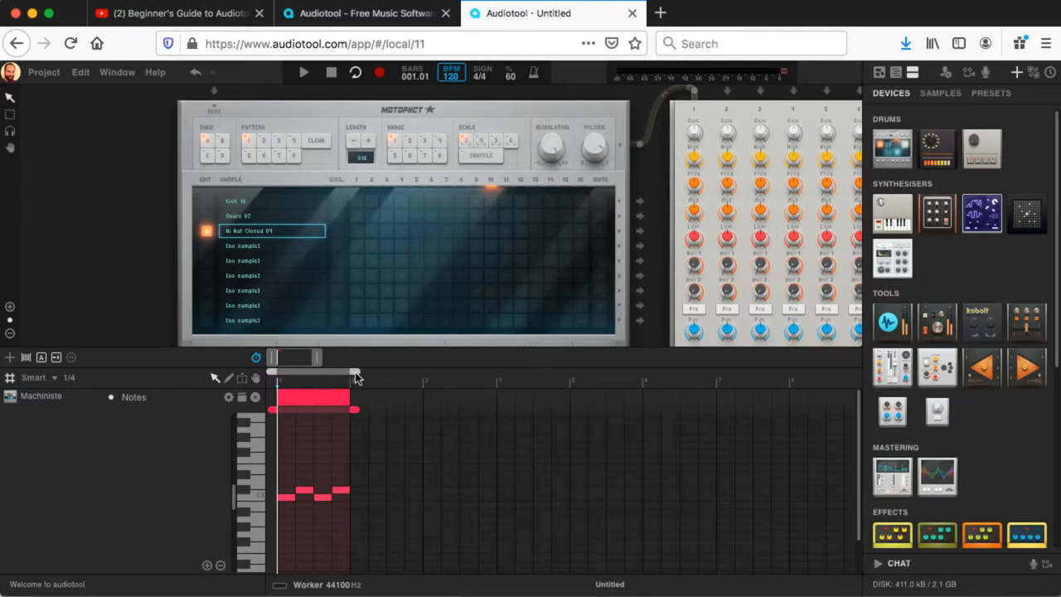
Pan the desktop so the Stereo Output device sits above the Machiniste.
{"action": "left_click", "coordinate": [304, 73]}
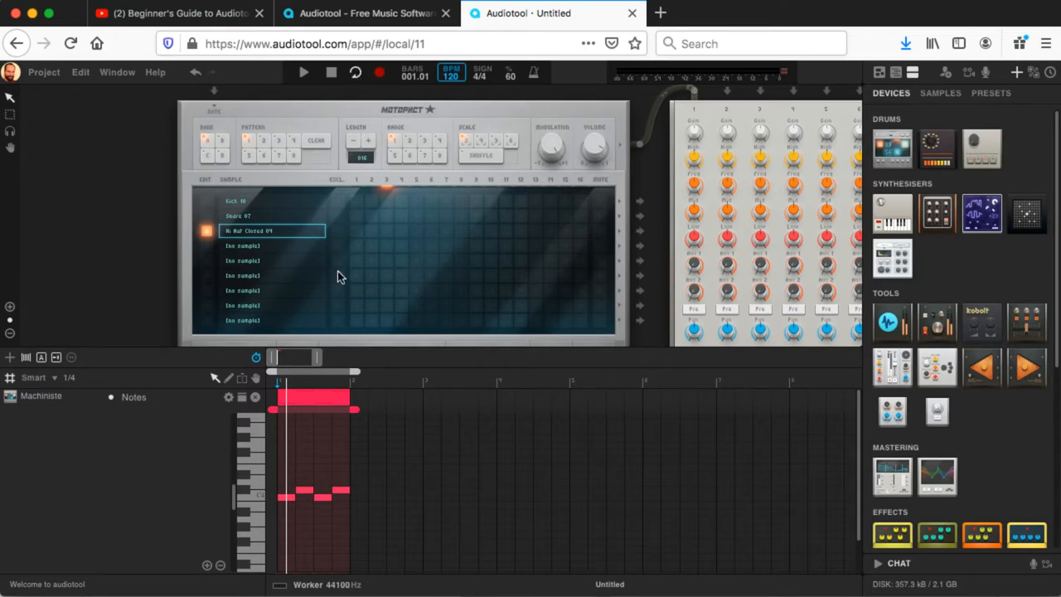
{"action": "mouse_move", "coordinate": [325, 383]}
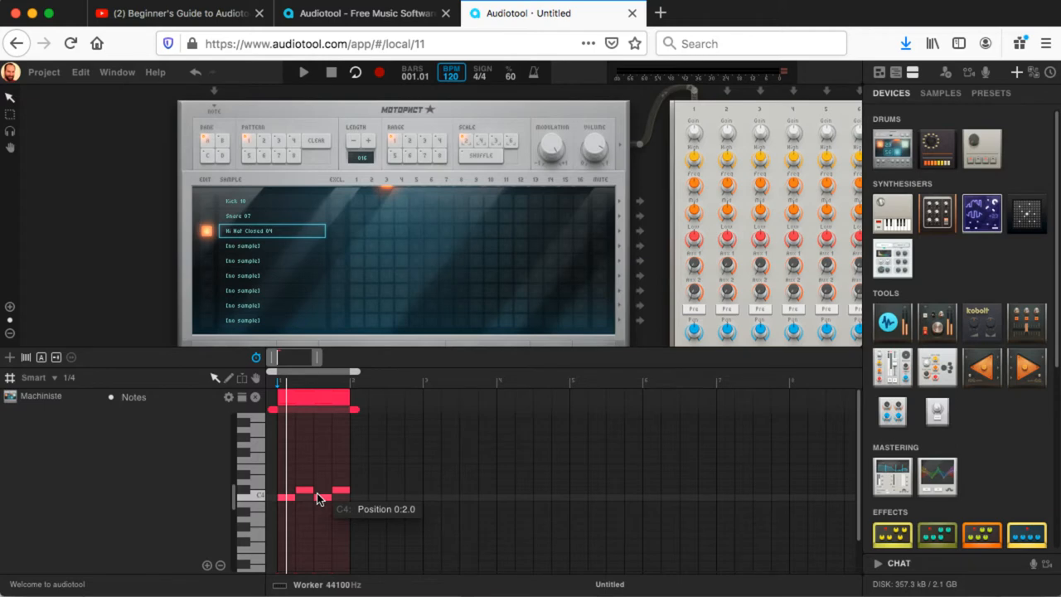
{"action": "mouse_move", "coordinate": [313, 431]}
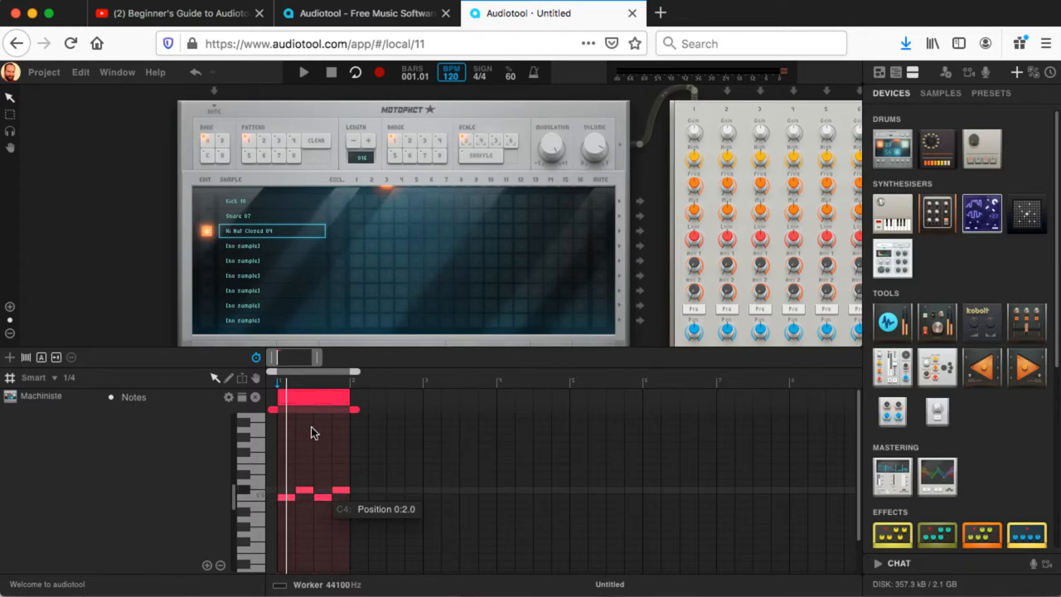
{"action": "mouse_move", "coordinate": [323, 211]}
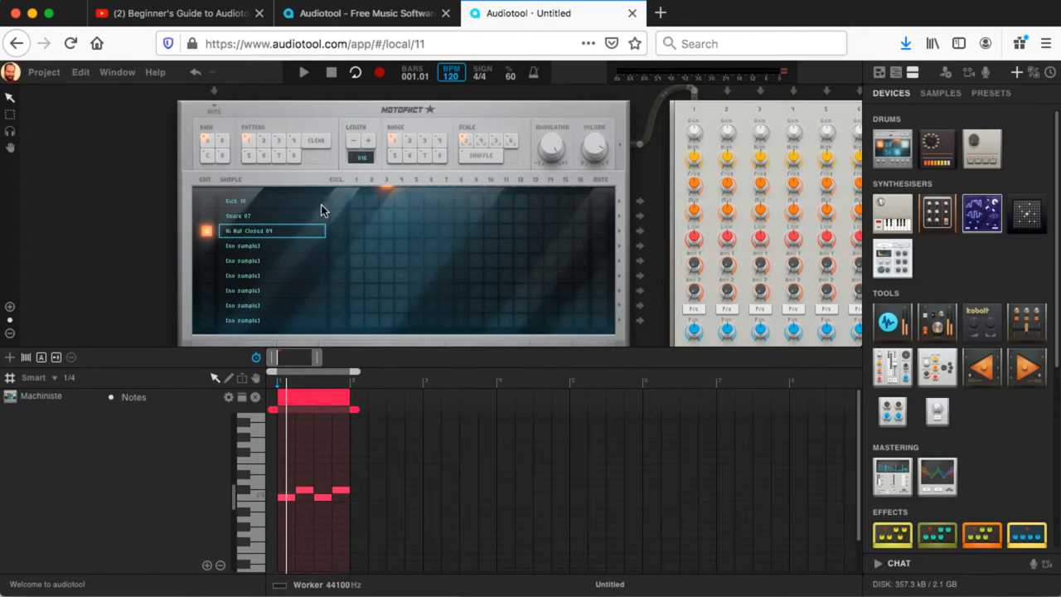
{"action": "mouse_move", "coordinate": [313, 259]}
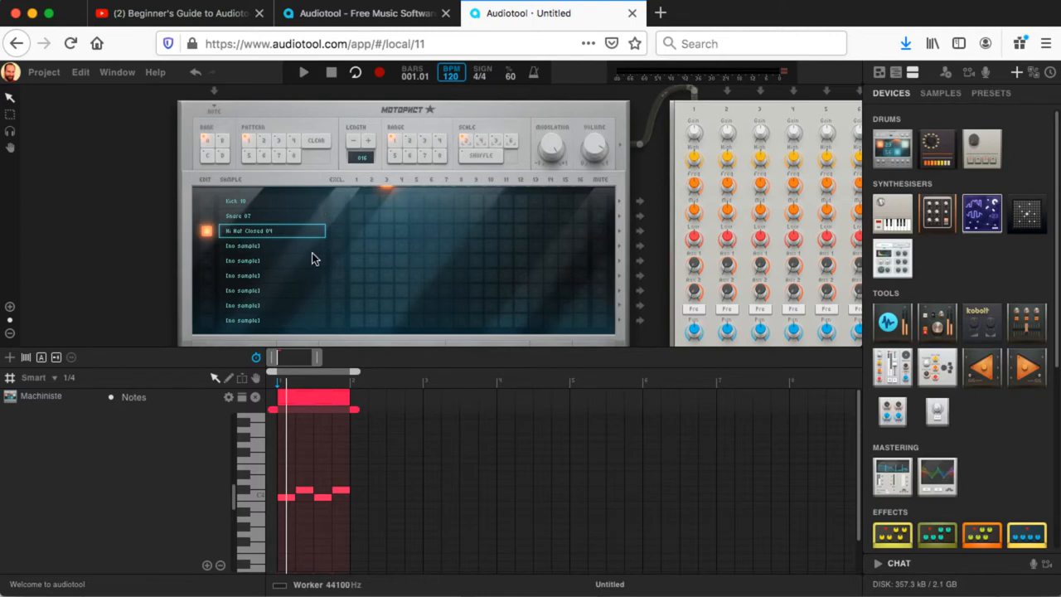
{"action": "mouse_move", "coordinate": [335, 232]}
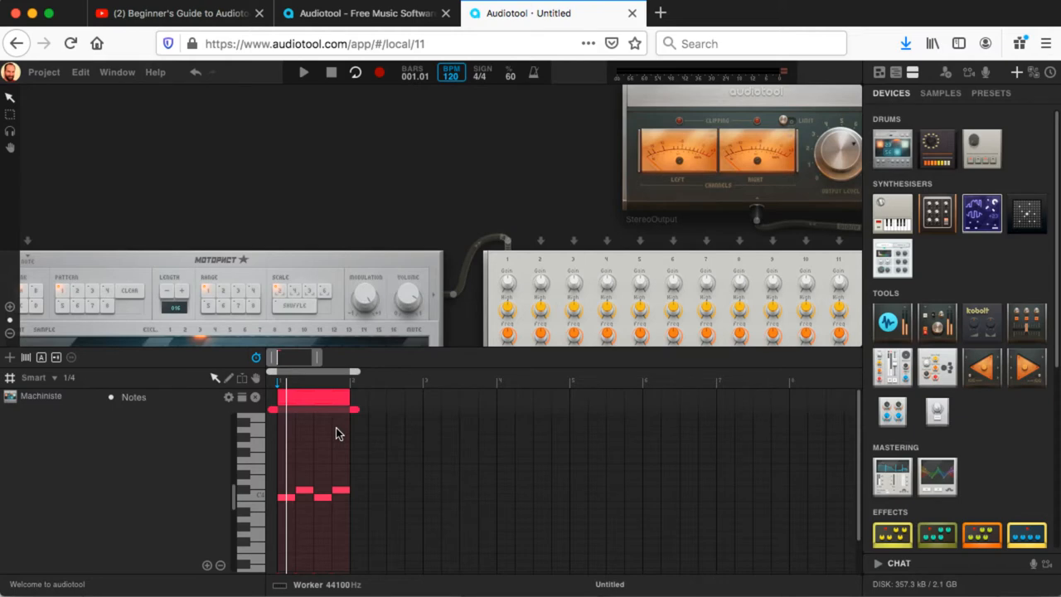
{"action": "left_click", "coordinate": [303, 73]}
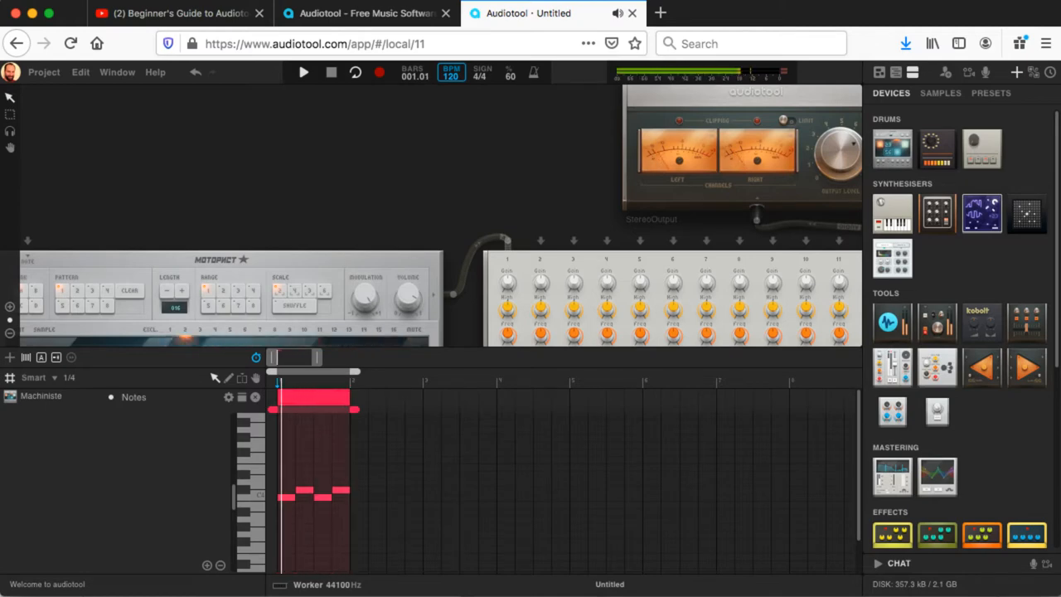
{"action": "left_click", "coordinate": [303, 73]}
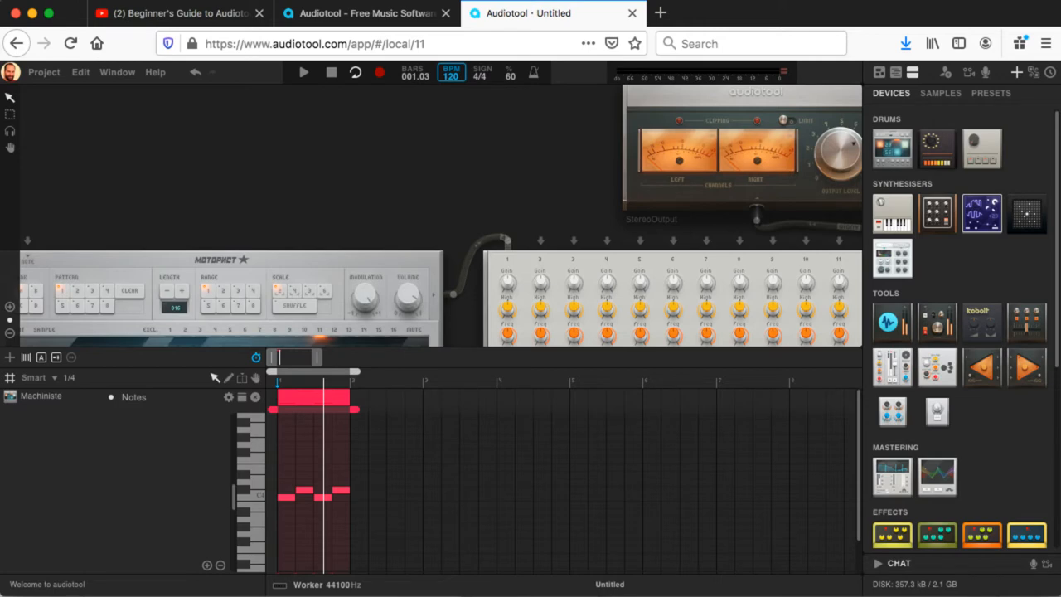
{"action": "left_click", "coordinate": [303, 73]}
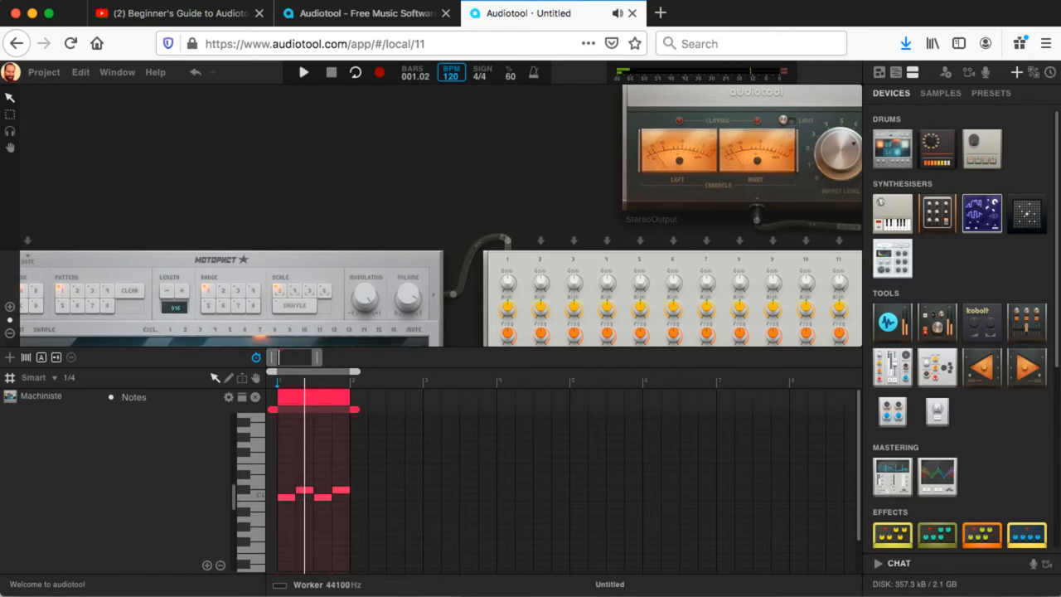
{"action": "left_click", "coordinate": [303, 73]}
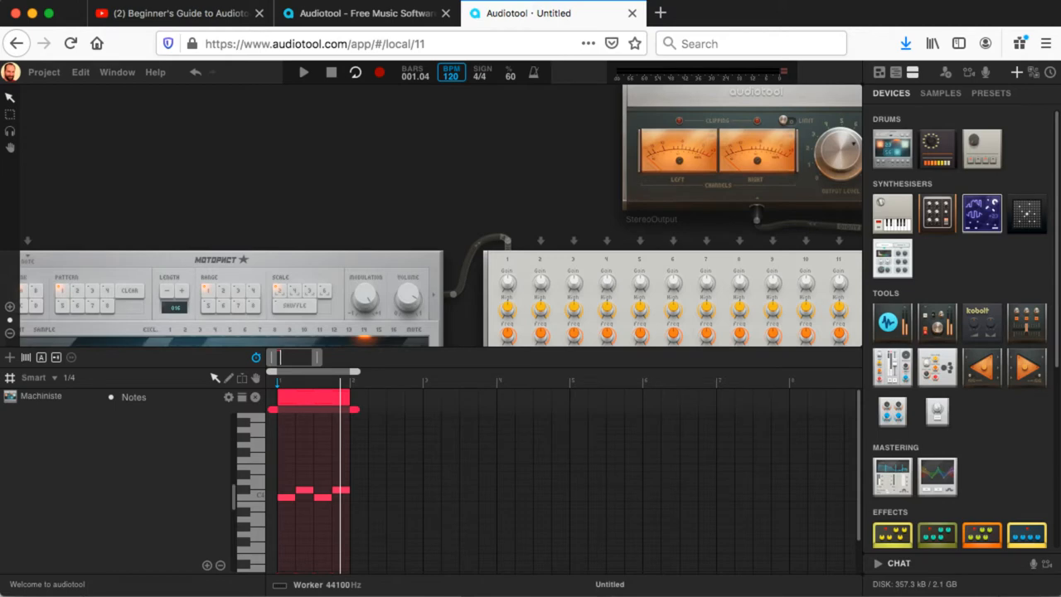
{"action": "left_click", "coordinate": [303, 73]}
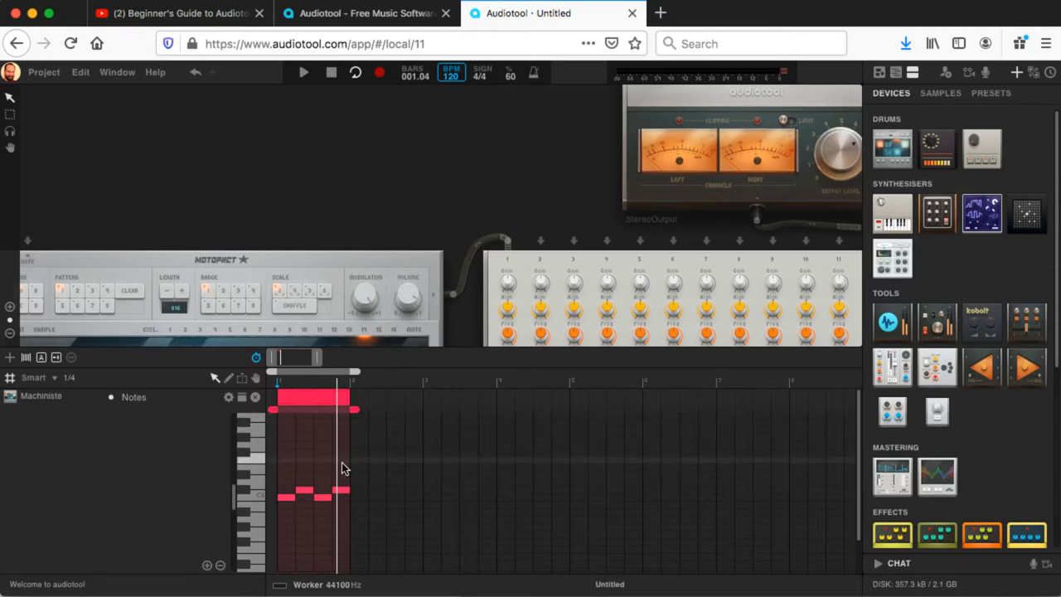
{"action": "mouse_move", "coordinate": [371, 461]}
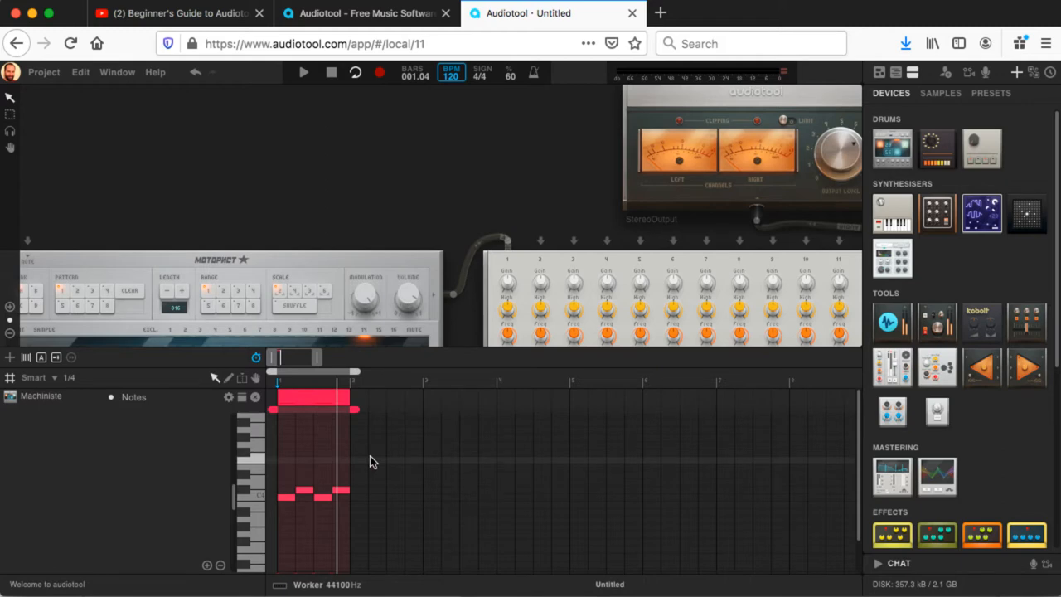
{"action": "mouse_move", "coordinate": [368, 415]}
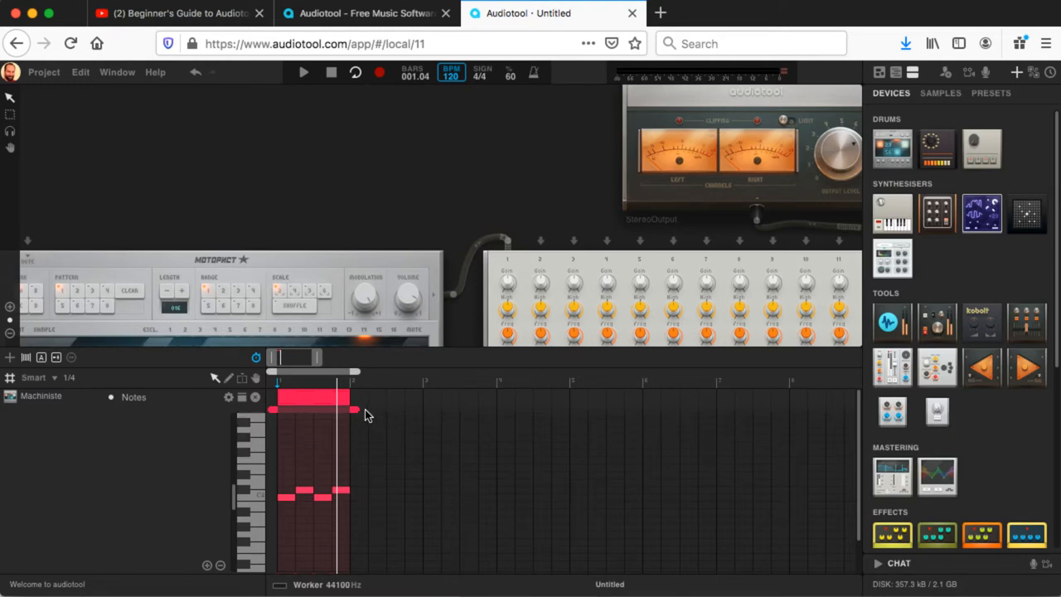
{"action": "mouse_move", "coordinate": [355, 74]}
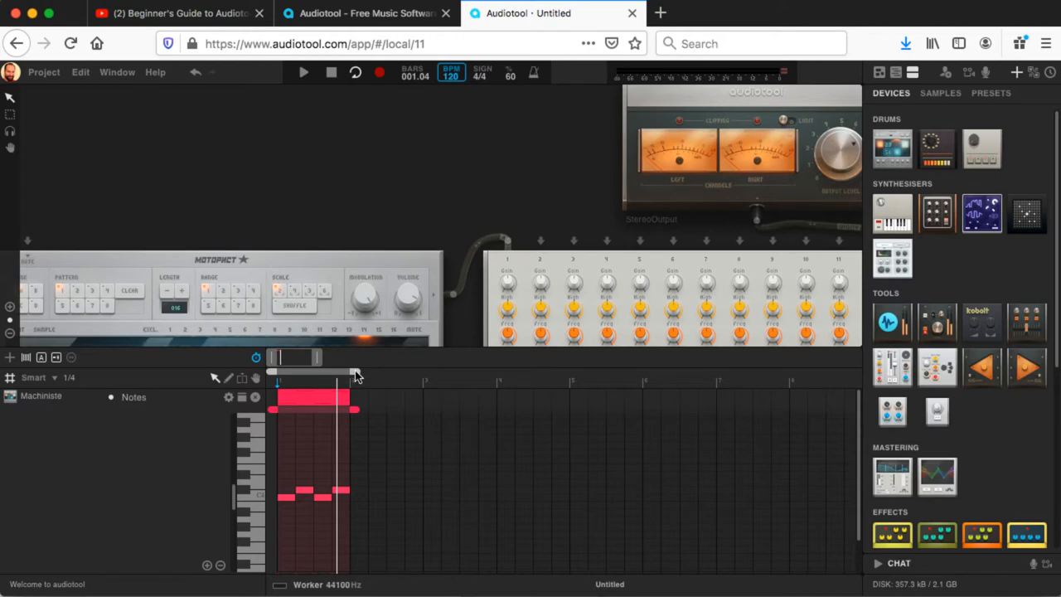
Lengthen the Machiniste note region to two bars and pencil in alternating eighth notes.
{"action": "left_click_drag", "start_coordinate": [356, 372], "coordinate": [427, 371]}
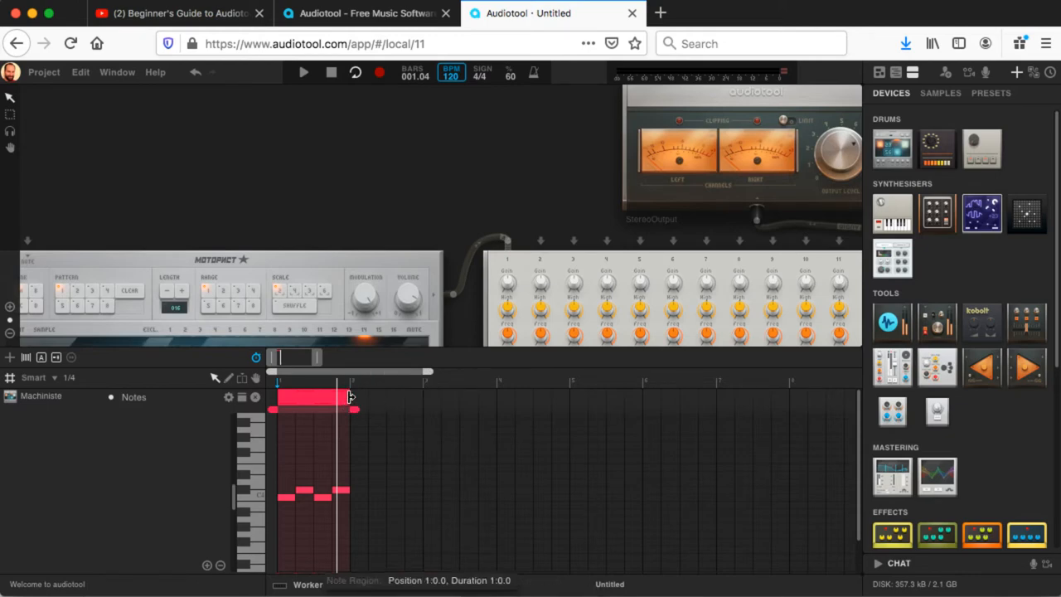
{"action": "left_click_drag", "start_coordinate": [348, 398], "coordinate": [421, 398]}
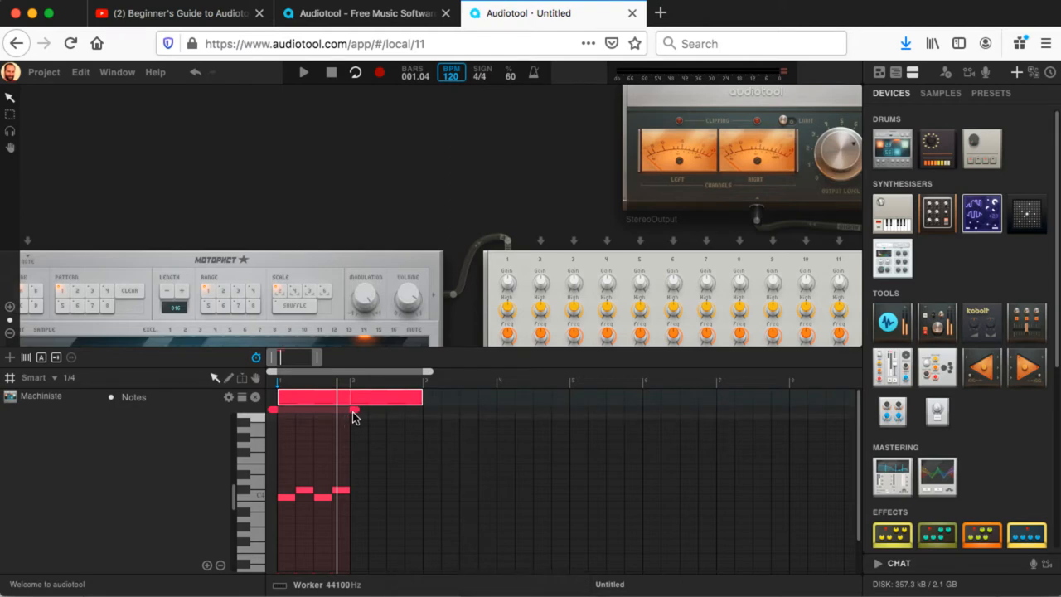
{"action": "left_click_drag", "start_coordinate": [352, 415], "coordinate": [423, 414]}
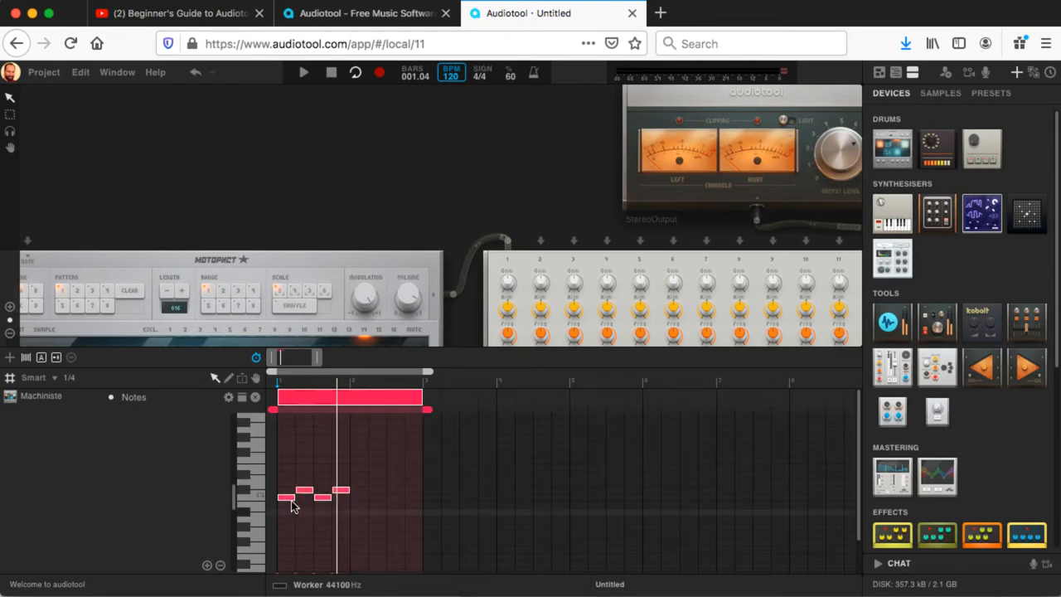
{"action": "mouse_move", "coordinate": [285, 500]}
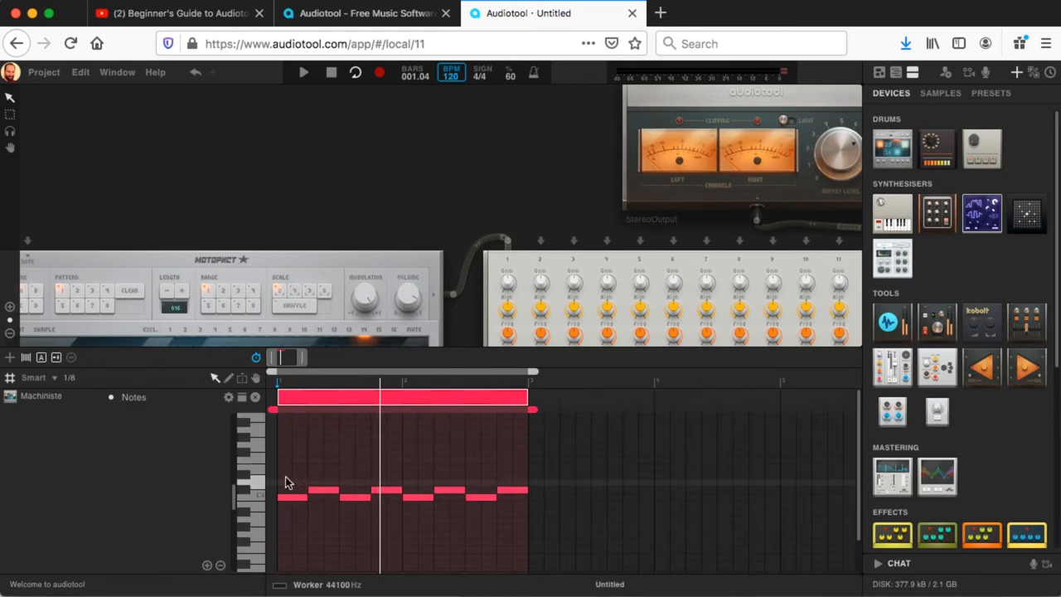
{"action": "mouse_move", "coordinate": [285, 488]}
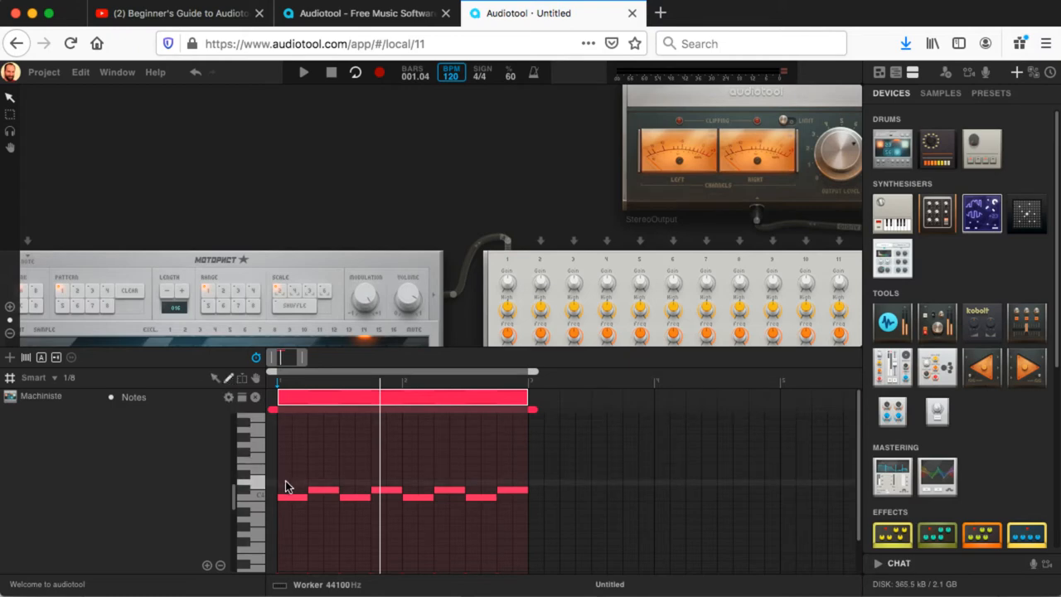
Pencil a row of eighth notes on the upper drum pitch across both bars.
{"action": "left_click", "coordinate": [285, 484]}
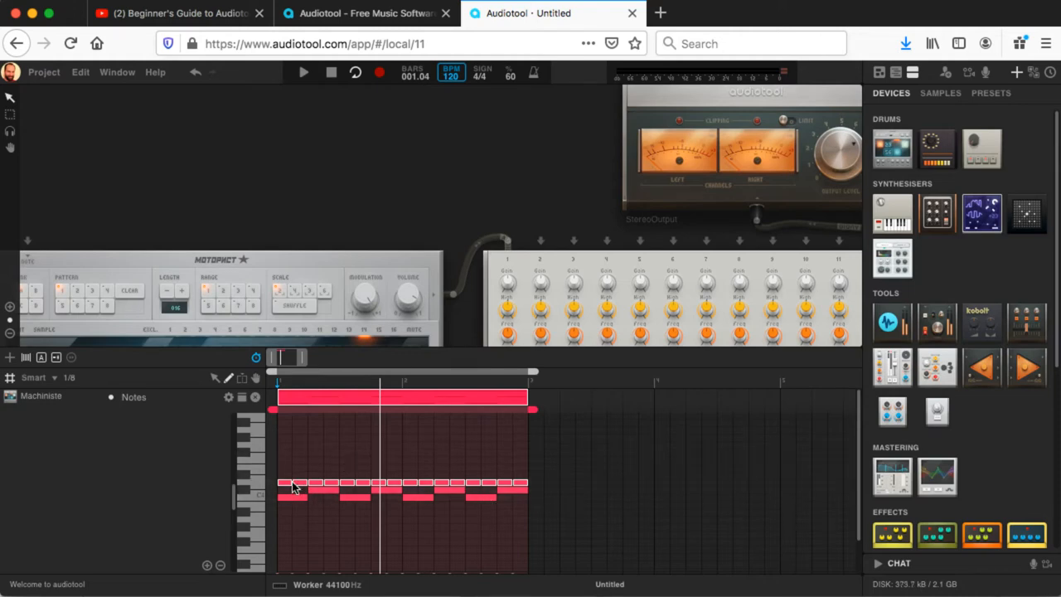
{"action": "mouse_move", "coordinate": [73, 384]}
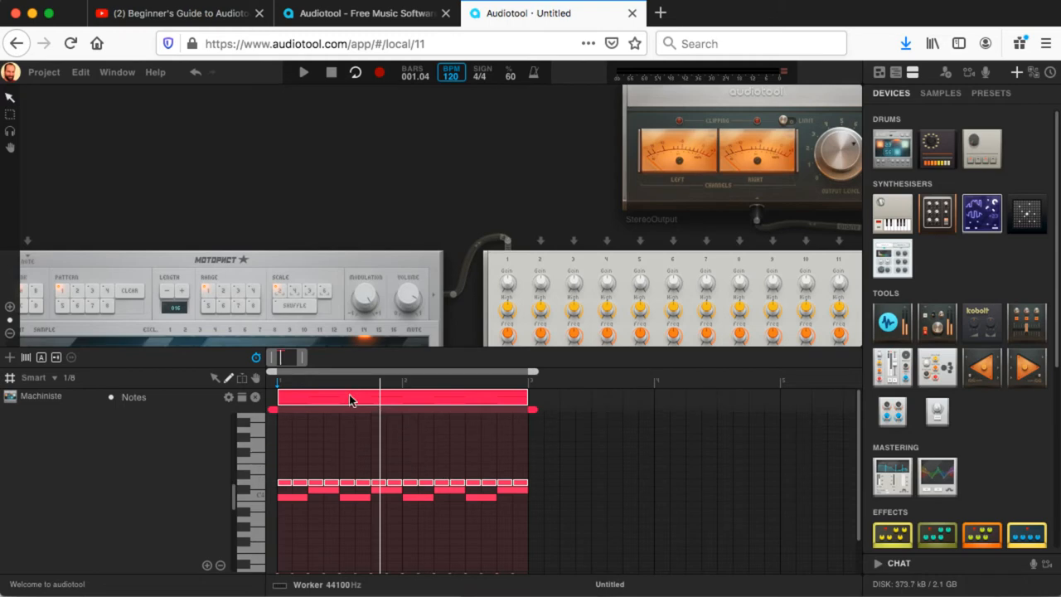
Select the two-bar note region and copy it to start at bar 4.
{"action": "left_click", "coordinate": [303, 73]}
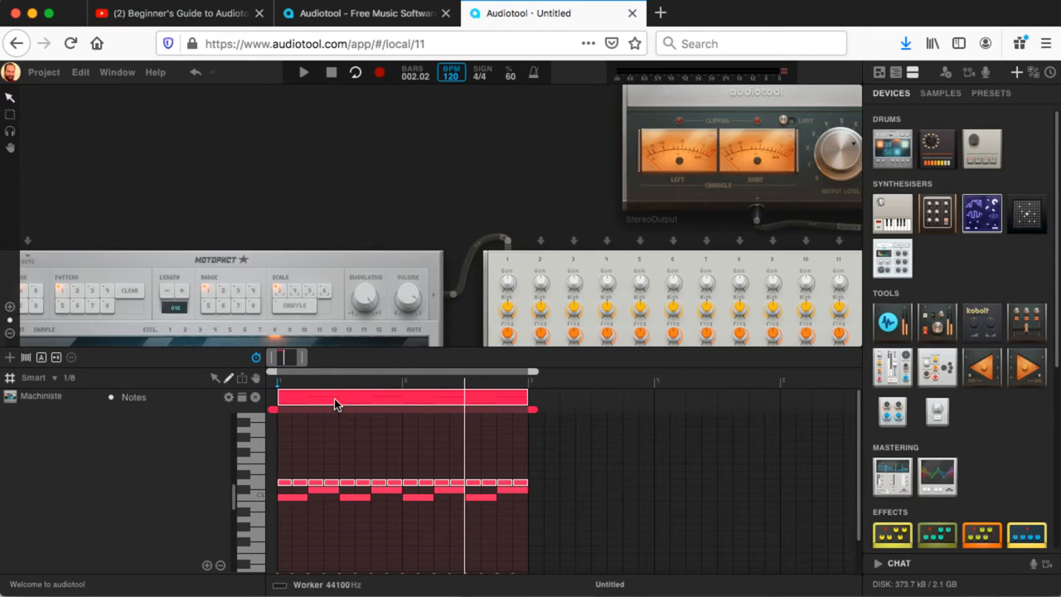
{"action": "mouse_move", "coordinate": [332, 402]}
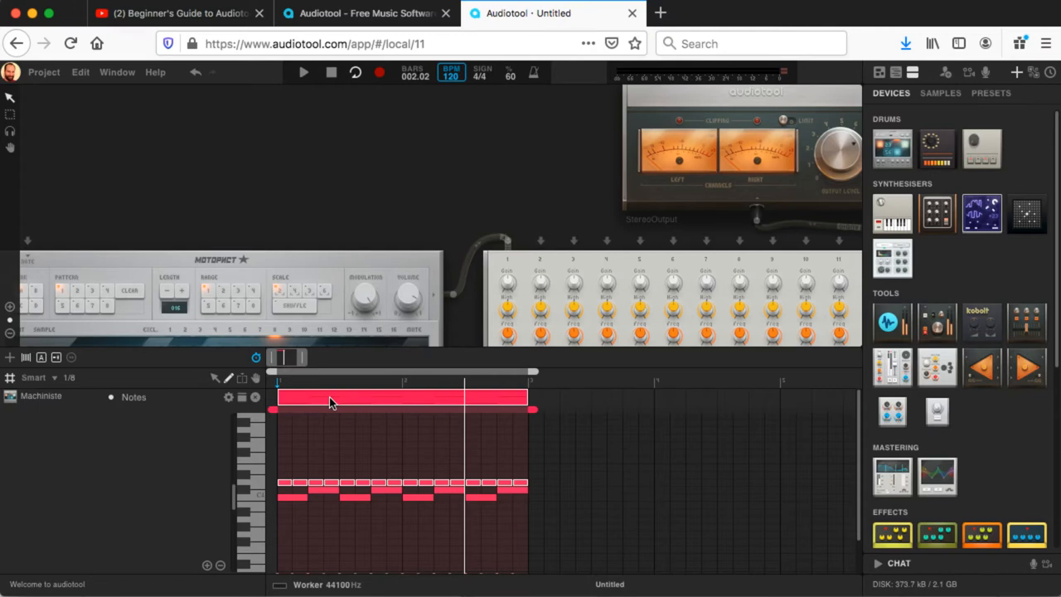
{"action": "mouse_move", "coordinate": [489, 403]}
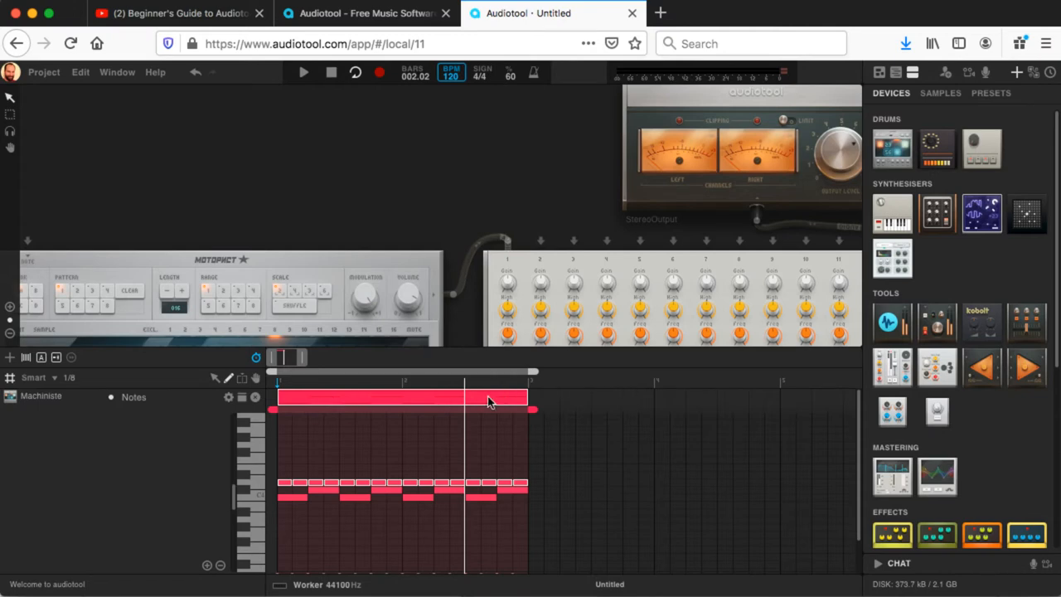
{"action": "left_click", "coordinate": [622, 398]}
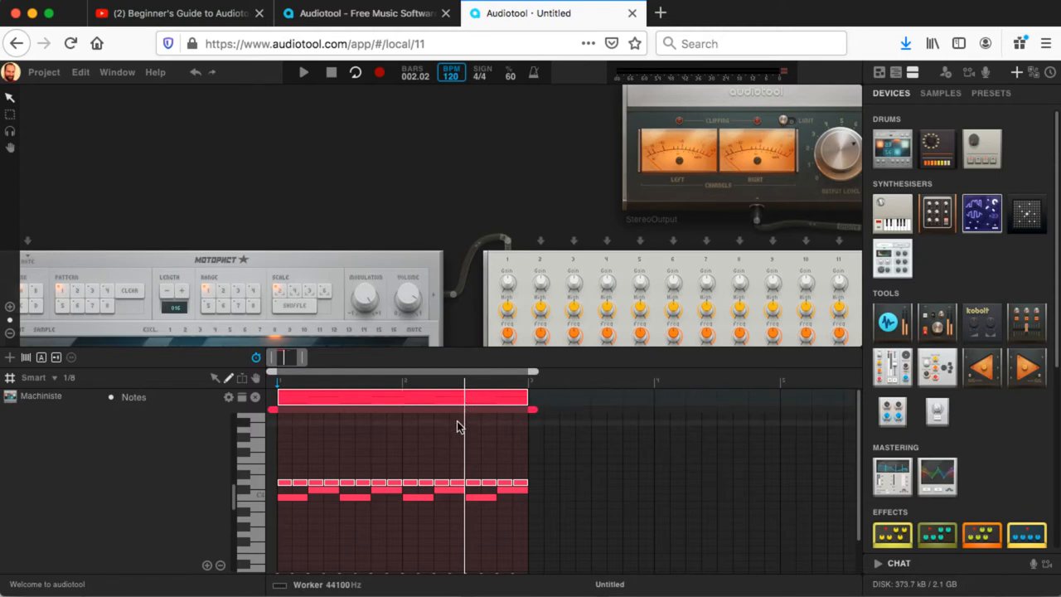
{"action": "mouse_move", "coordinate": [401, 404]}
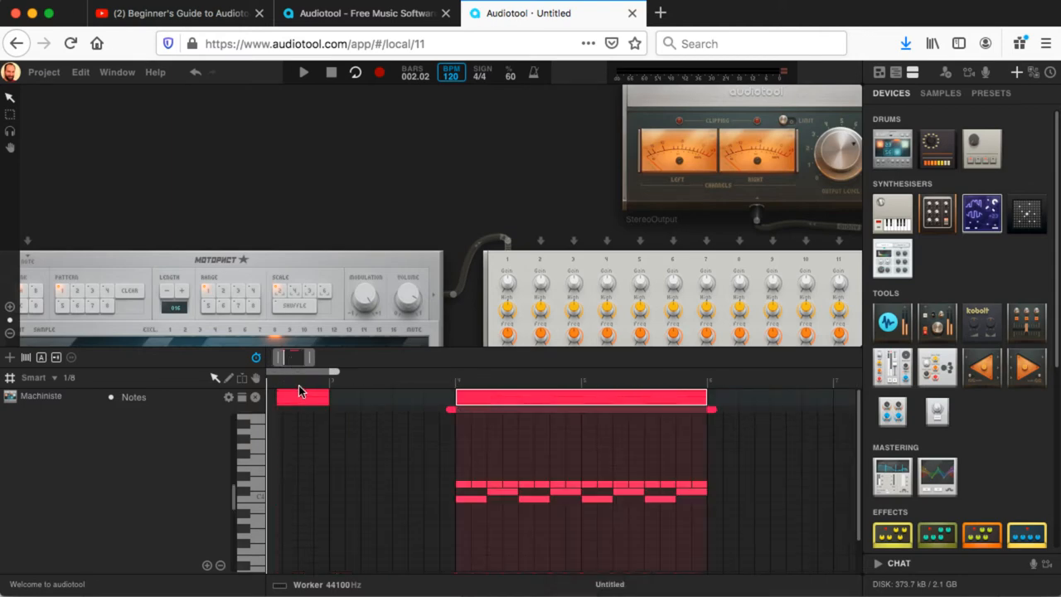
{"action": "mouse_move", "coordinate": [454, 374]}
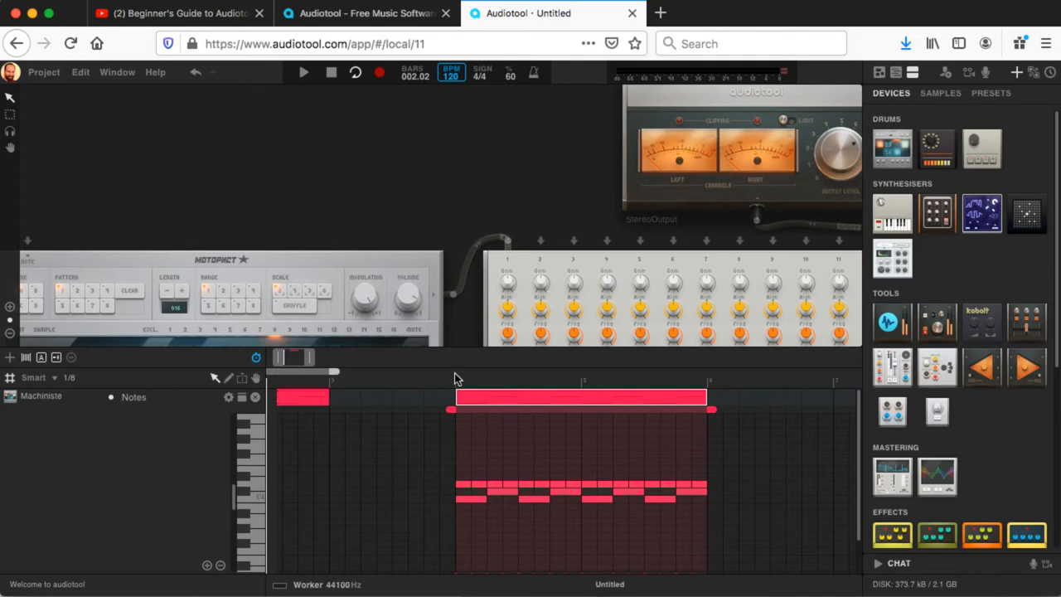
{"action": "mouse_move", "coordinate": [335, 378]}
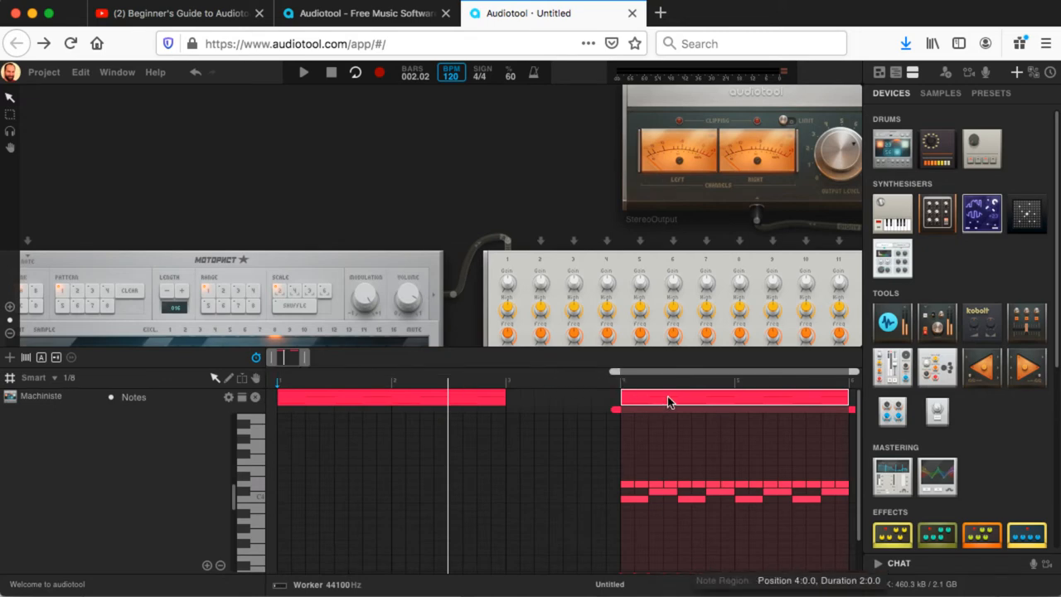
{"action": "mouse_move", "coordinate": [623, 378]}
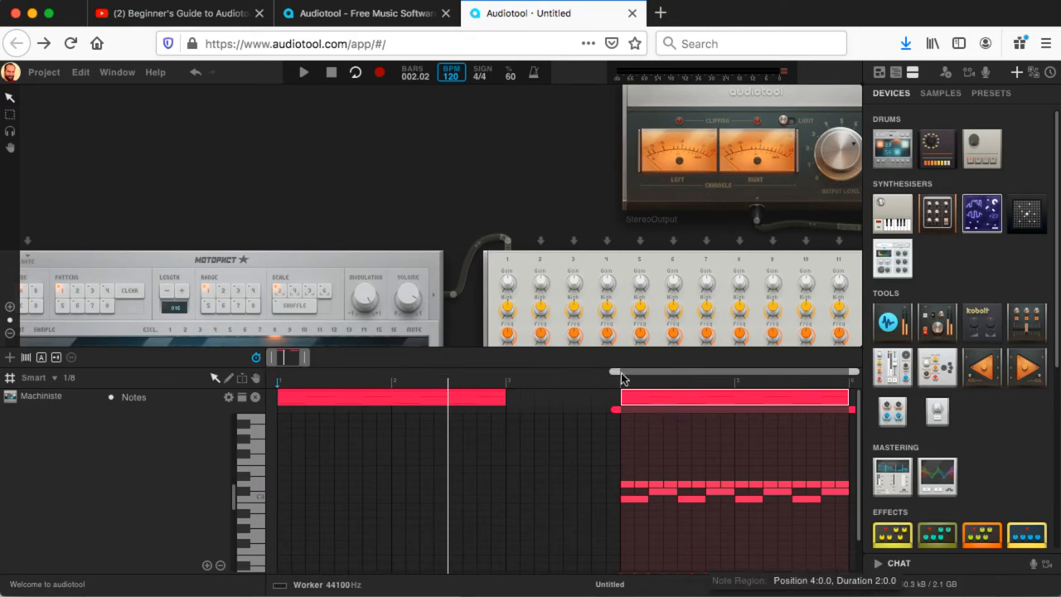
{"action": "mouse_move", "coordinate": [323, 351]}
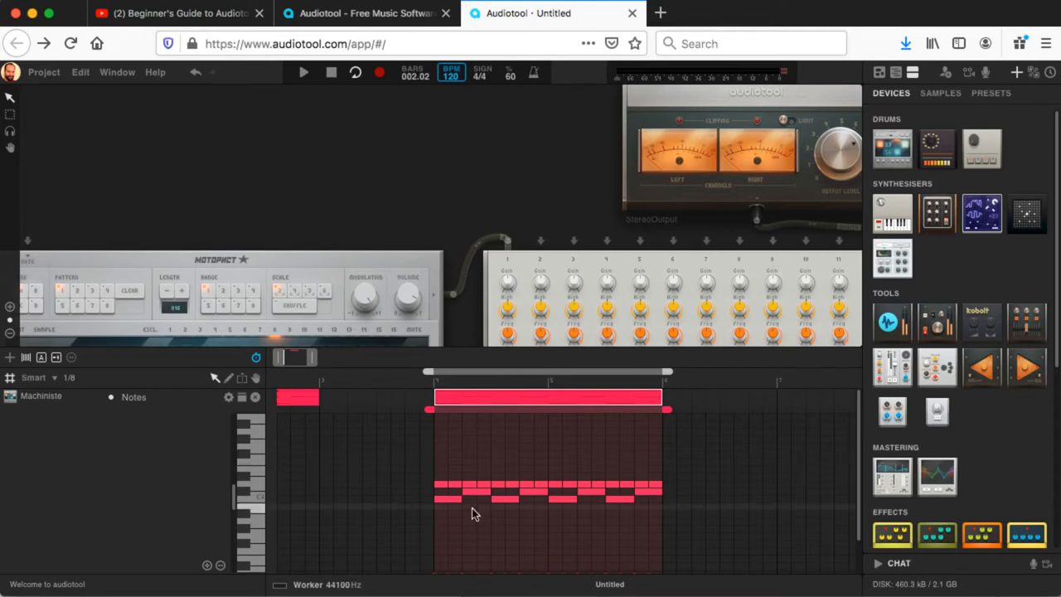
{"action": "mouse_move", "coordinate": [89, 429]}
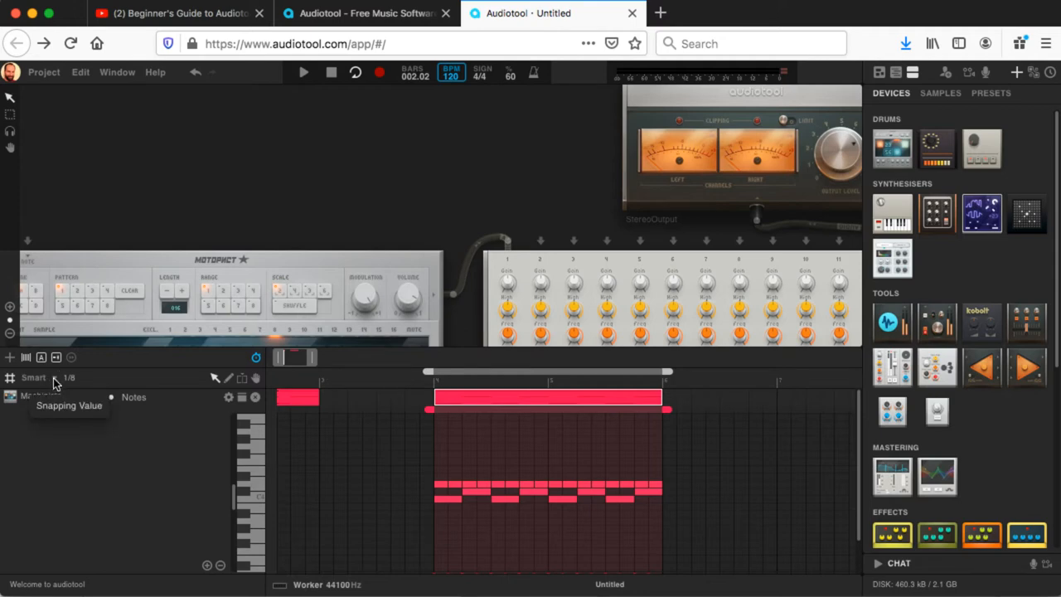
Choose 1/8T eighth-note triplets from the Smart snapping list.
{"action": "left_click", "coordinate": [36, 378]}
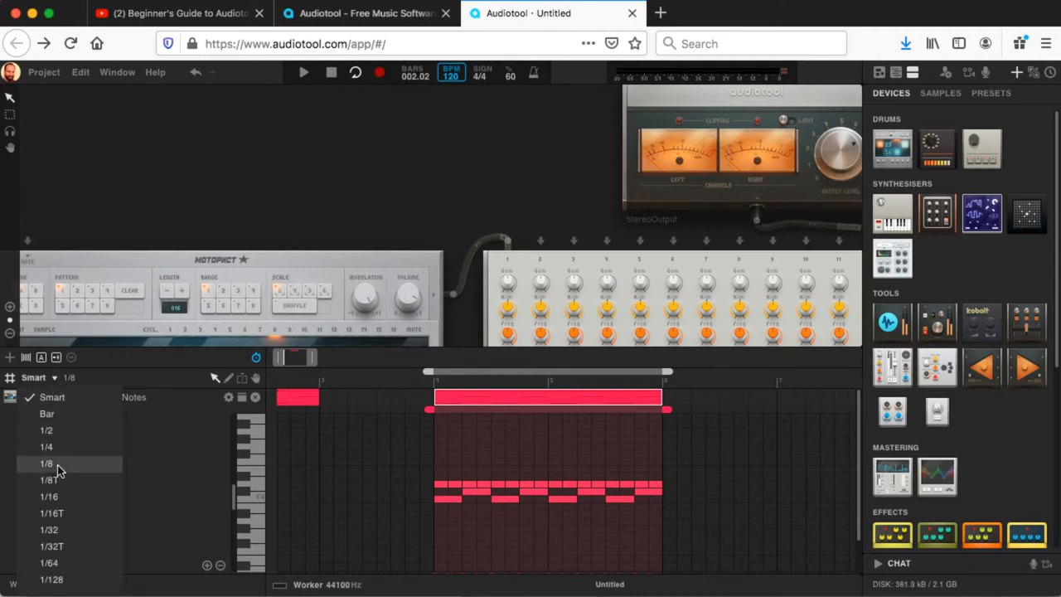
{"action": "mouse_move", "coordinate": [63, 484]}
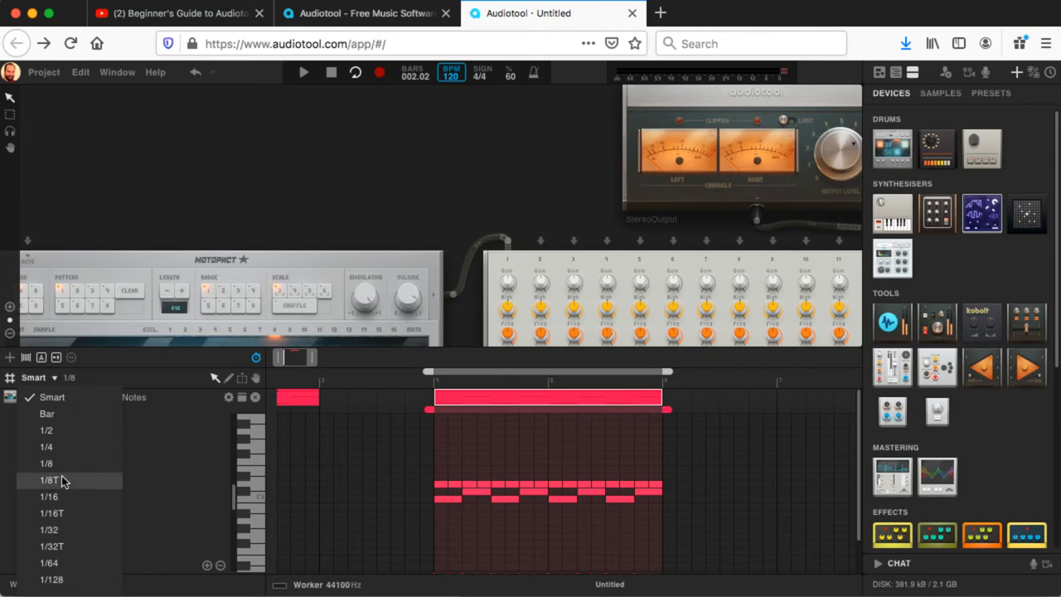
{"action": "left_click", "coordinate": [50, 479]}
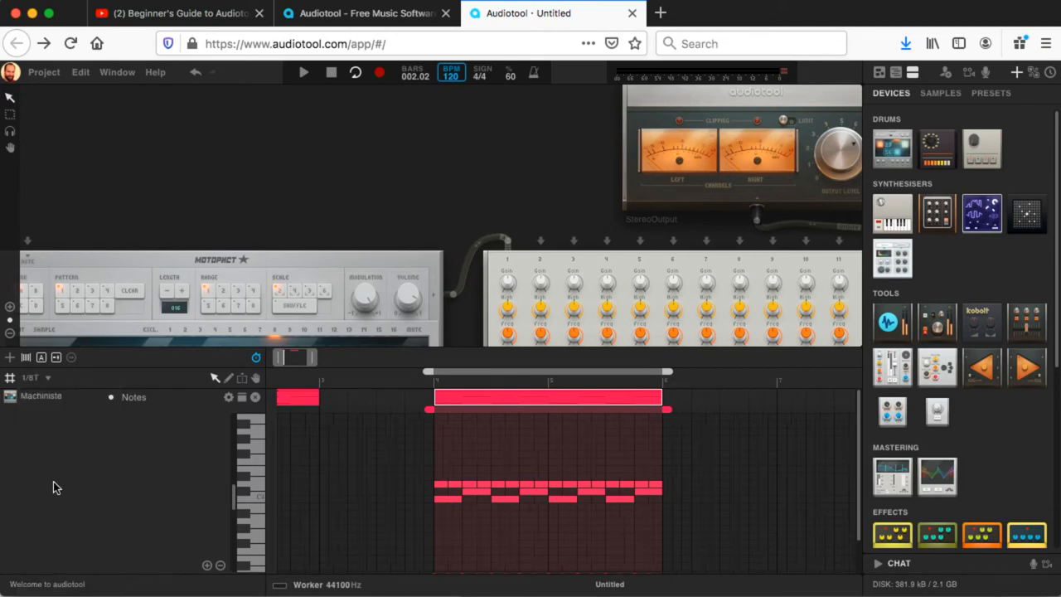
{"action": "mouse_move", "coordinate": [463, 484]}
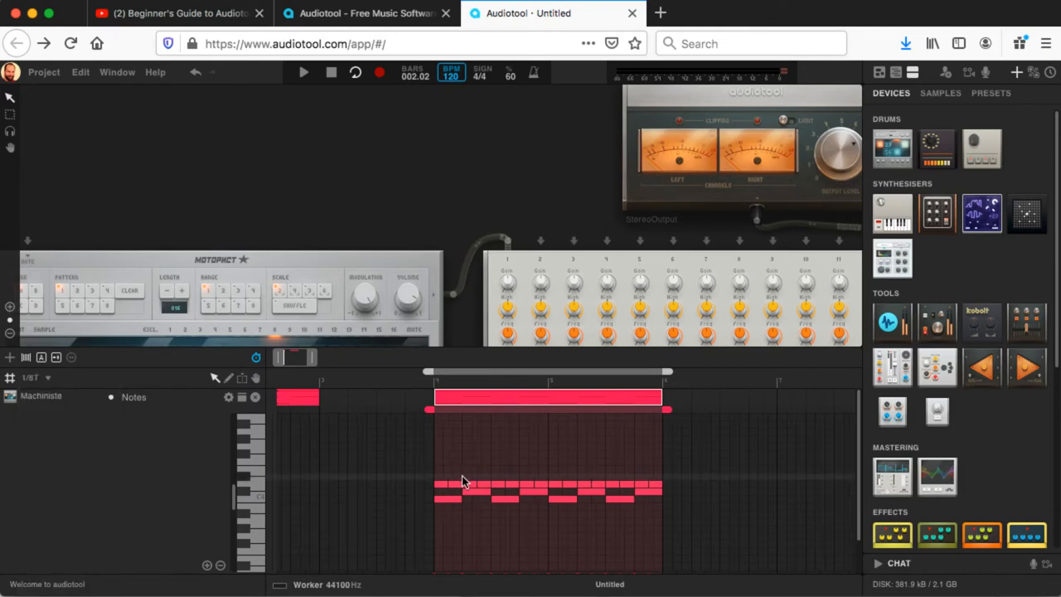
{"action": "mouse_move", "coordinate": [451, 504]}
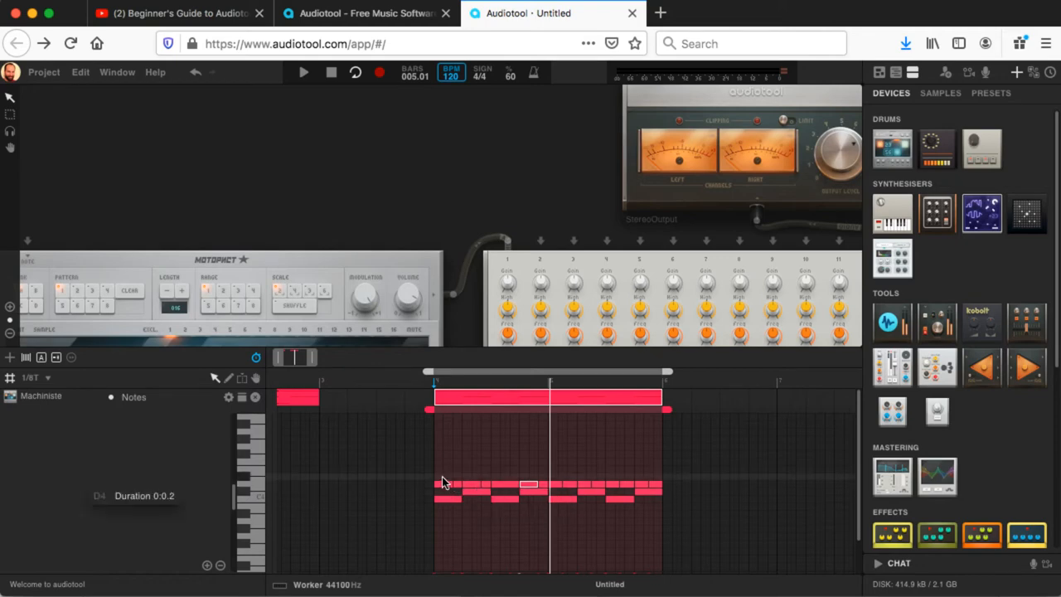
{"action": "mouse_move", "coordinate": [461, 514]}
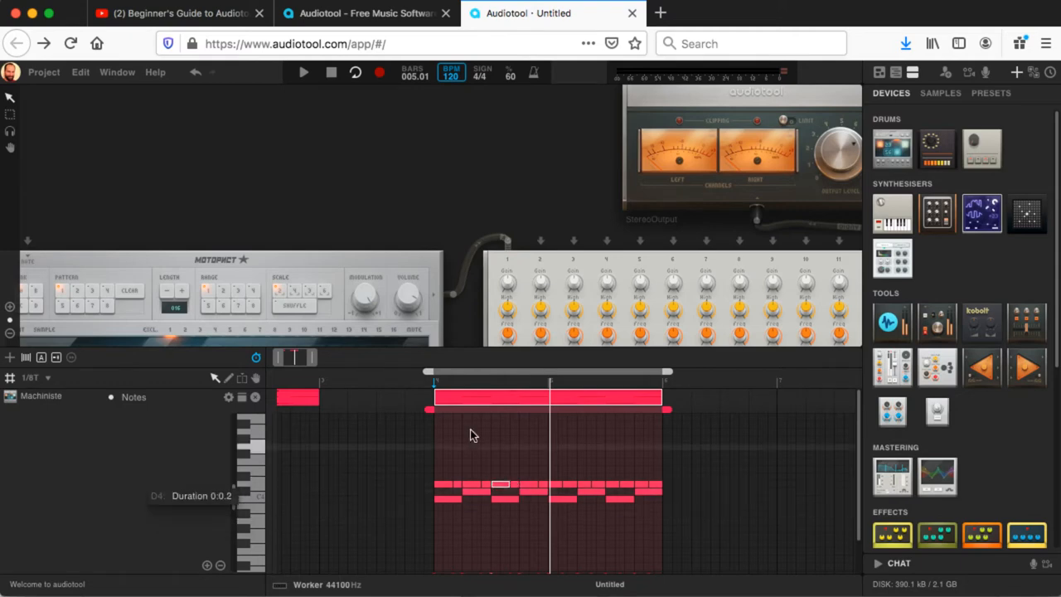
Shift a note of the copied region onto a triplet grid position.
{"action": "left_click", "coordinate": [303, 73]}
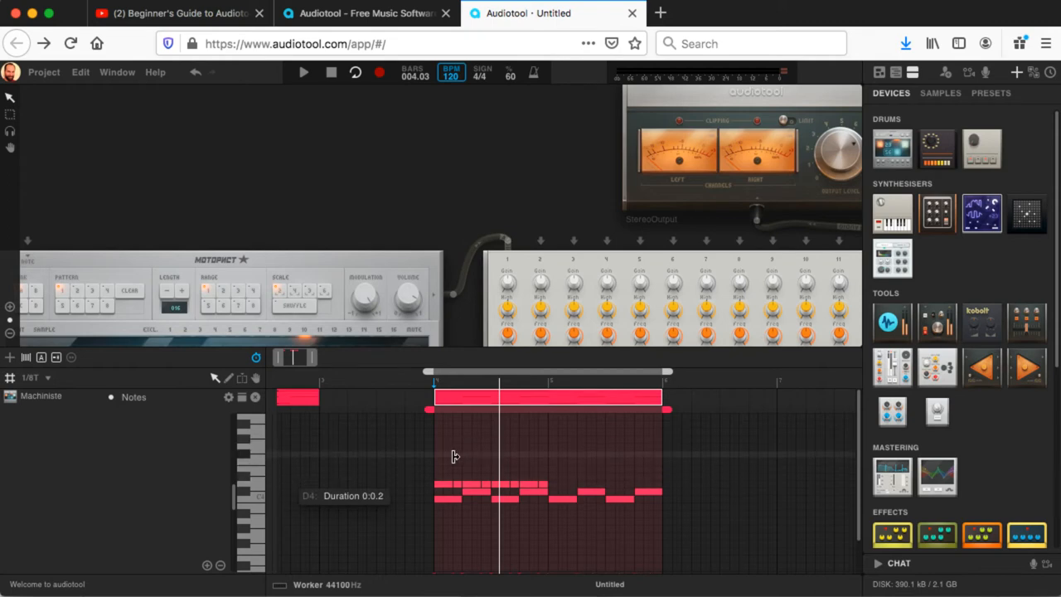
Move the remaining lower-row notes onto 1/8T positions for the shuffle feel.
{"action": "left_click_drag", "start_coordinate": [454, 456], "coordinate": [514, 485]}
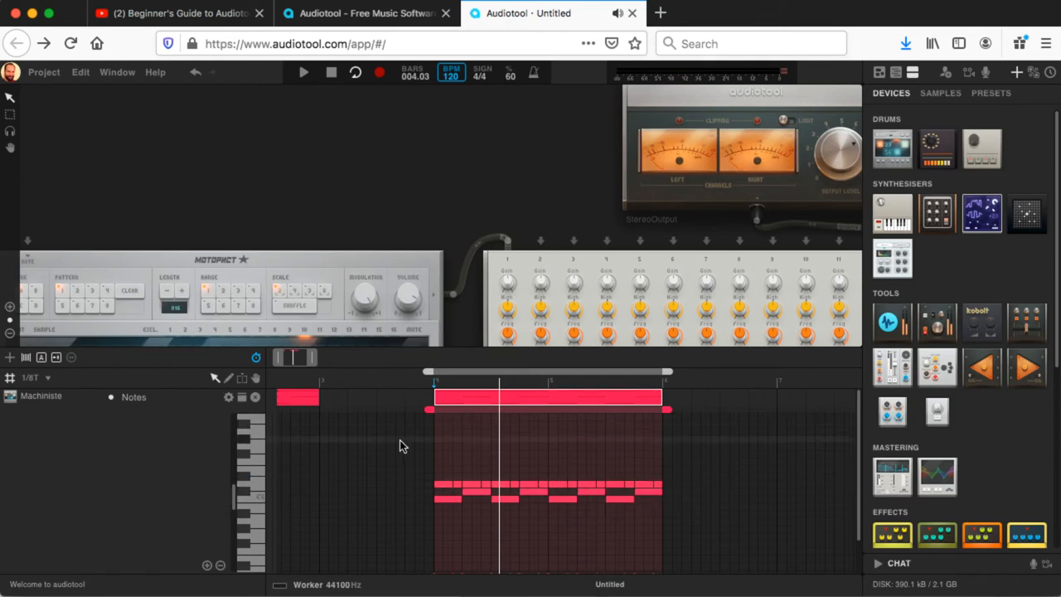
{"action": "left_click", "coordinate": [304, 72]}
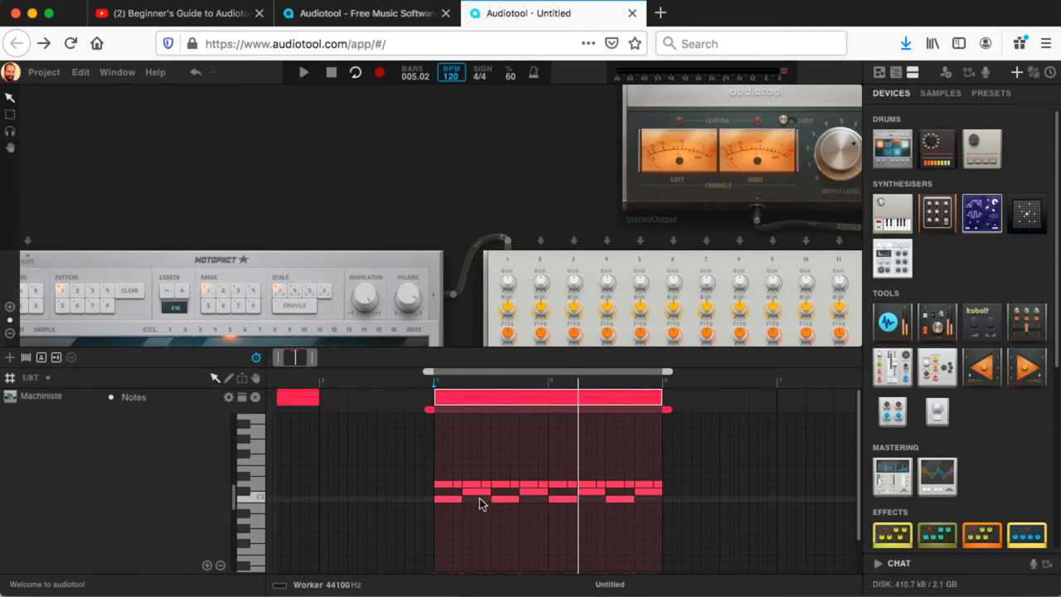
{"action": "mouse_move", "coordinate": [479, 507]}
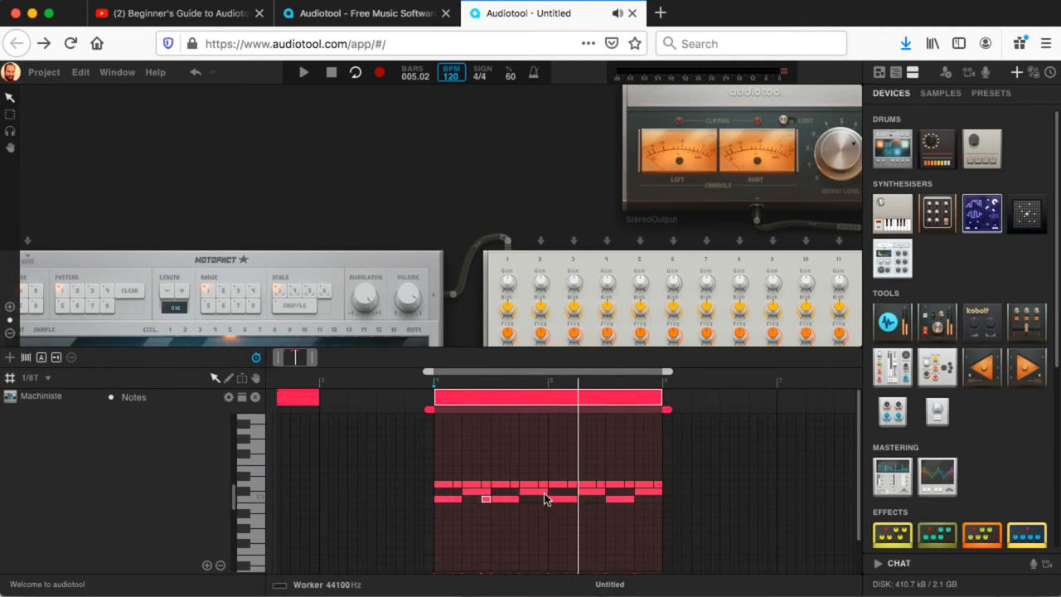
Pencil a 0:0:1 sixteenth-length note between existing shuffle notes.
{"action": "left_click", "coordinate": [531, 491]}
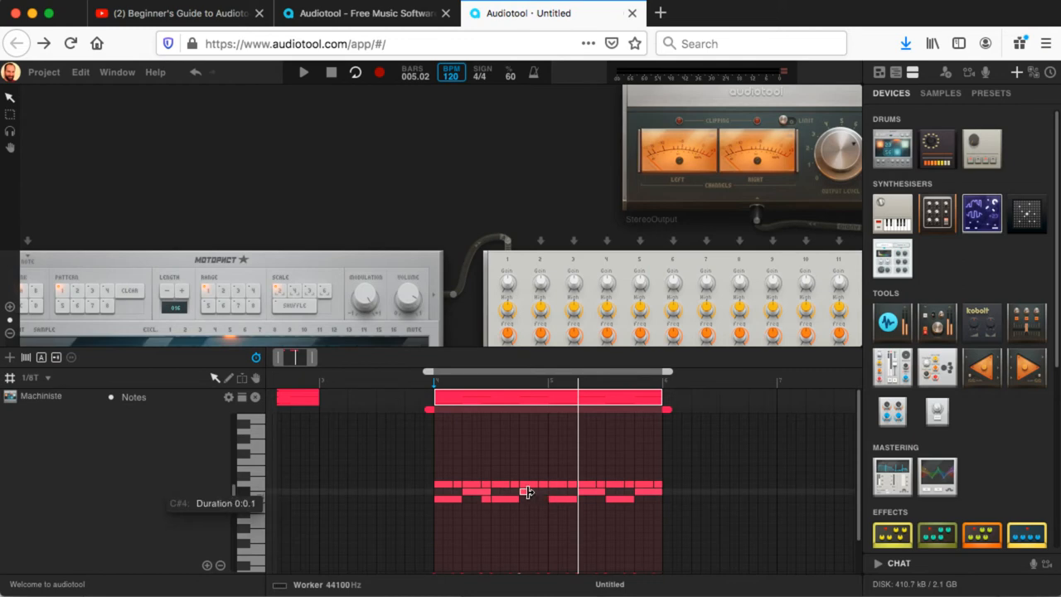
{"action": "mouse_move", "coordinate": [543, 495]}
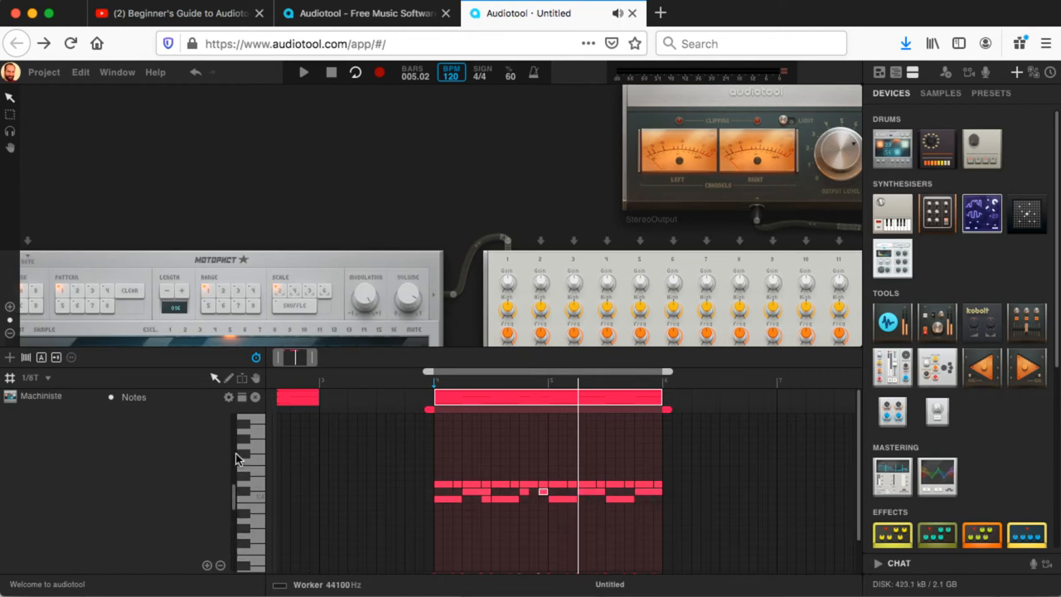
{"action": "mouse_move", "coordinate": [484, 341]}
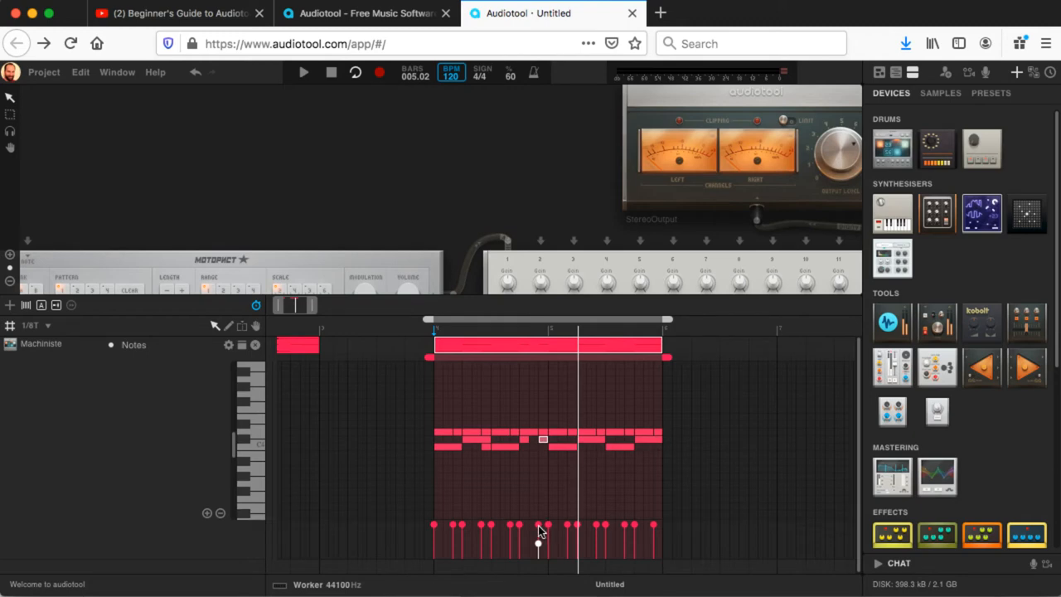
{"action": "mouse_move", "coordinate": [540, 551]}
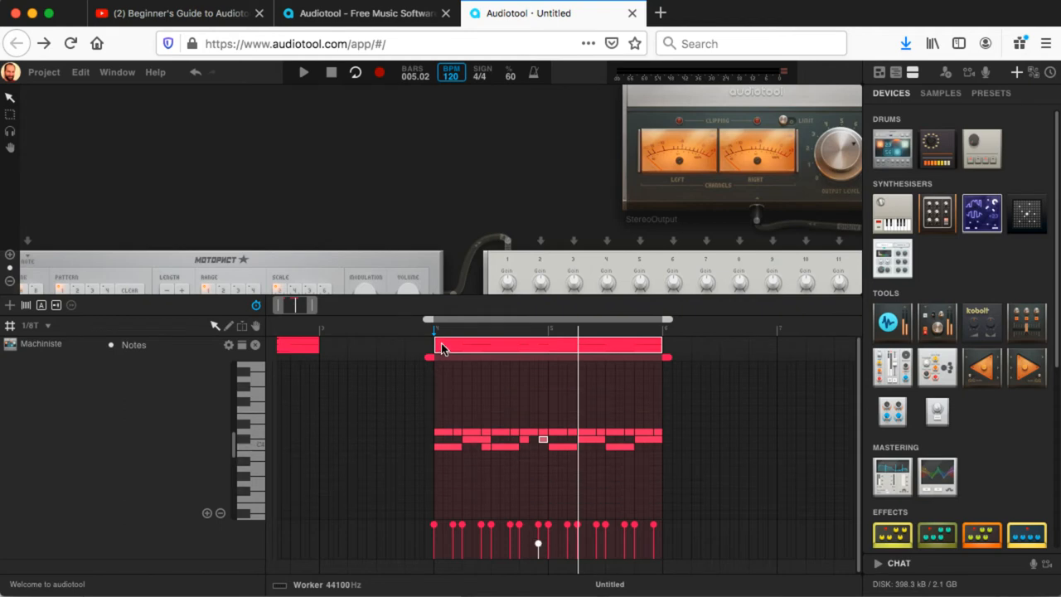
Stop and restart transport playback to audition the eighth-triplet shuffle.
{"action": "left_click", "coordinate": [303, 73]}
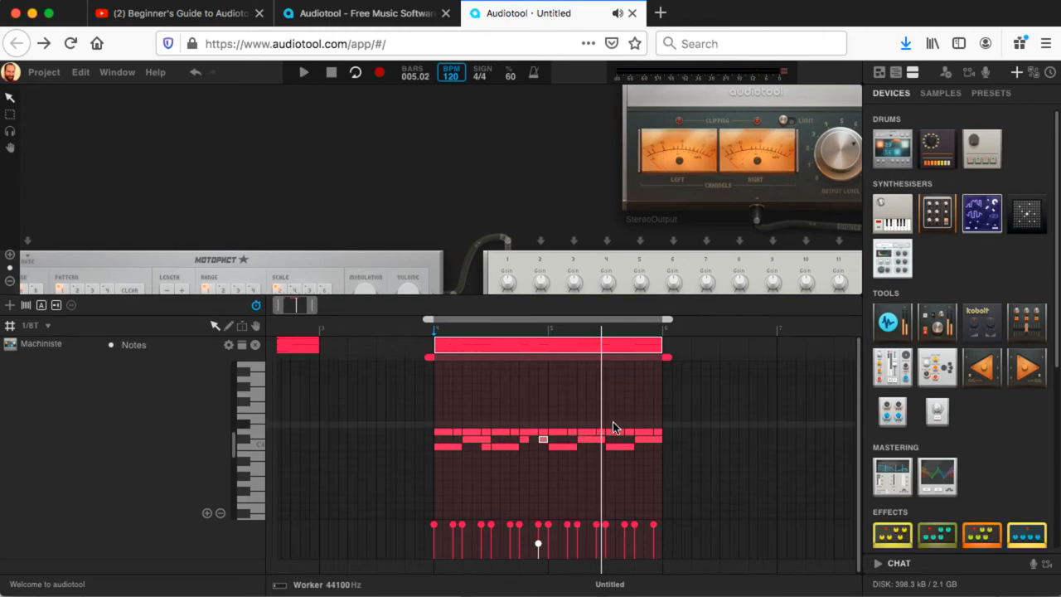
{"action": "mouse_move", "coordinate": [555, 494]}
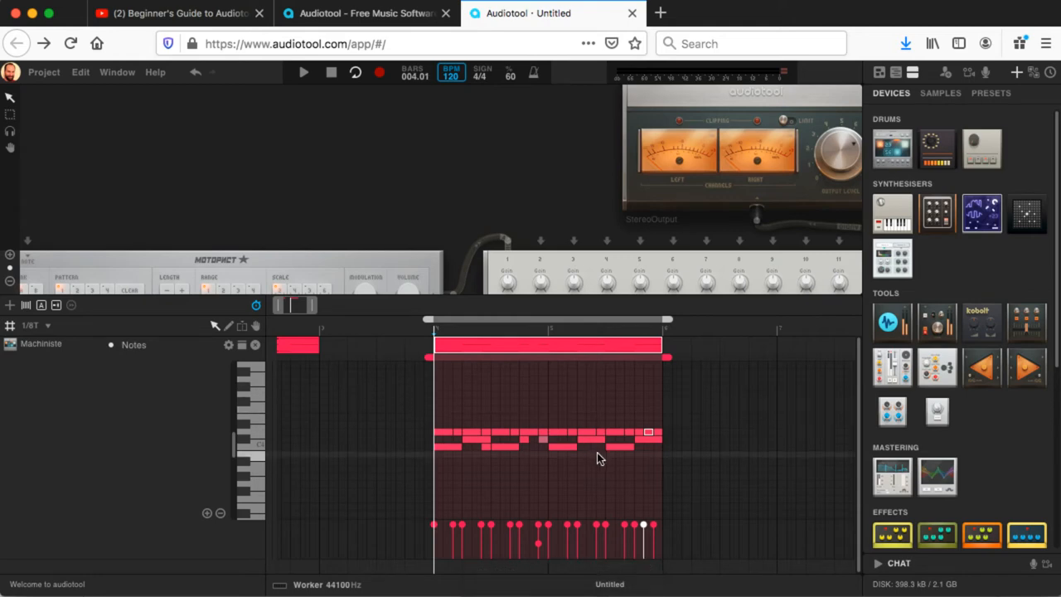
{"action": "mouse_move", "coordinate": [646, 471]}
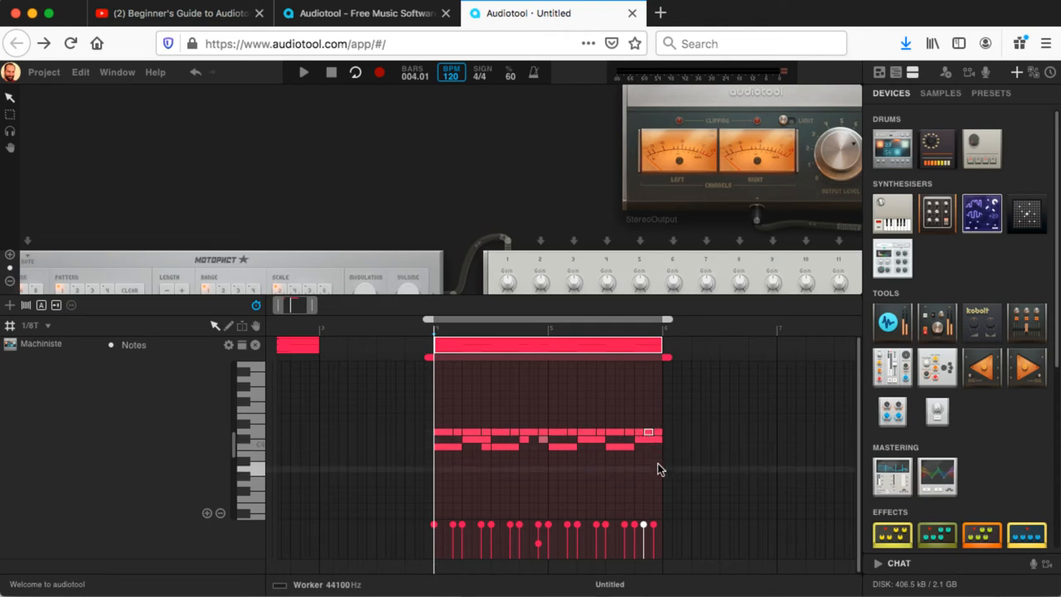
{"action": "mouse_move", "coordinate": [663, 456]}
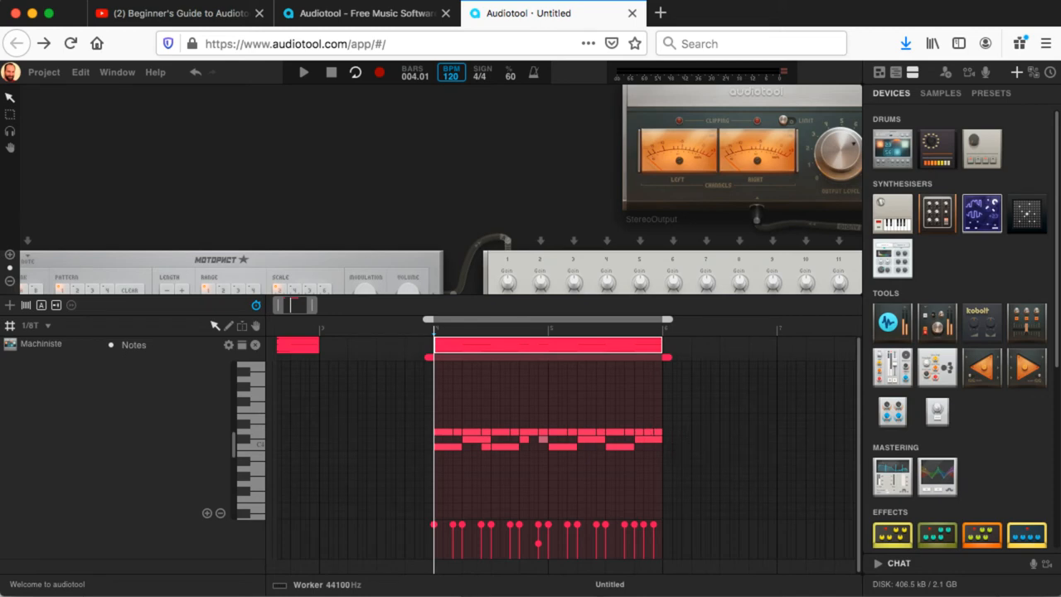
{"action": "left_click", "coordinate": [303, 73]}
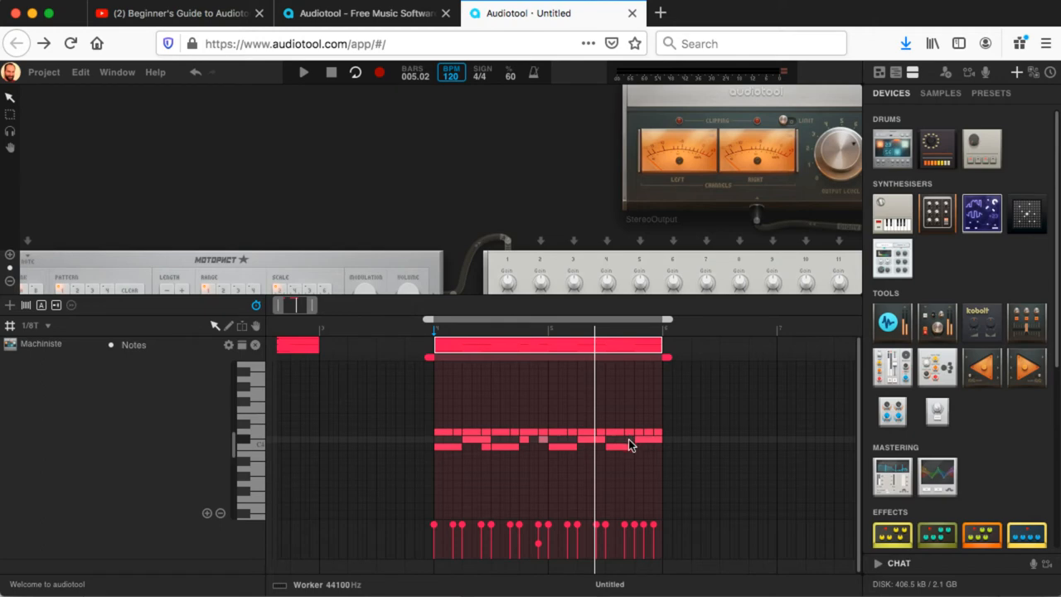
{"action": "mouse_move", "coordinate": [280, 305]}
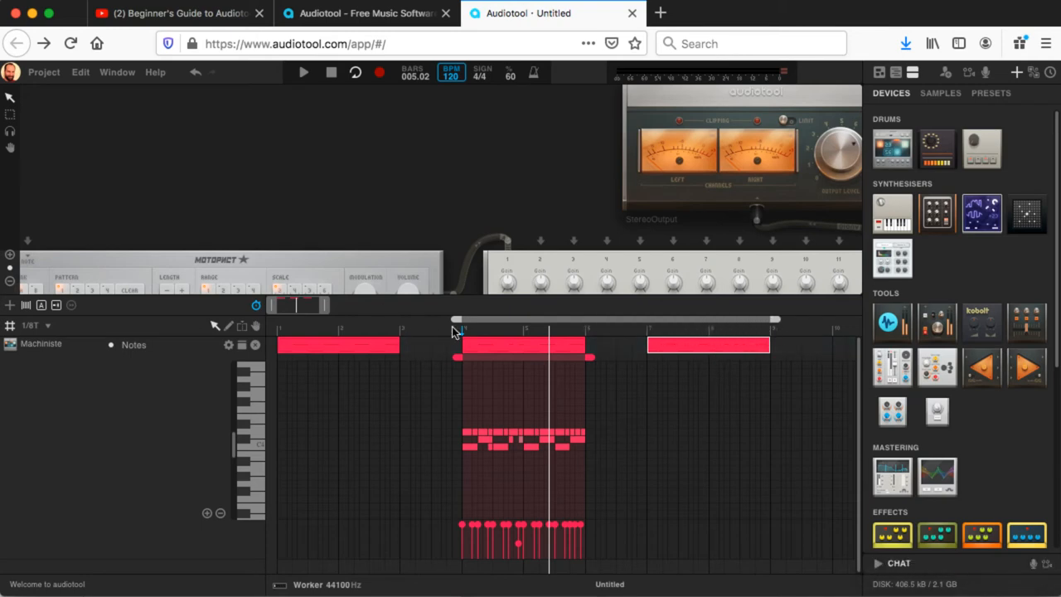
Scroll the timeline overview to bring the next Machiniste note clip into view.
{"action": "left_click_drag", "start_coordinate": [455, 318], "coordinate": [650, 318]}
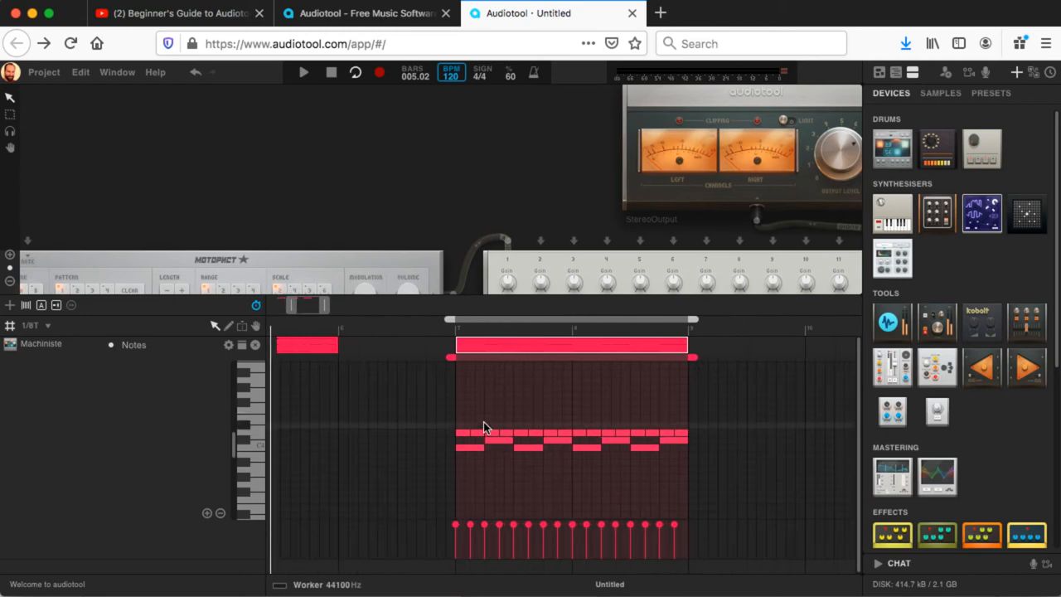
{"action": "mouse_move", "coordinate": [479, 421]}
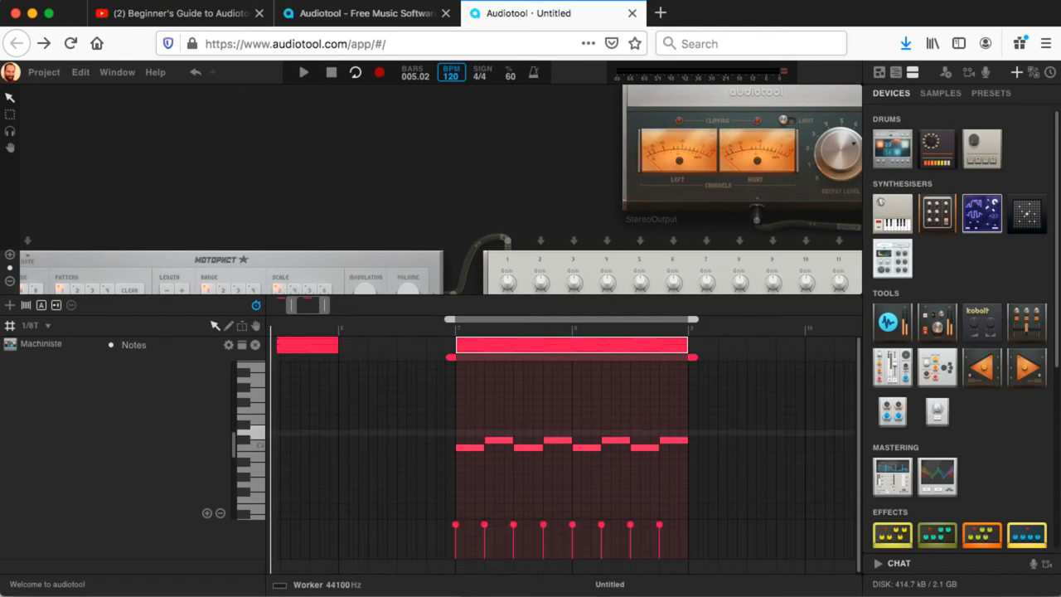
{"action": "mouse_move", "coordinate": [58, 333]}
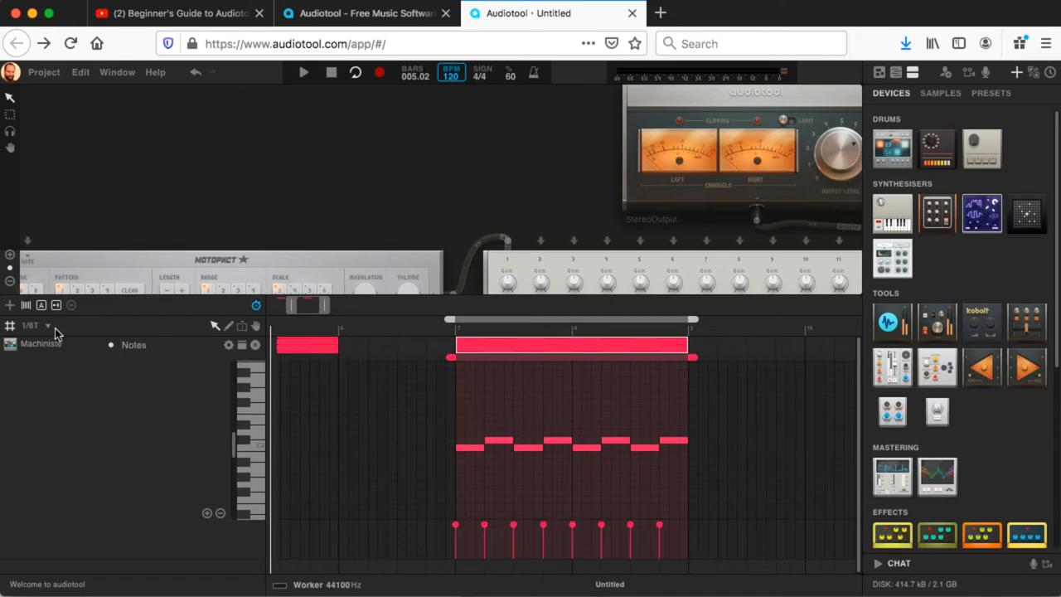
Set the note grid to 1/16 from the grid size list.
{"action": "left_click", "coordinate": [34, 325]}
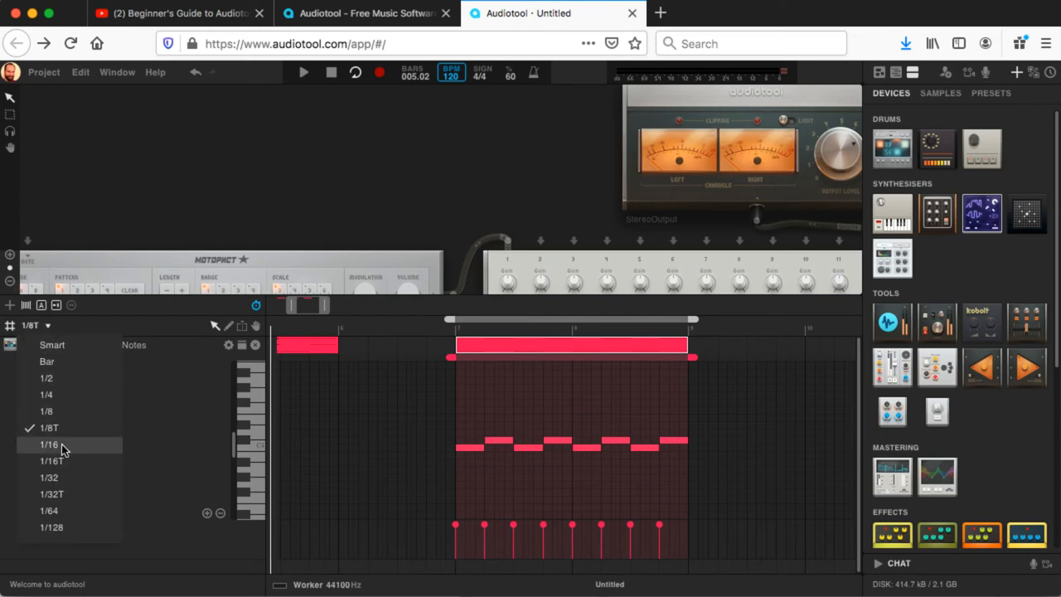
{"action": "left_click", "coordinate": [48, 444]}
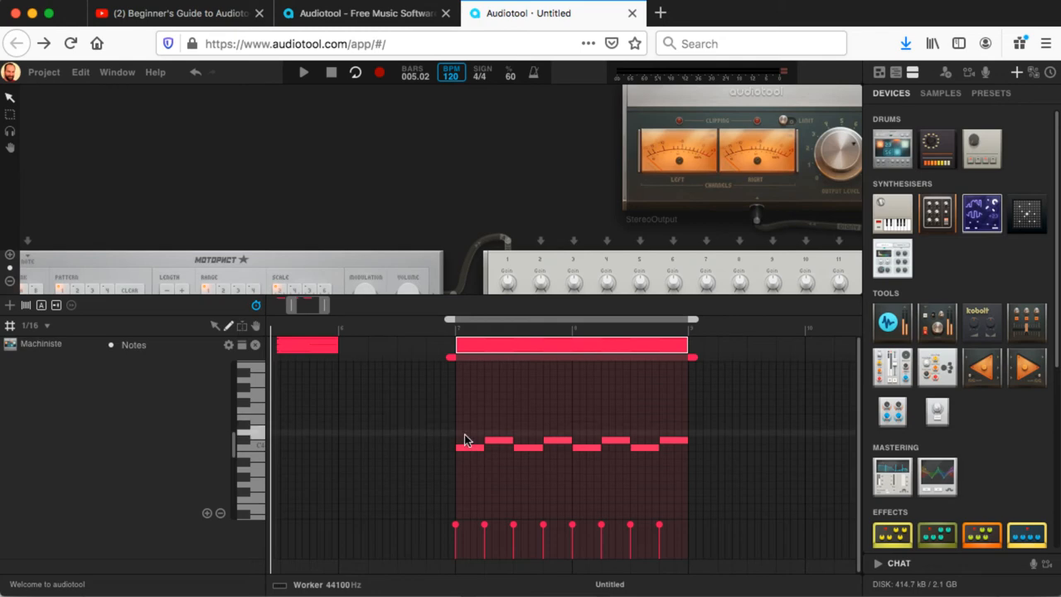
{"action": "mouse_move", "coordinate": [462, 439]}
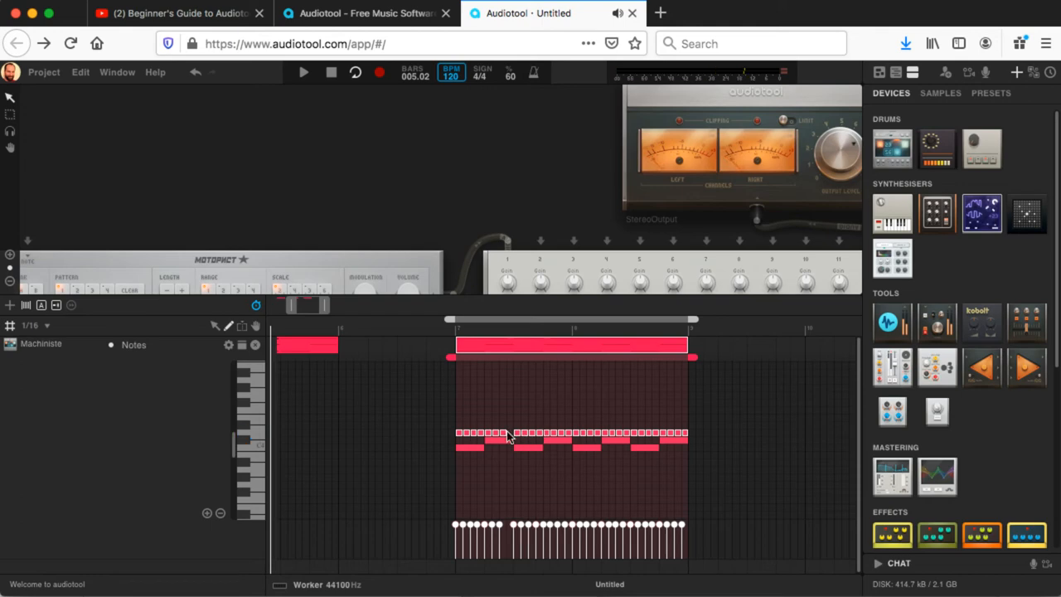
{"action": "mouse_move", "coordinate": [429, 366]}
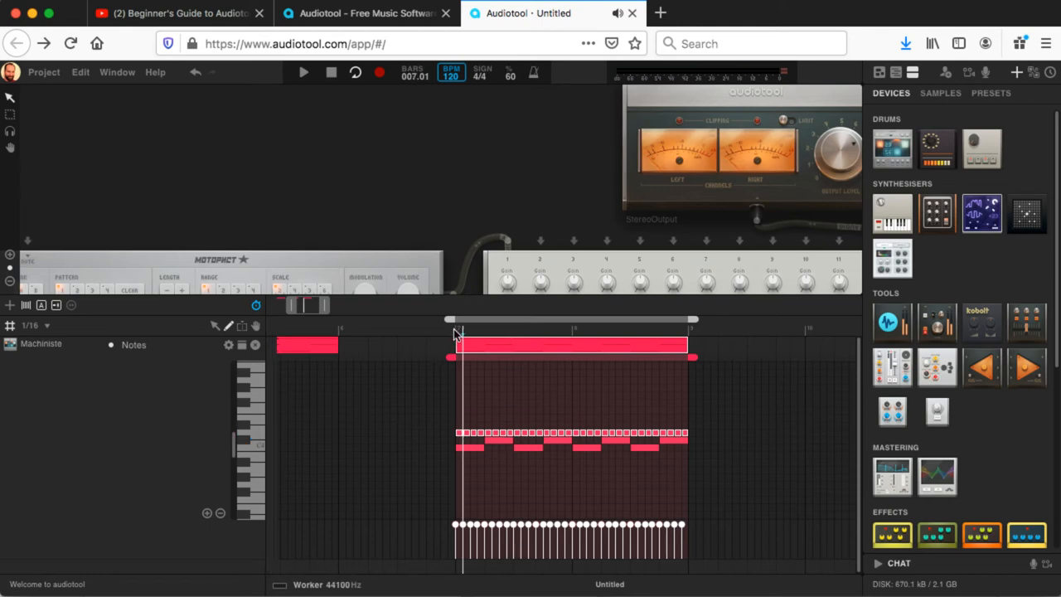
{"action": "left_click", "coordinate": [303, 73]}
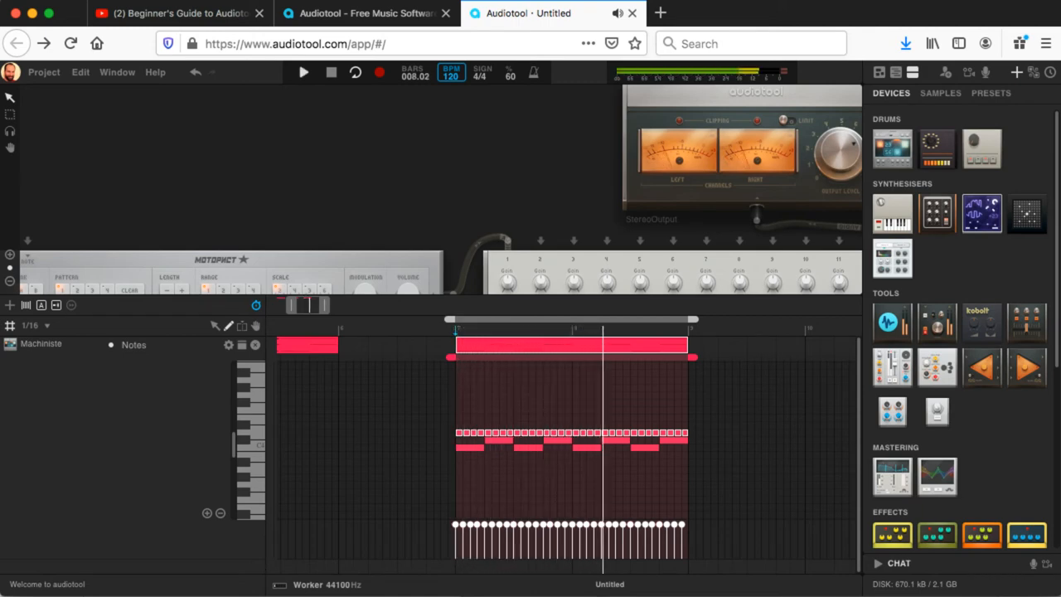
{"action": "left_click", "coordinate": [303, 73]}
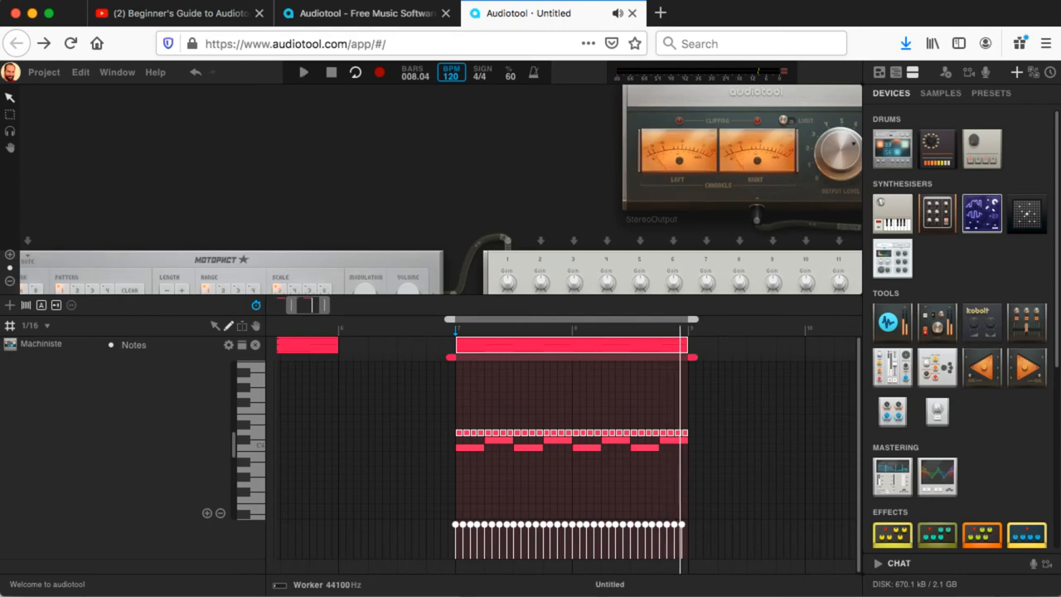
{"action": "mouse_move", "coordinate": [570, 407]}
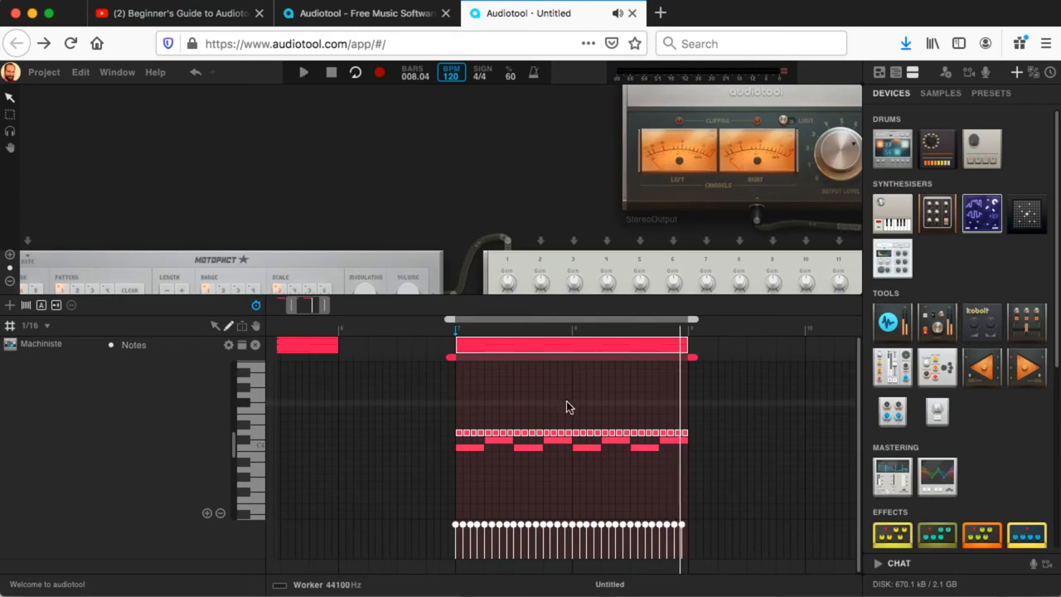
{"action": "mouse_move", "coordinate": [383, 427]}
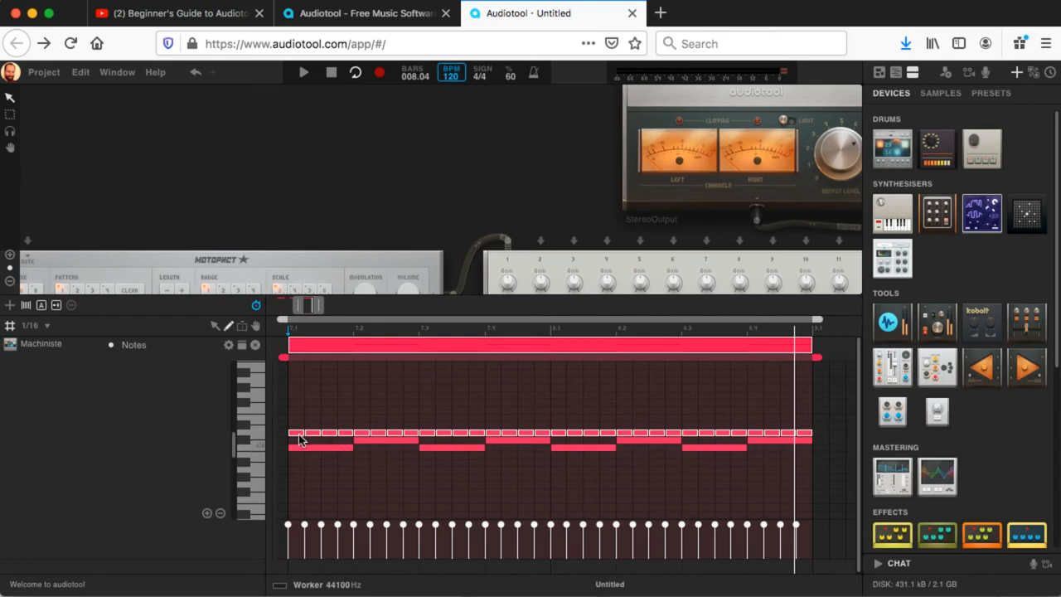
{"action": "mouse_move", "coordinate": [325, 437]}
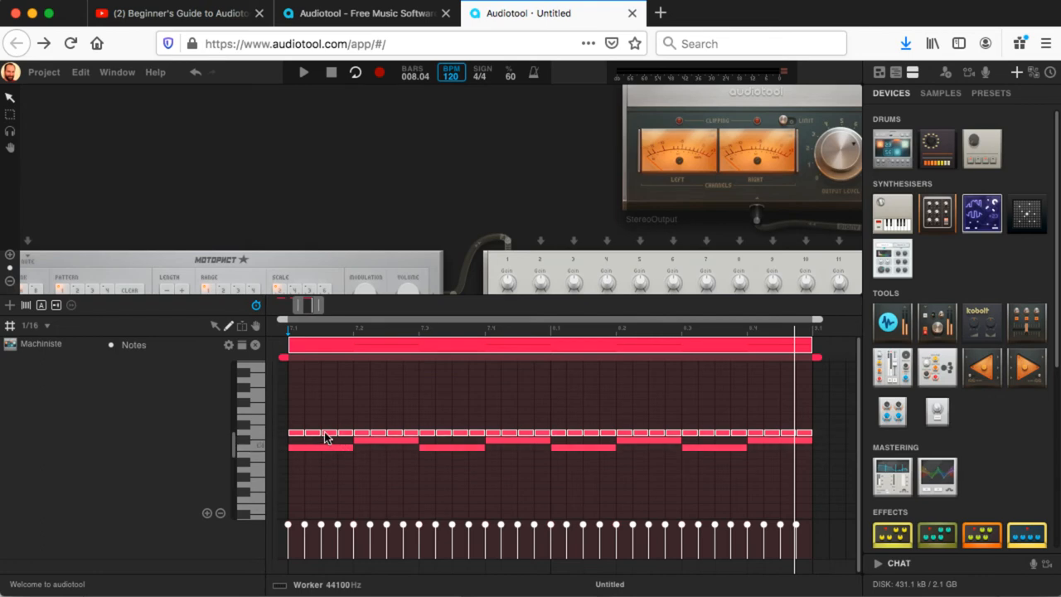
{"action": "mouse_move", "coordinate": [331, 427]}
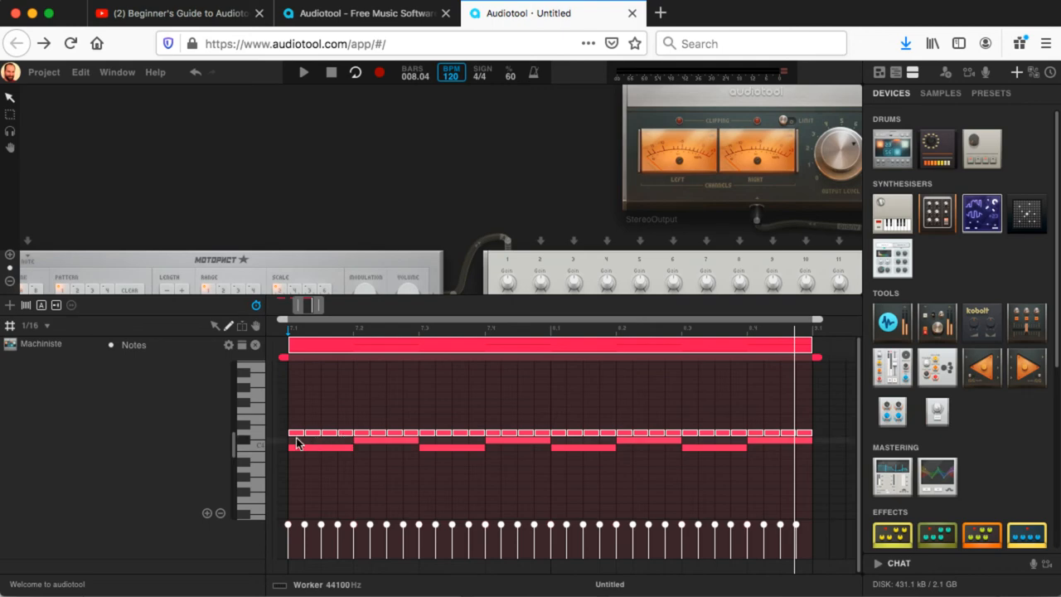
{"action": "mouse_move", "coordinate": [296, 455]}
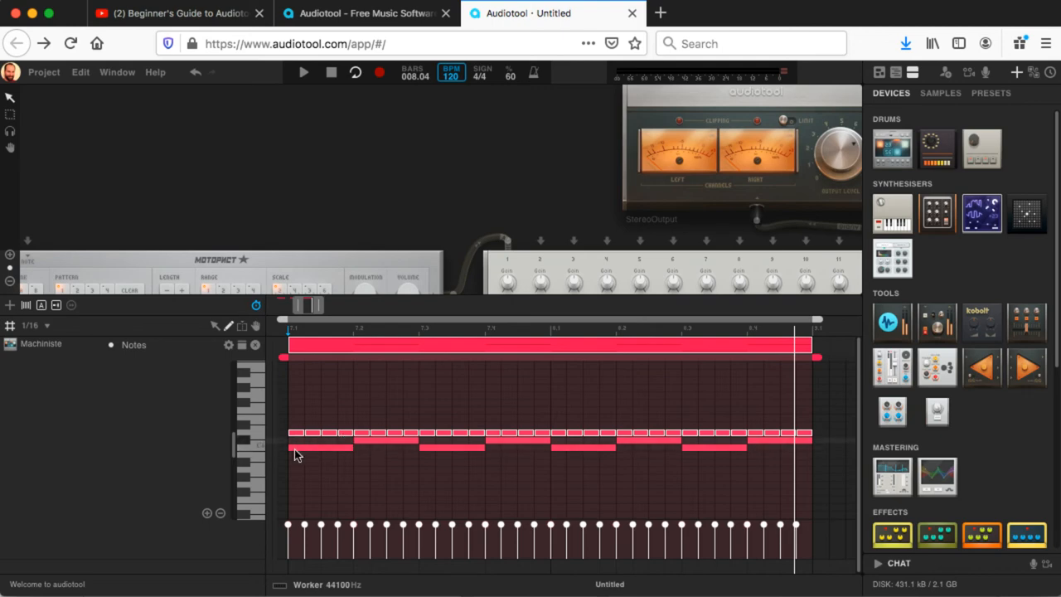
{"action": "mouse_move", "coordinate": [424, 462]}
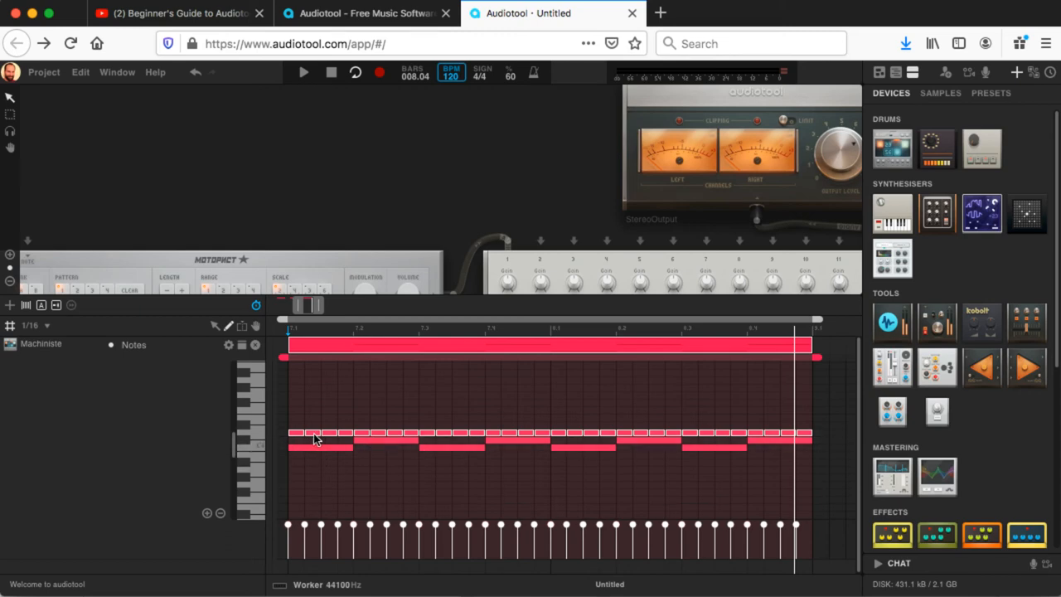
{"action": "mouse_move", "coordinate": [347, 438]}
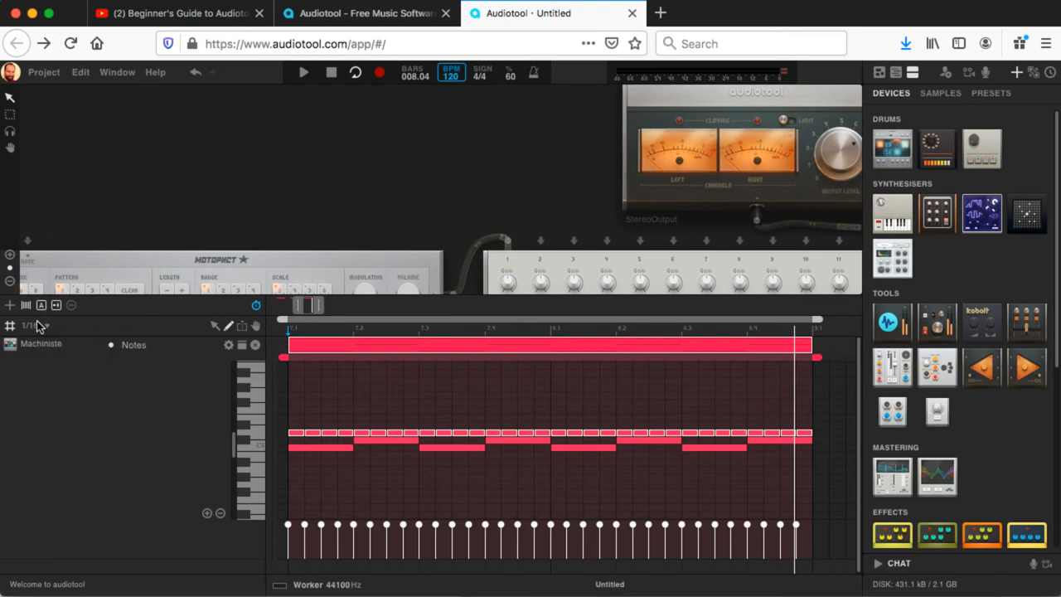
Bring up the note grid size list to choose sixteenth triplets.
{"action": "left_click", "coordinate": [30, 324]}
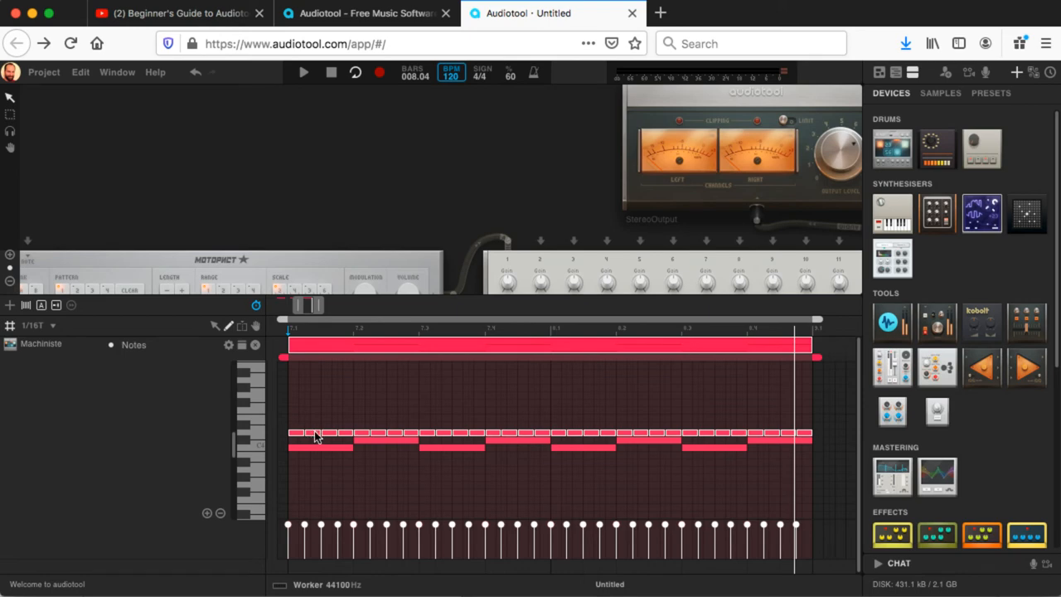
{"action": "mouse_move", "coordinate": [300, 433]}
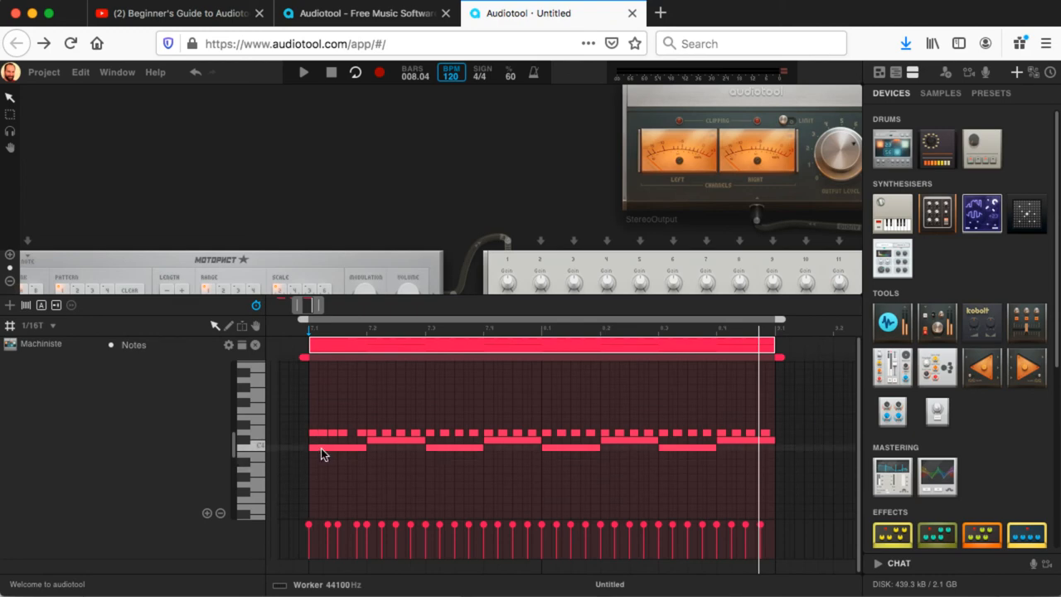
{"action": "mouse_move", "coordinate": [318, 437]}
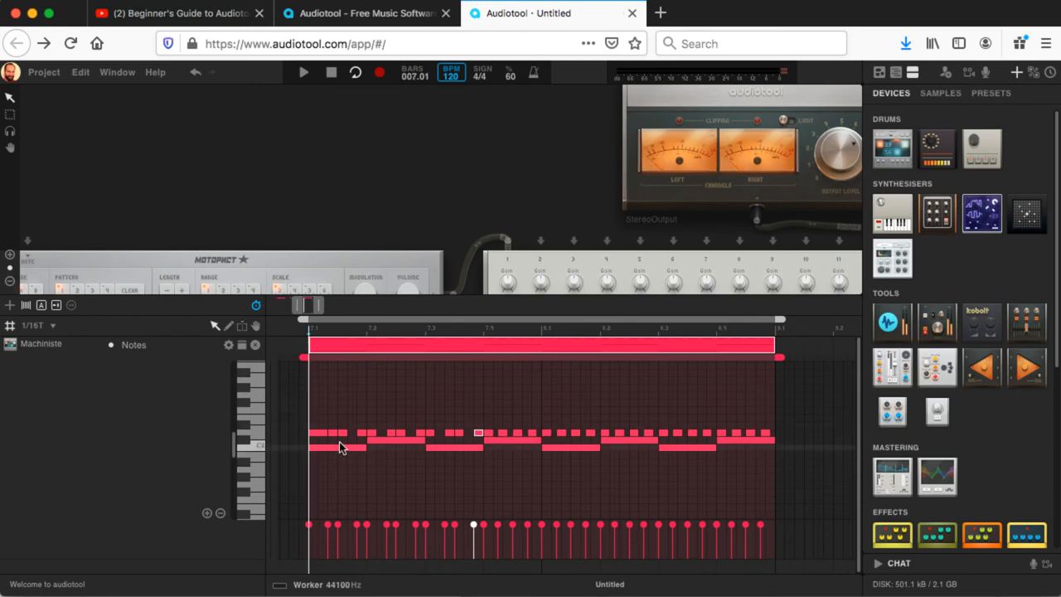
{"action": "mouse_move", "coordinate": [340, 451]}
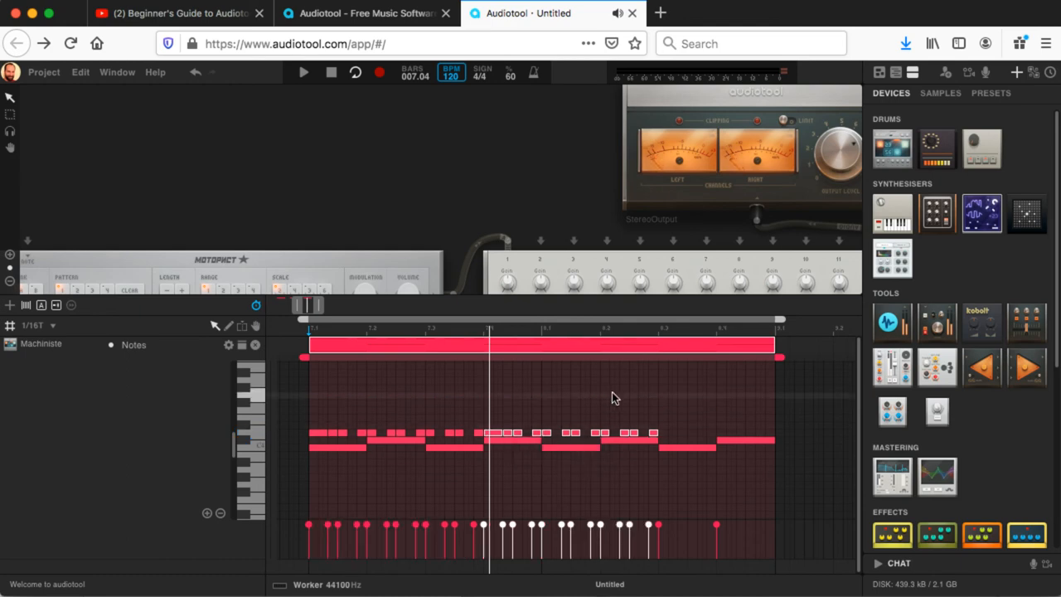
Move an upper-row note toward its shuffled slot and start playback to hear it.
{"action": "left_click_drag", "start_coordinate": [539, 418], "coordinate": [663, 448]}
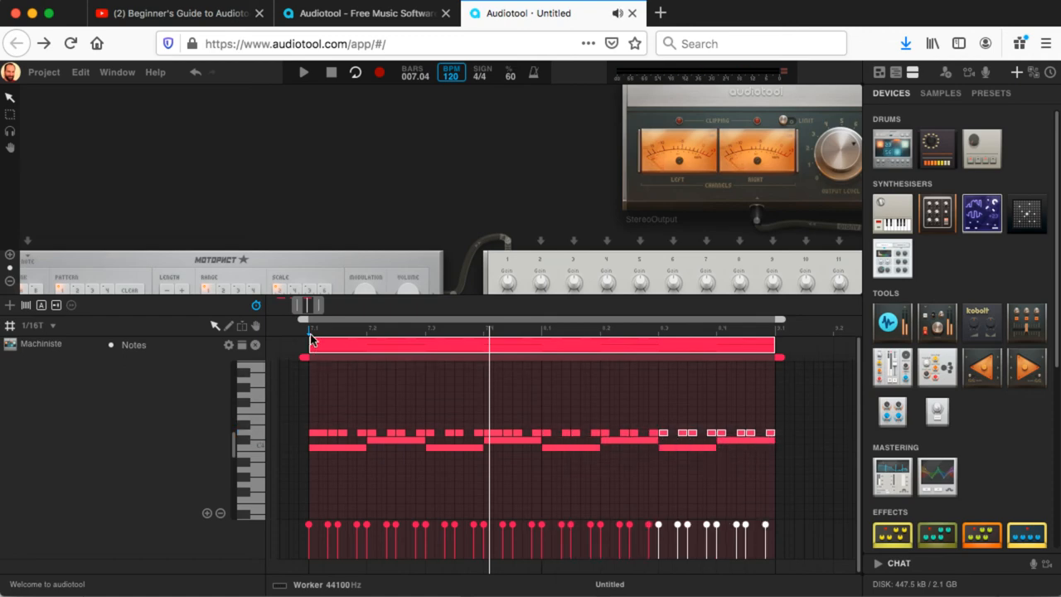
{"action": "left_click", "coordinate": [303, 73]}
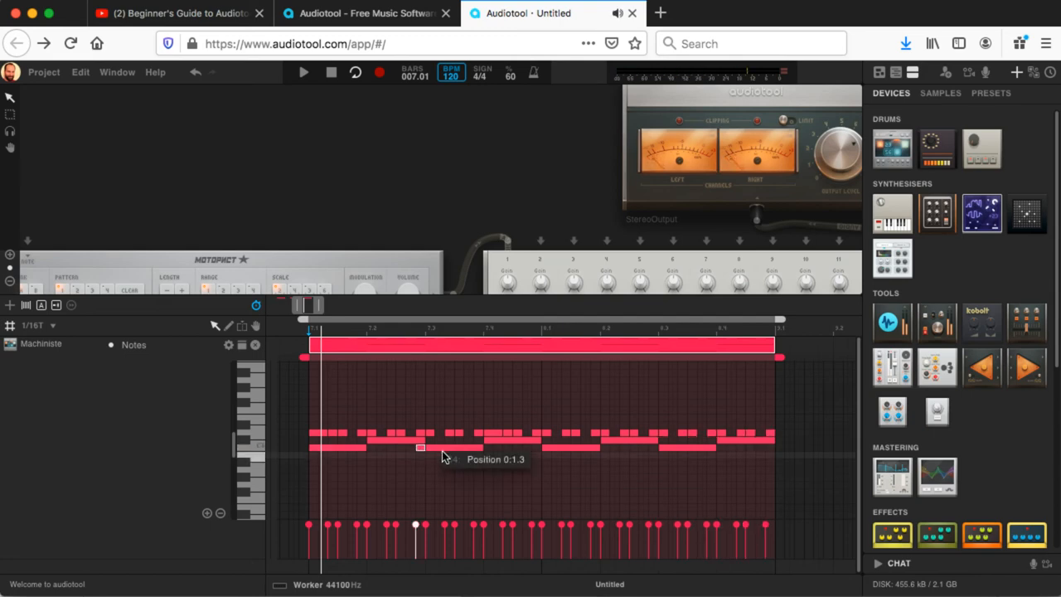
{"action": "mouse_move", "coordinate": [489, 454]}
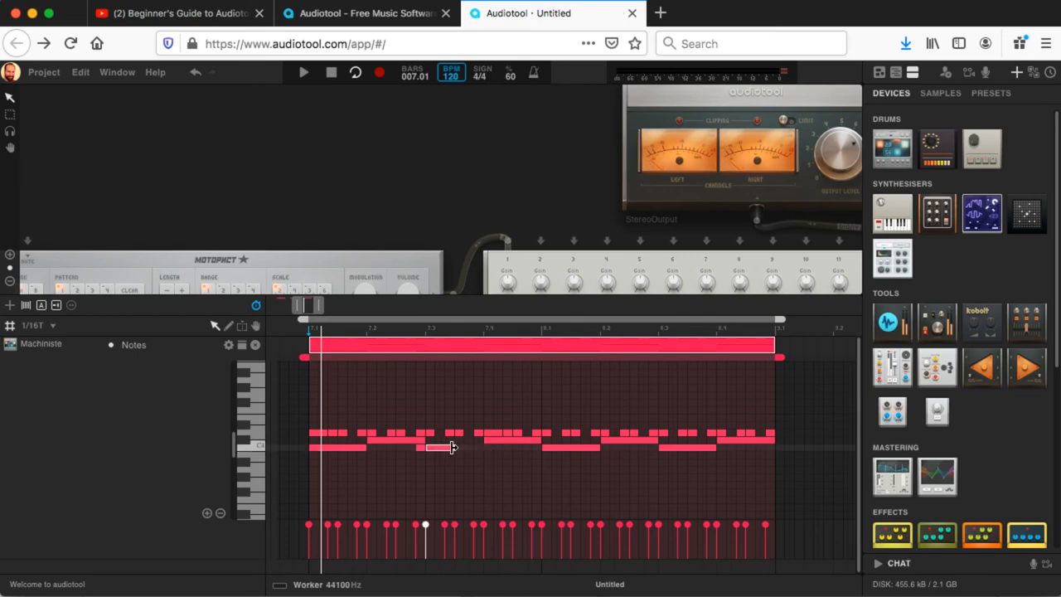
Shift a lower-row note into its shuffled position, audition, and lengthen the bar's final note.
{"action": "left_click_drag", "start_coordinate": [424, 448], "coordinate": [458, 447]}
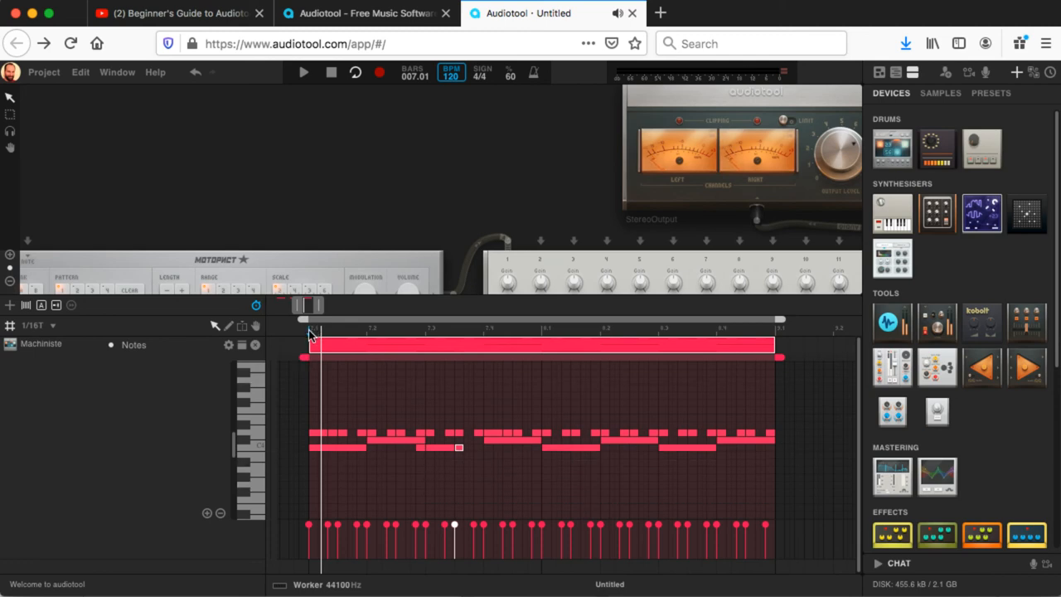
{"action": "left_click", "coordinate": [303, 73]}
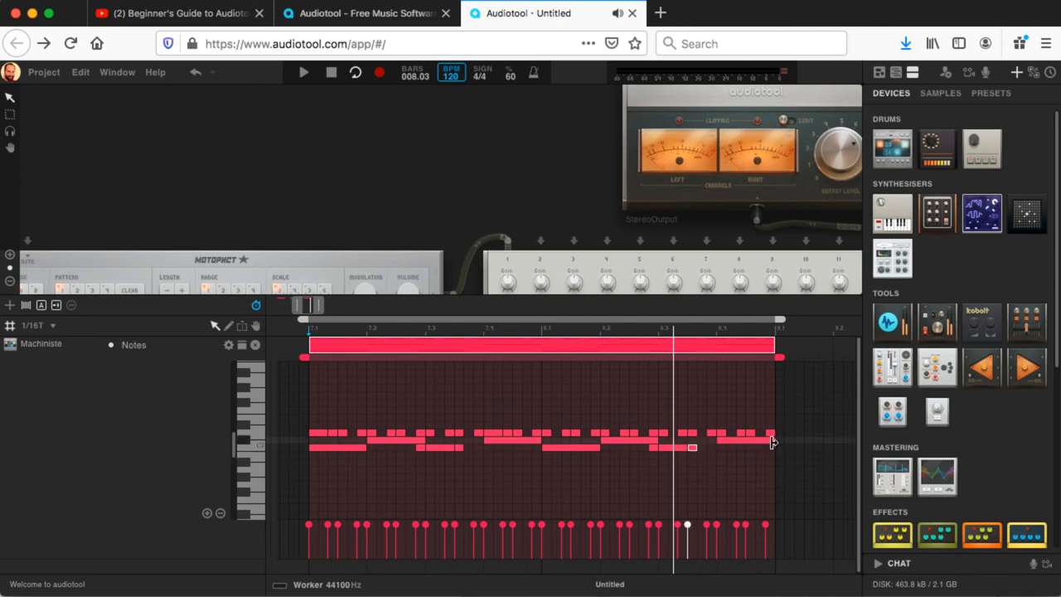
{"action": "left_click_drag", "start_coordinate": [693, 447], "coordinate": [742, 437]}
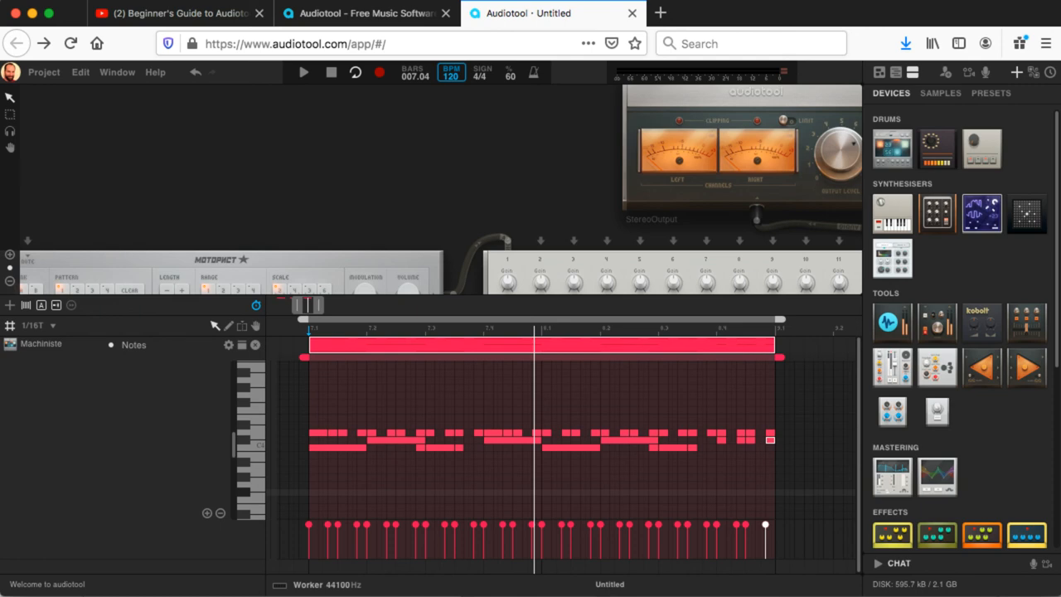
{"action": "mouse_move", "coordinate": [545, 244]}
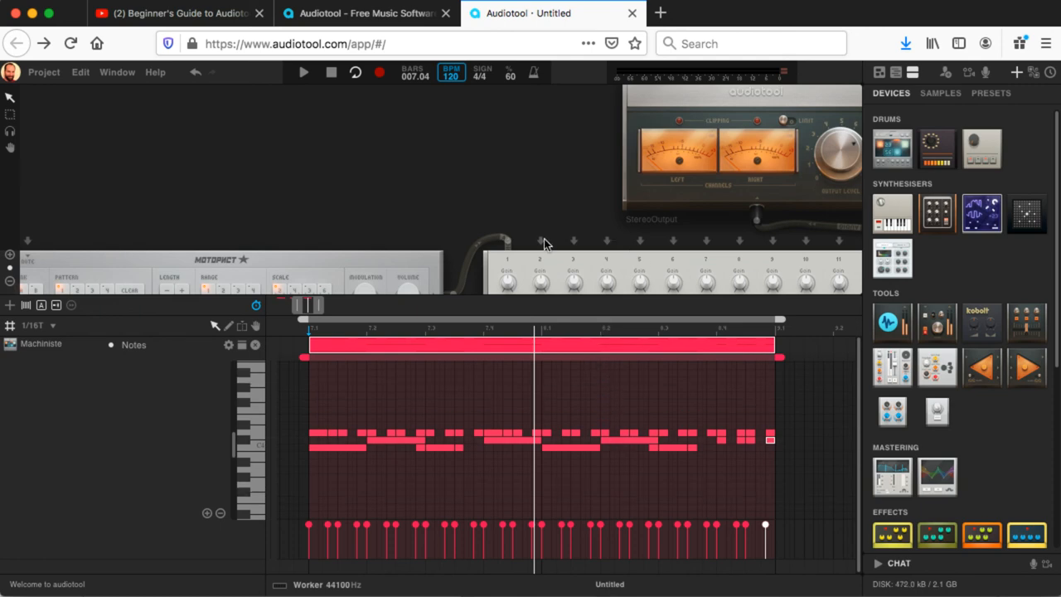
{"action": "mouse_move", "coordinate": [915, 174]}
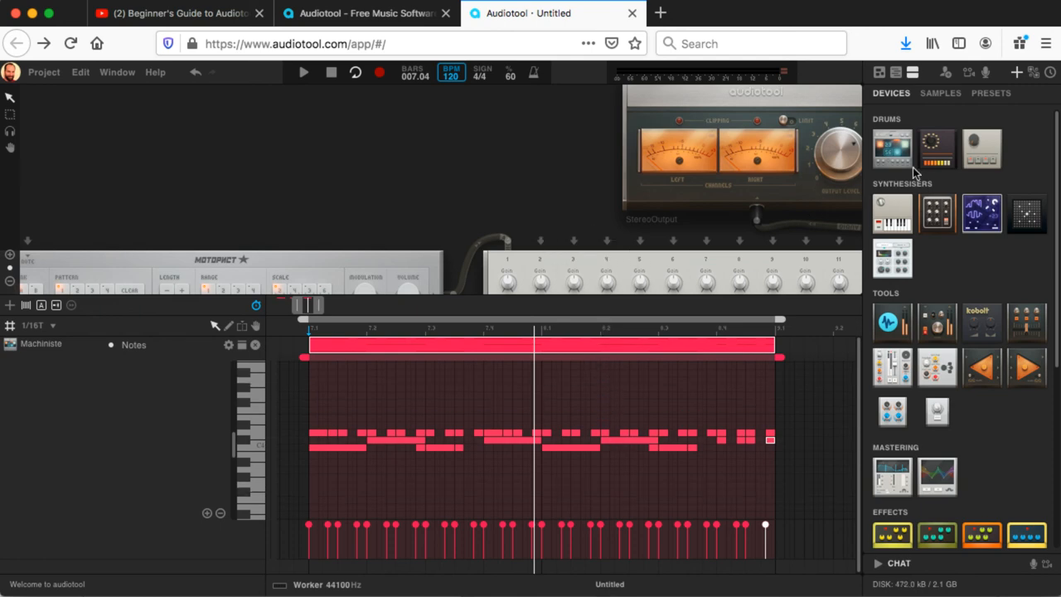
{"action": "mouse_move", "coordinate": [368, 232]}
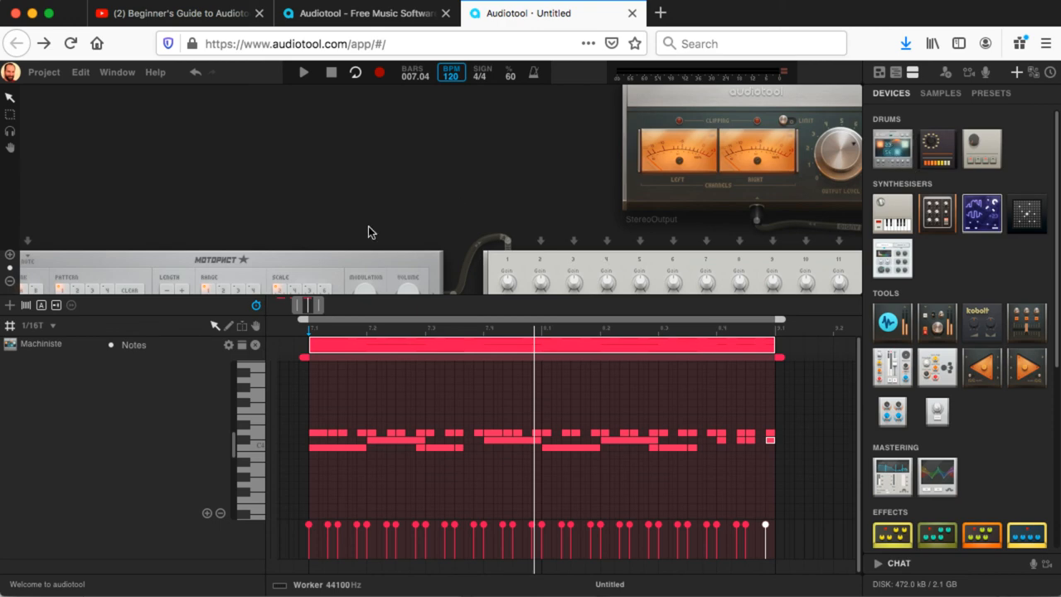
{"action": "mouse_move", "coordinate": [450, 252]}
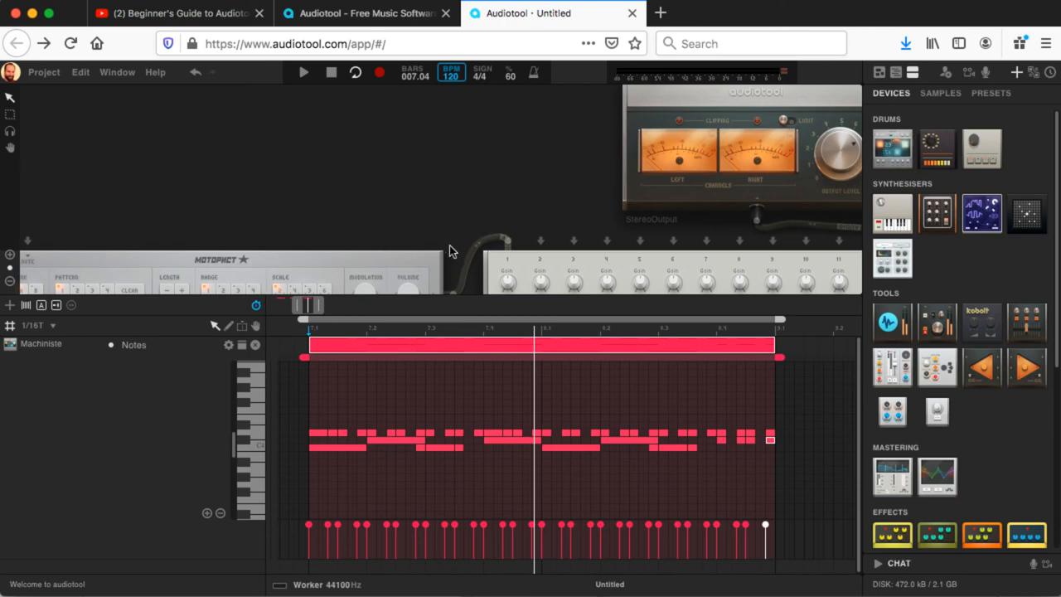
{"action": "mouse_move", "coordinate": [765, 238]}
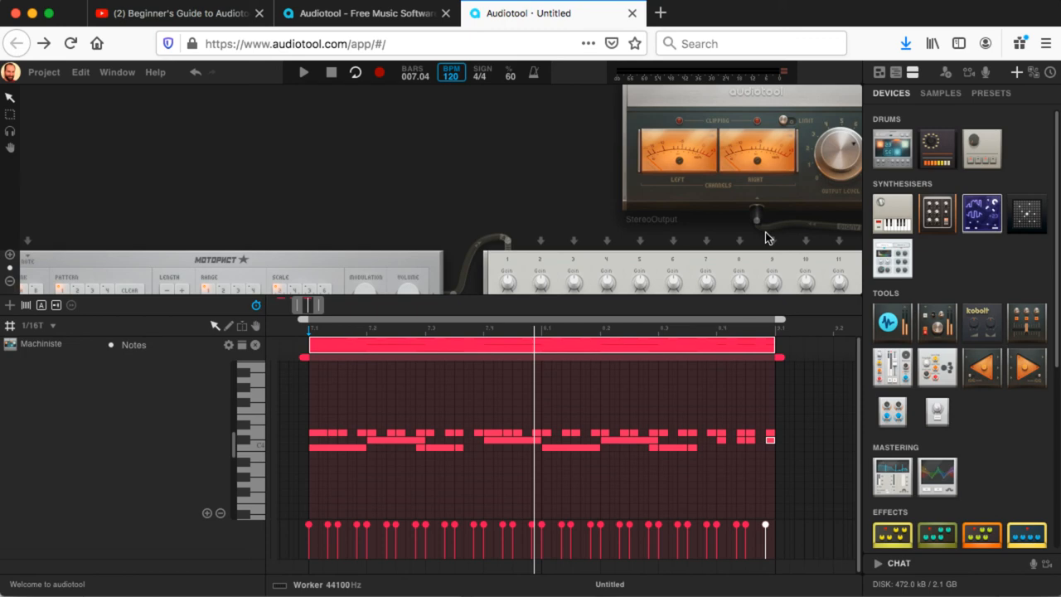
{"action": "mouse_move", "coordinate": [892, 149]}
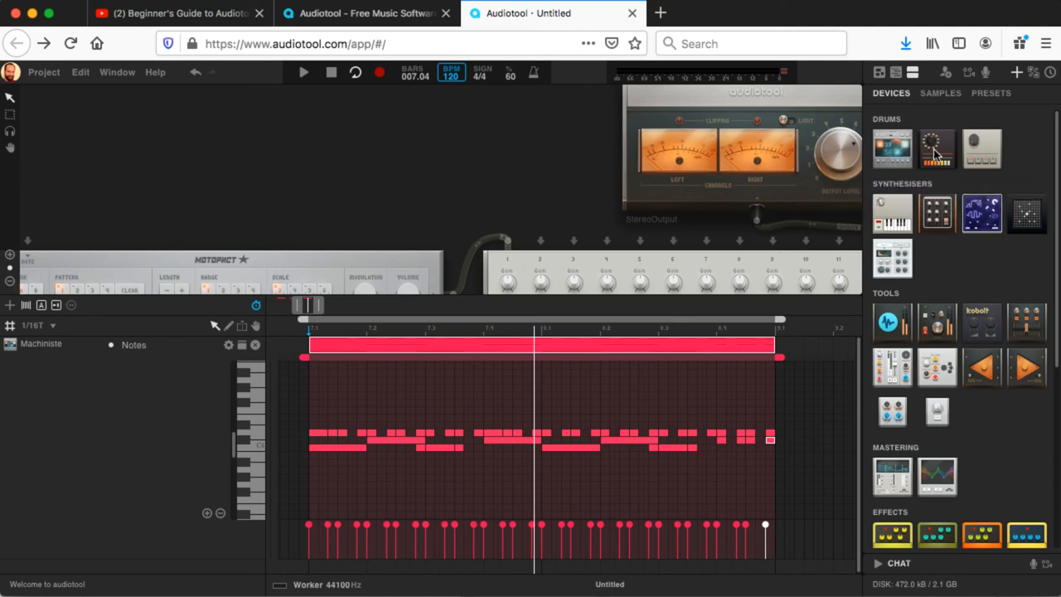
{"action": "mouse_move", "coordinate": [936, 149]}
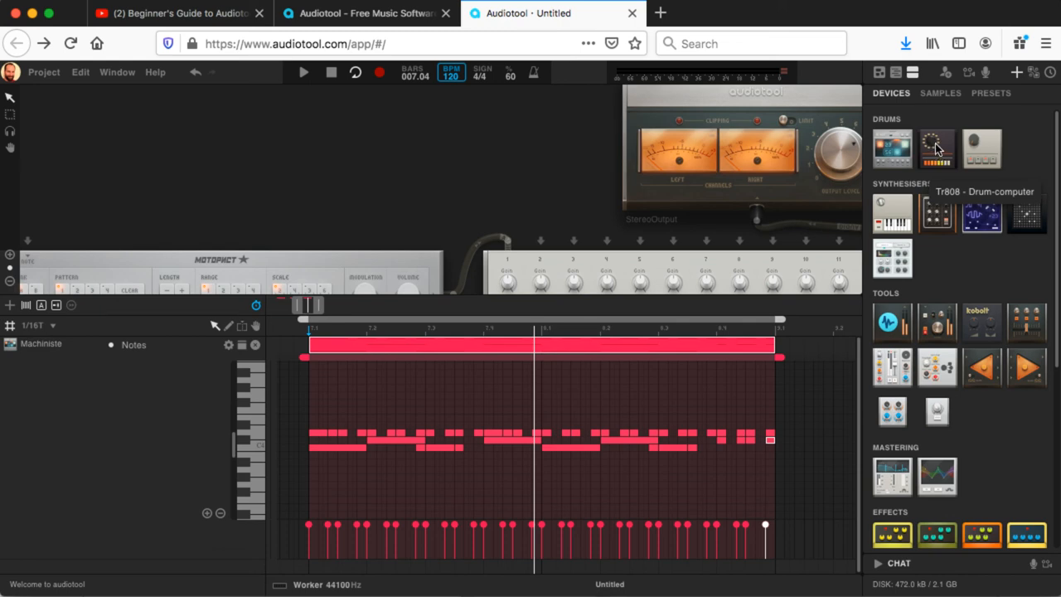
{"action": "mouse_move", "coordinate": [982, 149]}
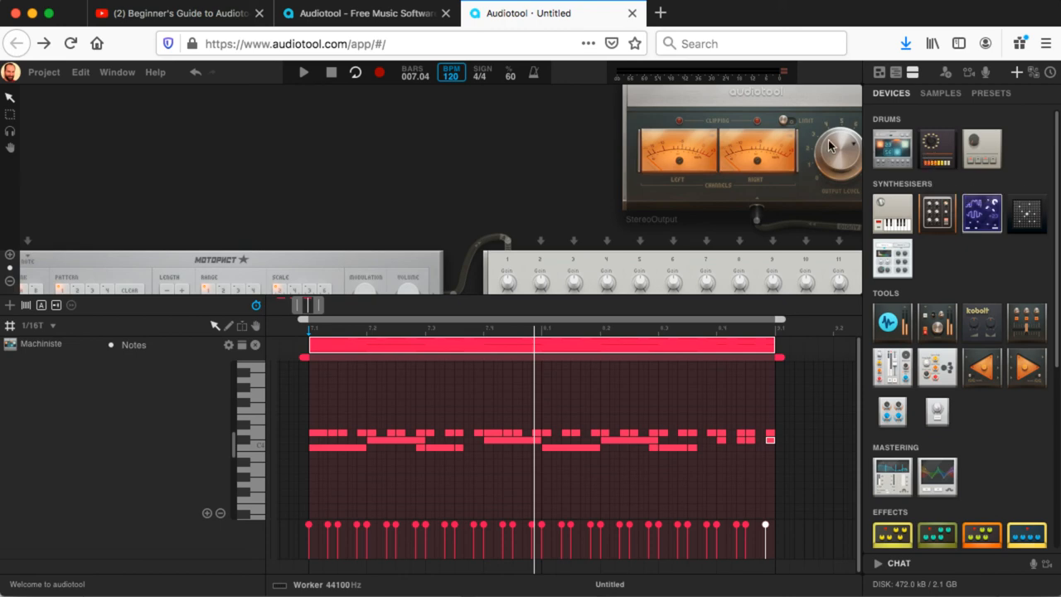
{"action": "mouse_move", "coordinate": [471, 434]}
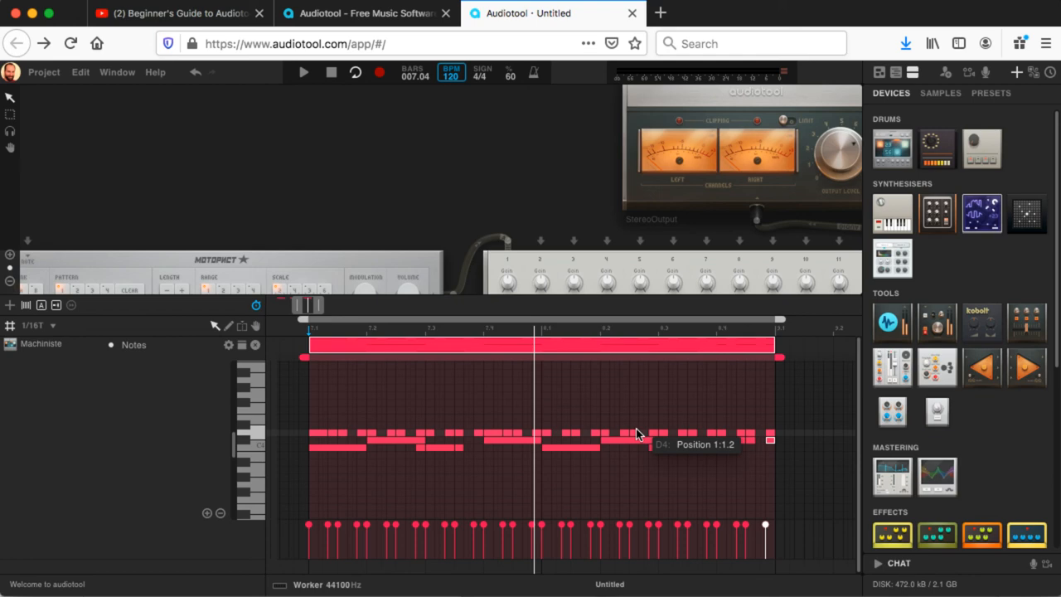
{"action": "mouse_move", "coordinate": [415, 255]}
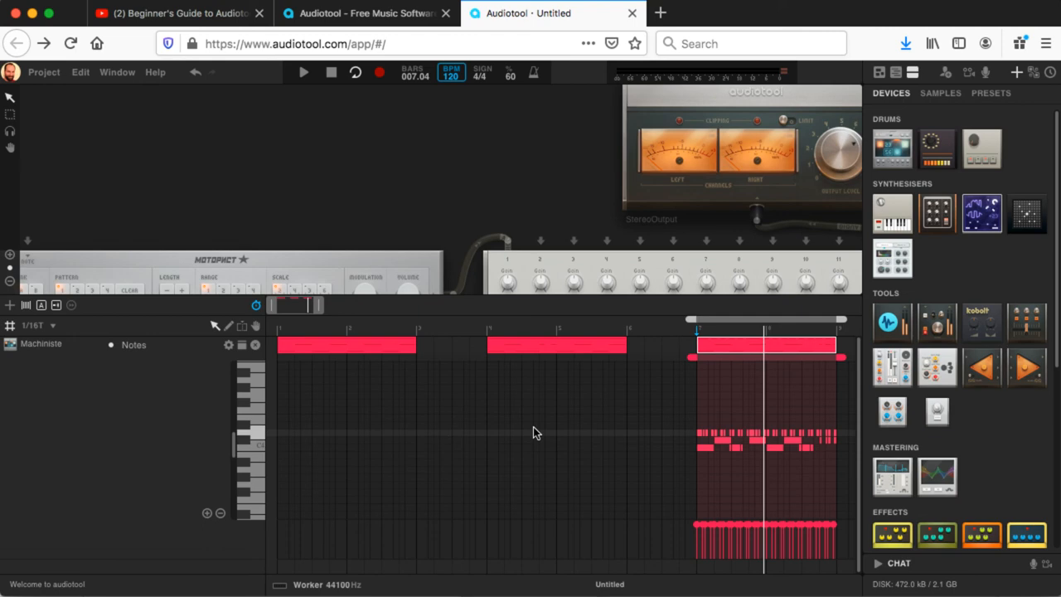
{"action": "mouse_move", "coordinate": [363, 365]}
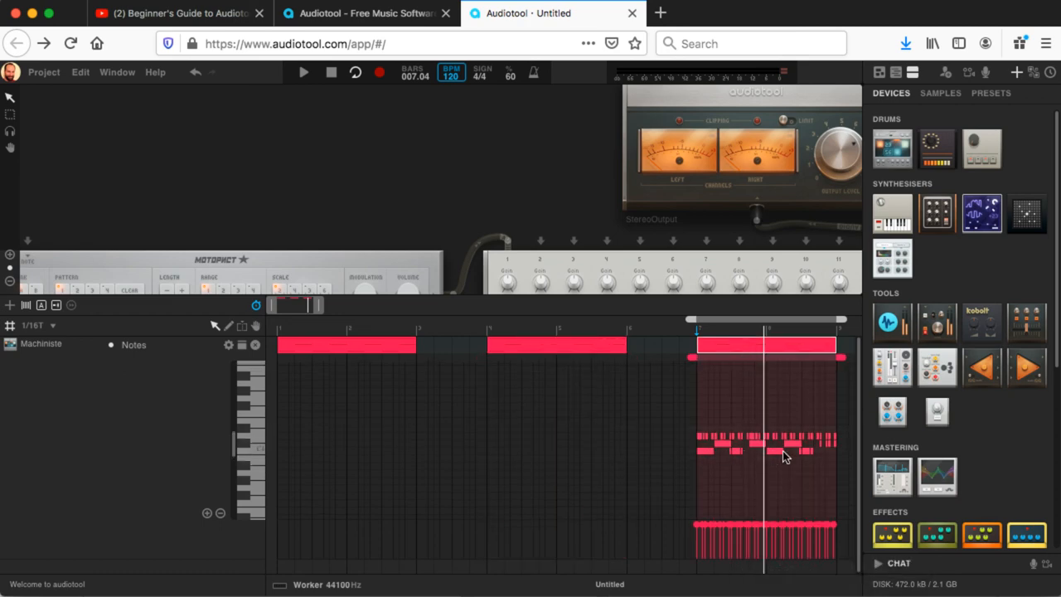
{"action": "mouse_move", "coordinate": [825, 448]}
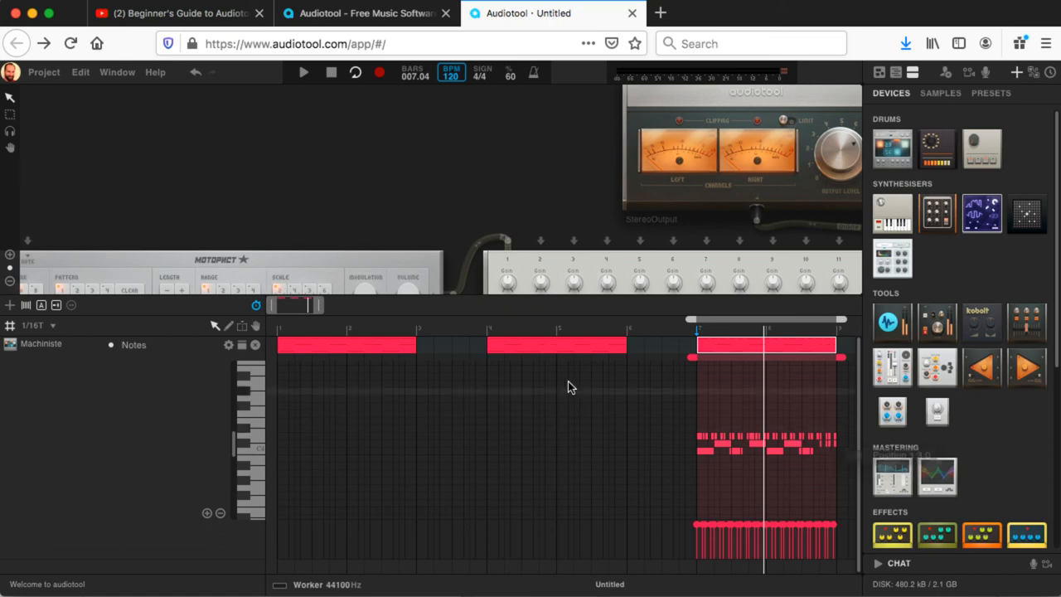
{"action": "left_click", "coordinate": [557, 345]}
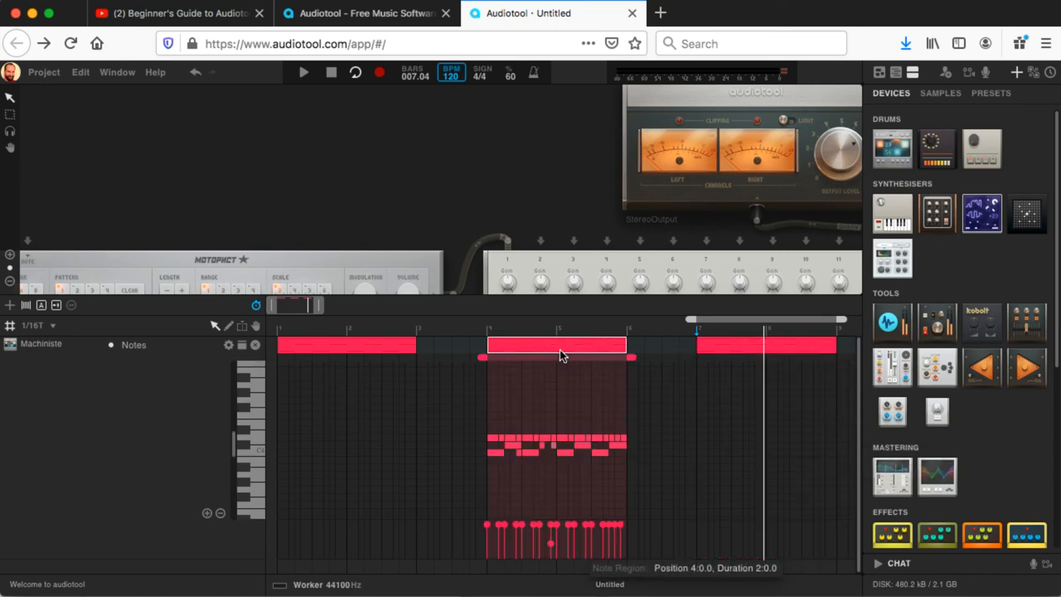
{"action": "mouse_move", "coordinate": [764, 348]}
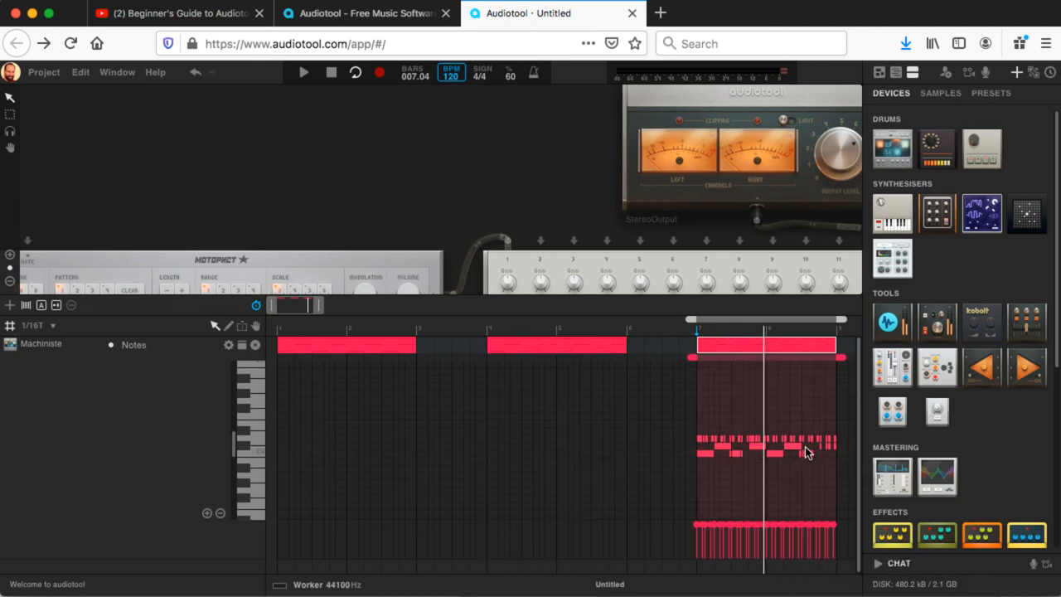
{"action": "mouse_move", "coordinate": [655, 451]}
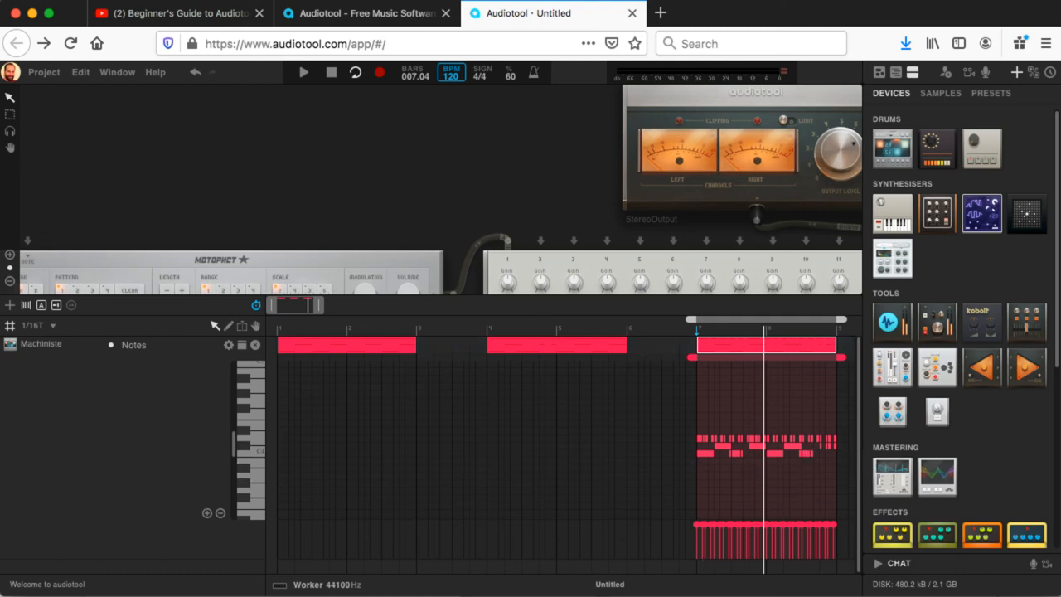
{"action": "mouse_move", "coordinate": [576, 310]}
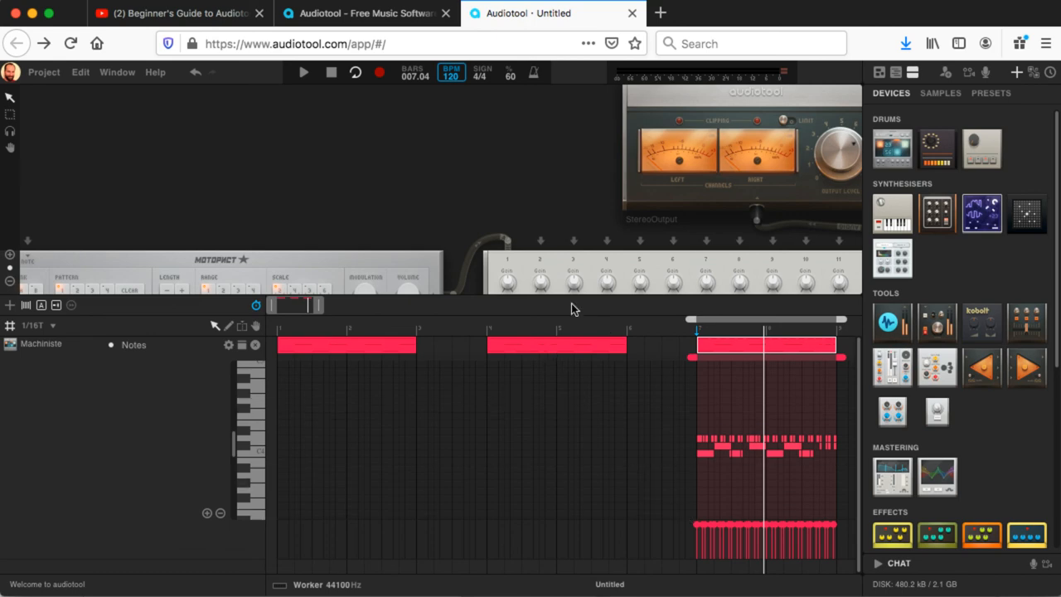
{"action": "mouse_move", "coordinate": [33, 83]}
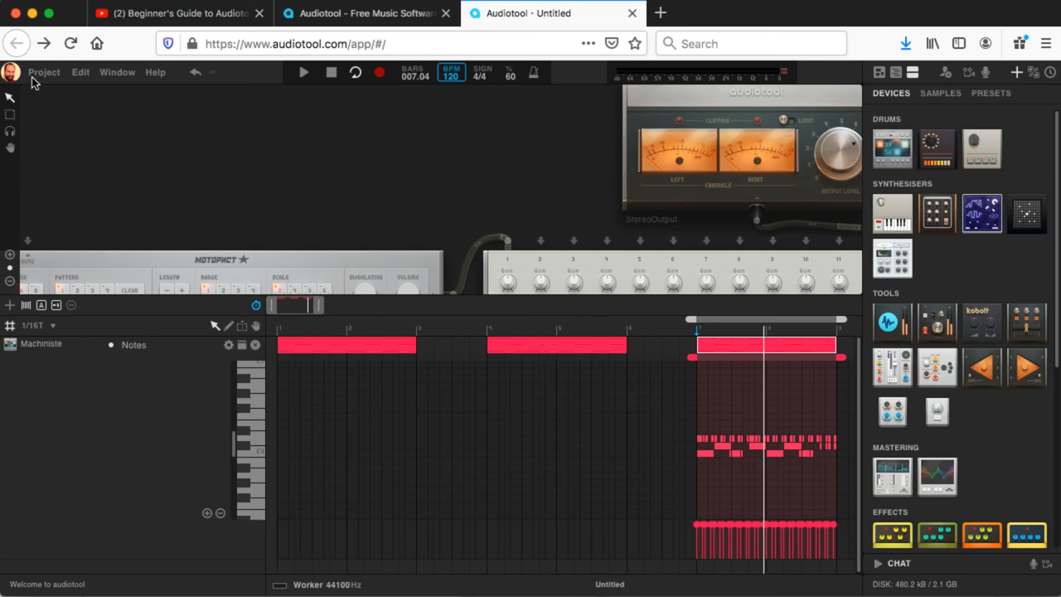
{"action": "mouse_move", "coordinate": [139, 148]}
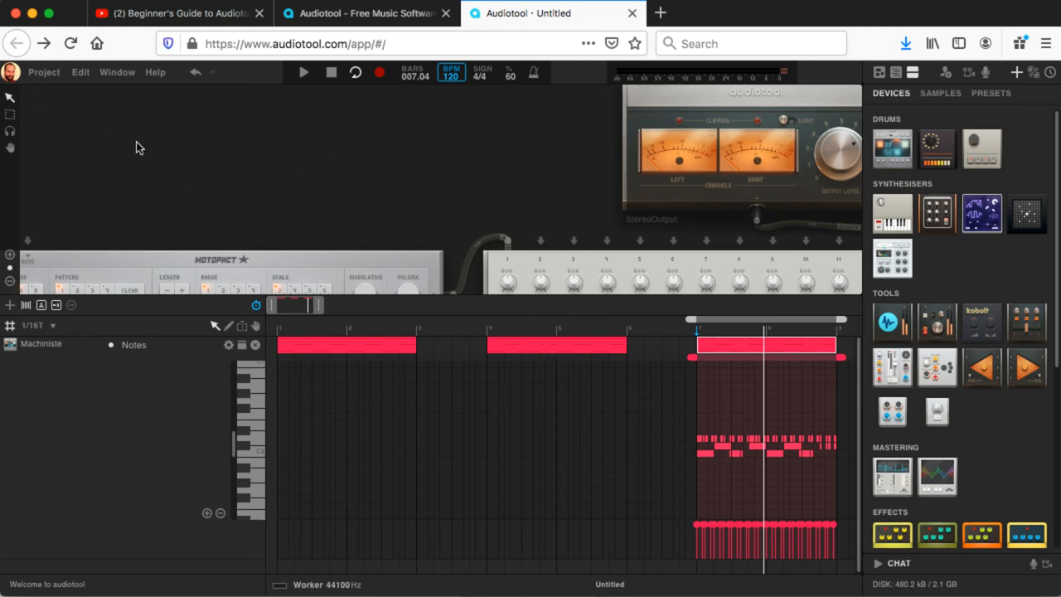
{"action": "mouse_move", "coordinate": [98, 129]}
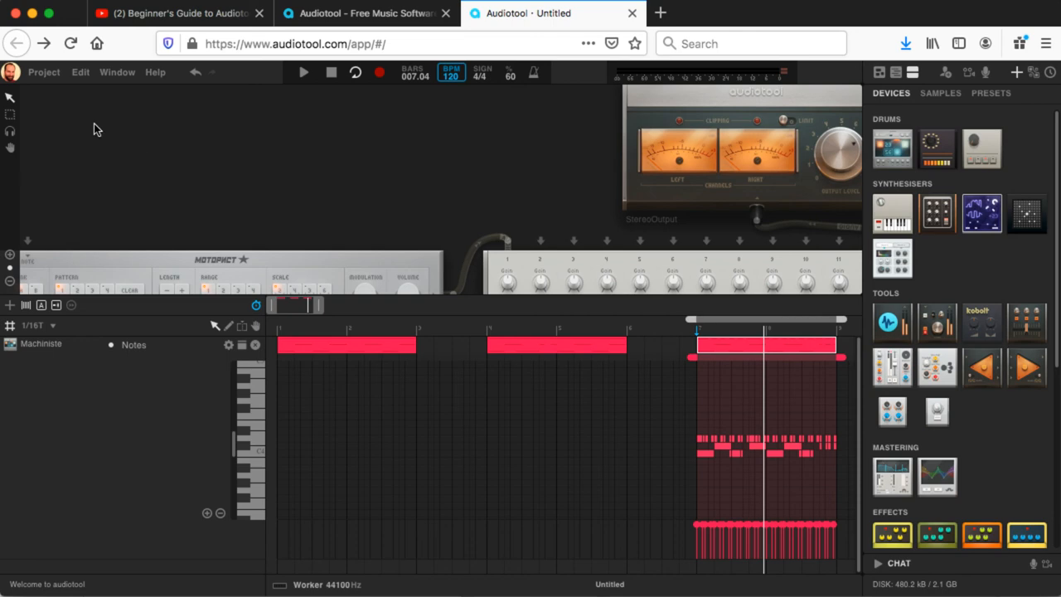
{"action": "mouse_move", "coordinate": [820, 481]}
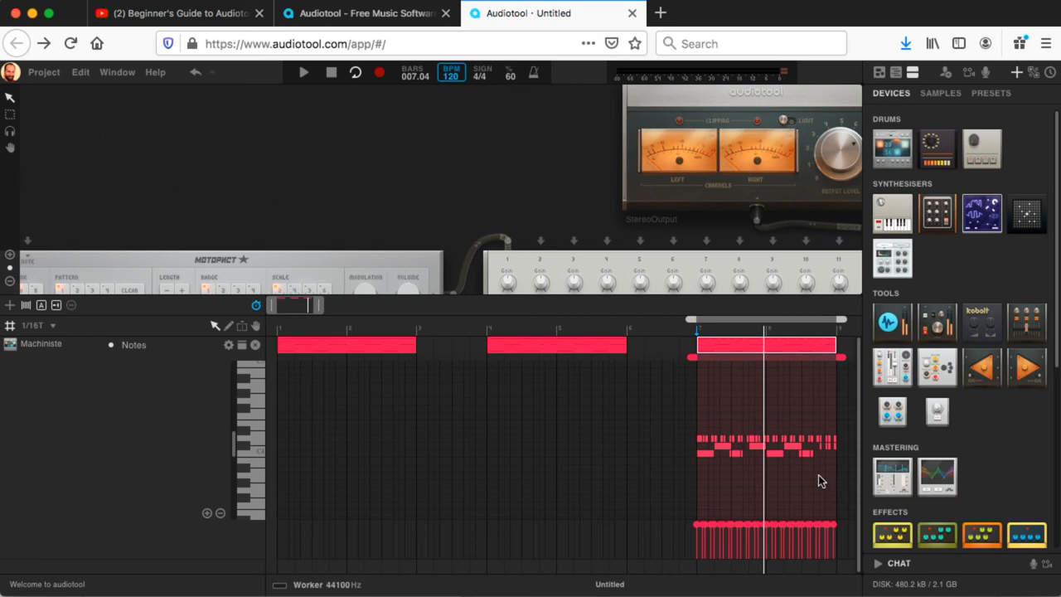